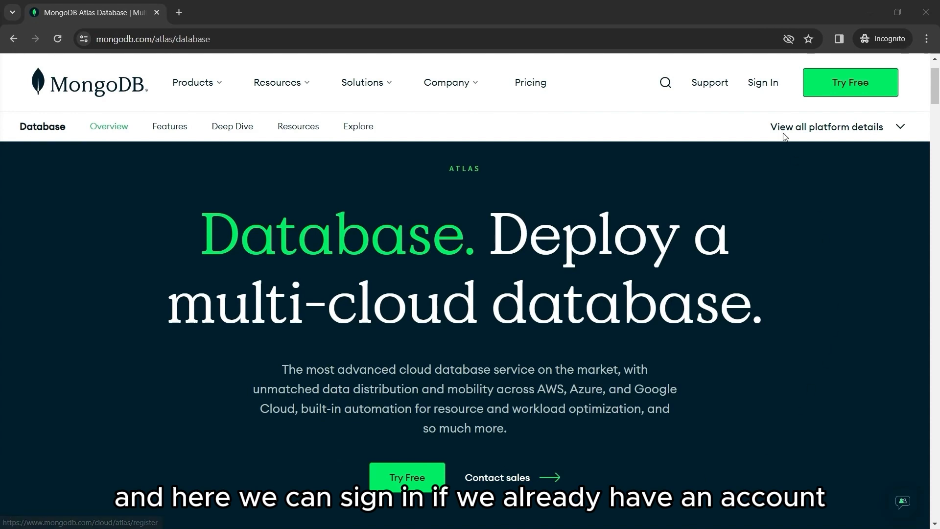
pyautogui.moveTo(763, 82)
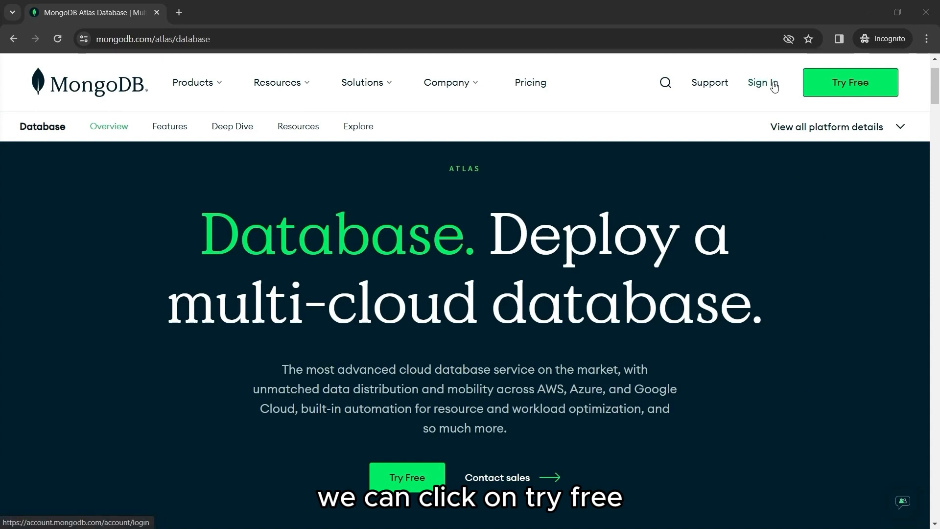
# - Start a free Atlas account from the Atlas Database page's Try Free button
pyautogui.click(407, 477)
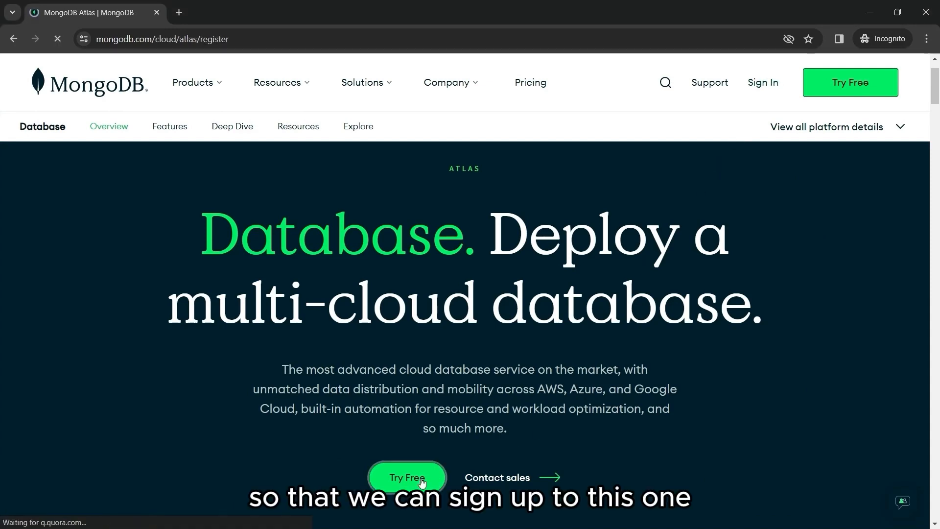
# - Register as Abbi Zeff, company OneCodeCamp, with email, password and accepted terms, and join free
pyautogui.click(407, 477)
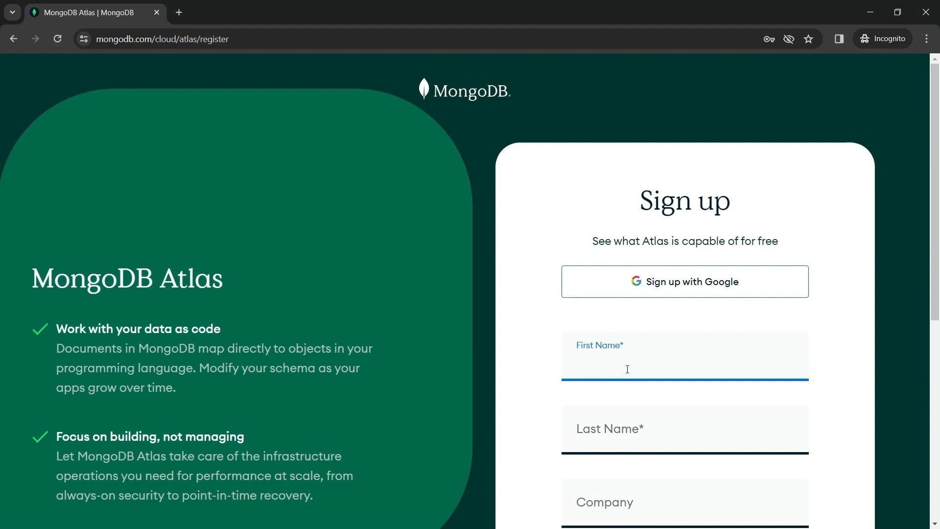
pyautogui.write('Abbi')
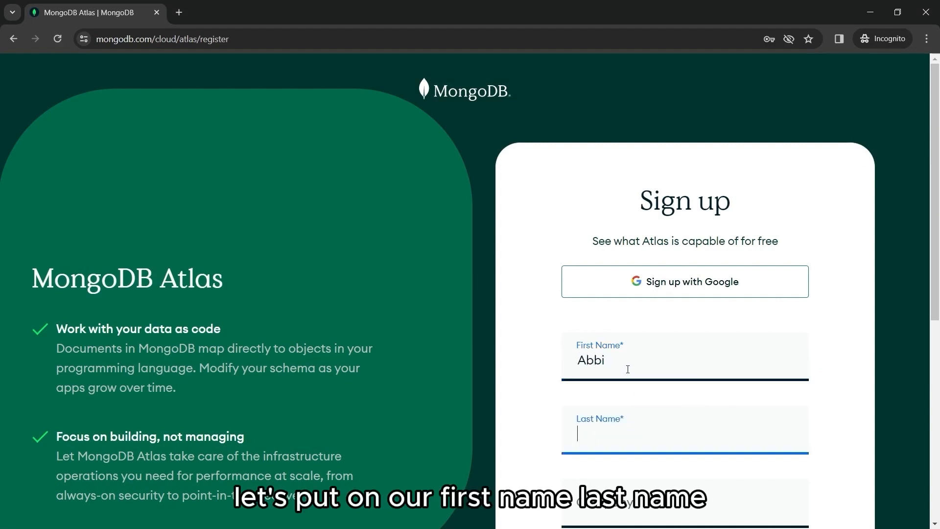
pyautogui.write('Zeff')
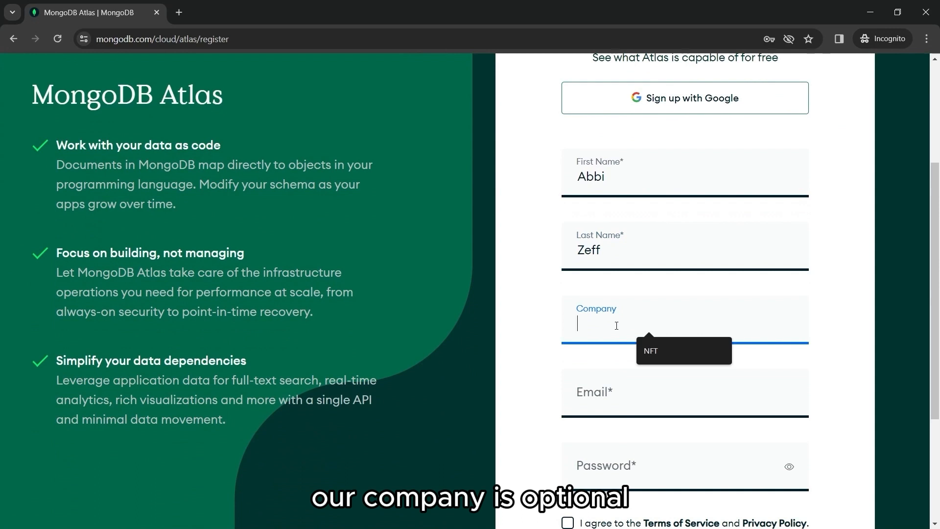
pyautogui.write('OneCodeCamp')
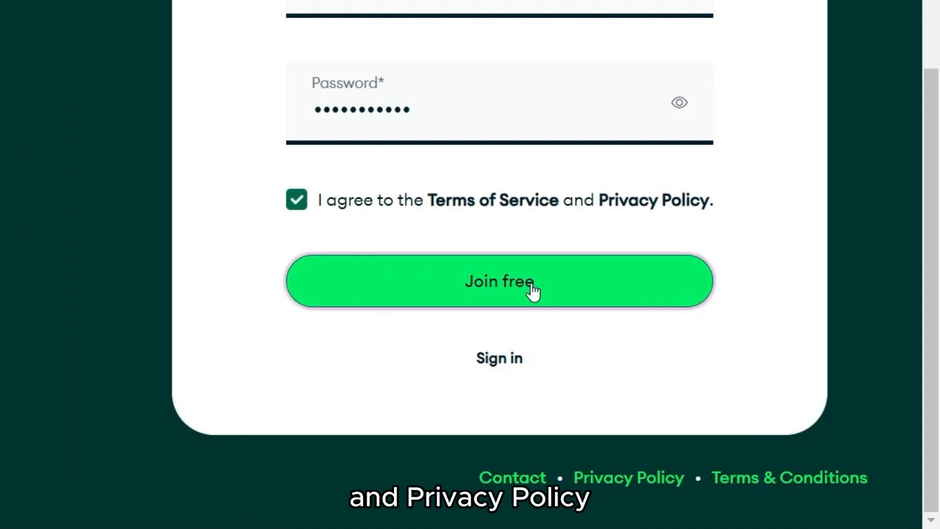
pyautogui.click(499, 281)
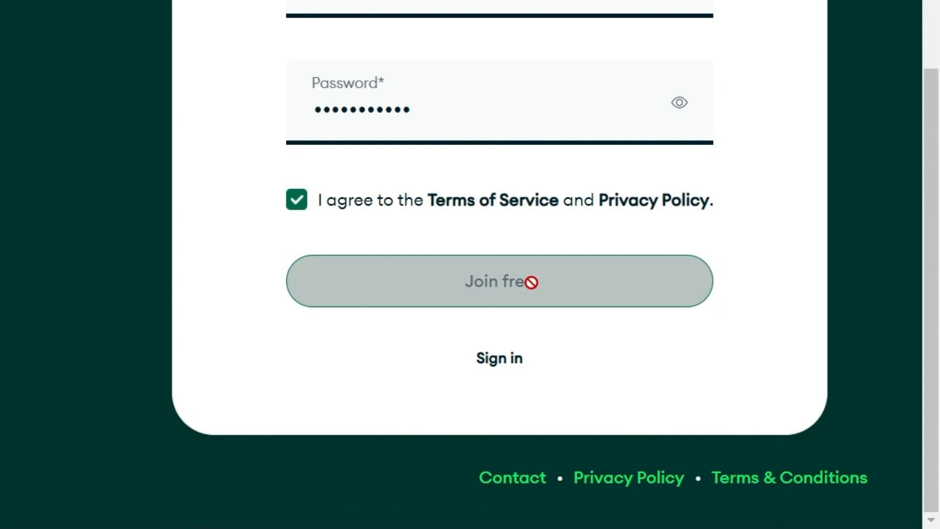
pyautogui.click(499, 281)
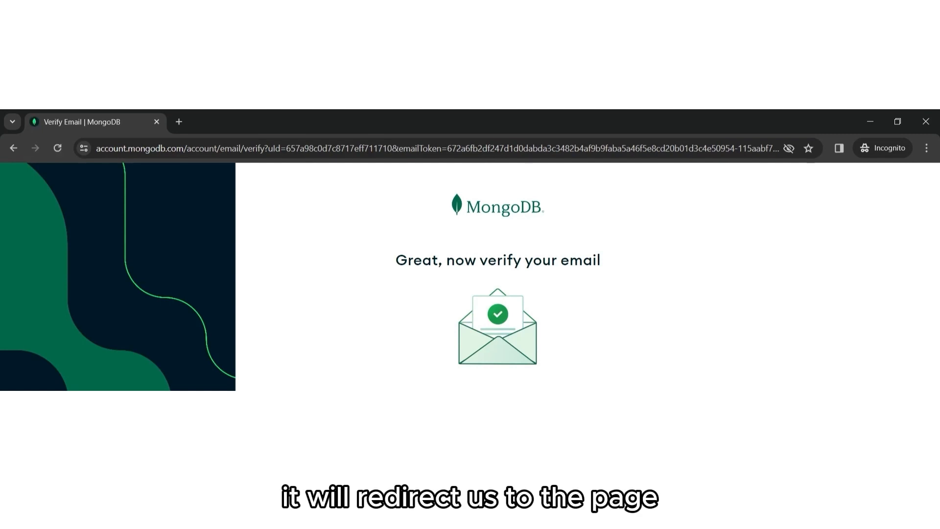
pyautogui.moveTo(520, 358)
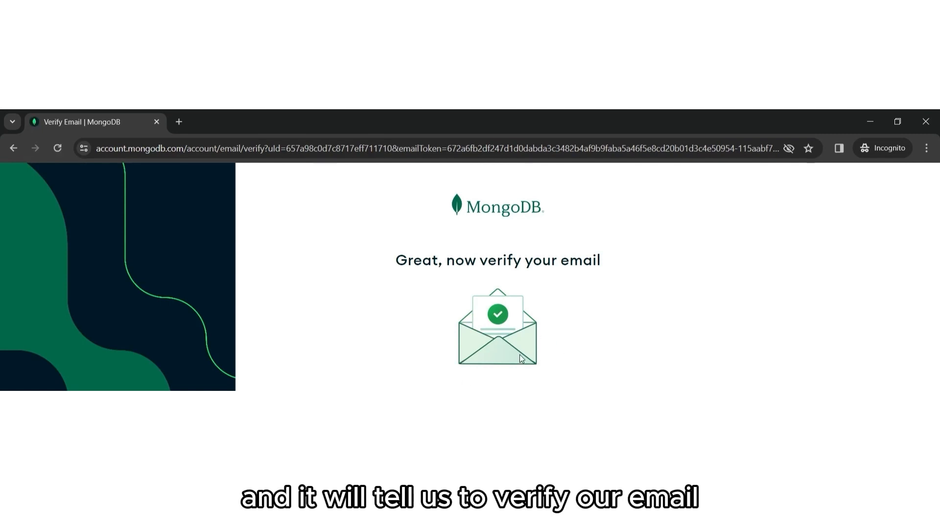
pyautogui.moveTo(528, 364)
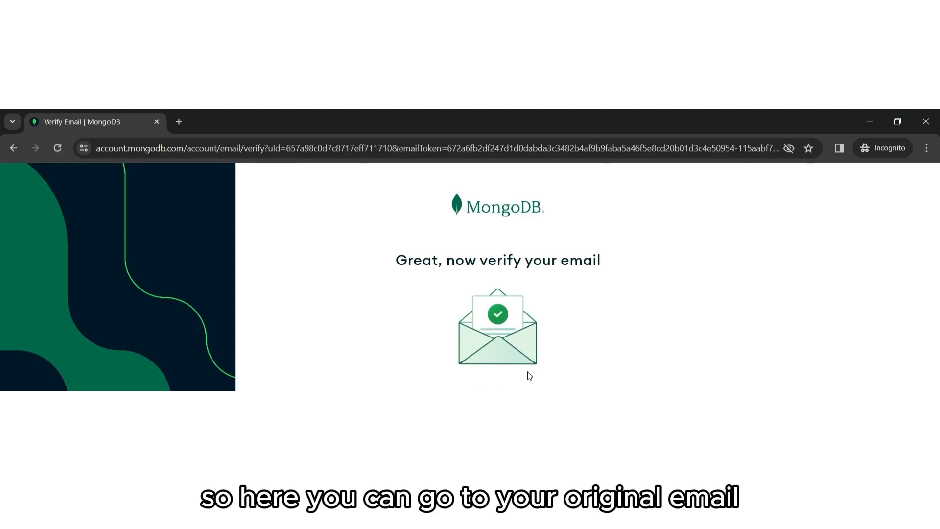
pyautogui.moveTo(537, 347)
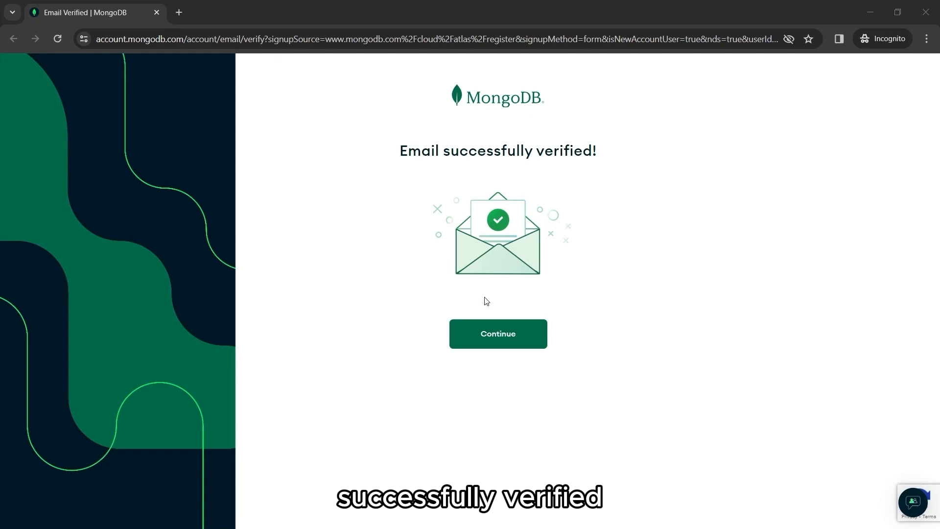
# - Continue past the email-verified confirmation into the Atlas onboarding questionnaire
pyautogui.click(497, 334)
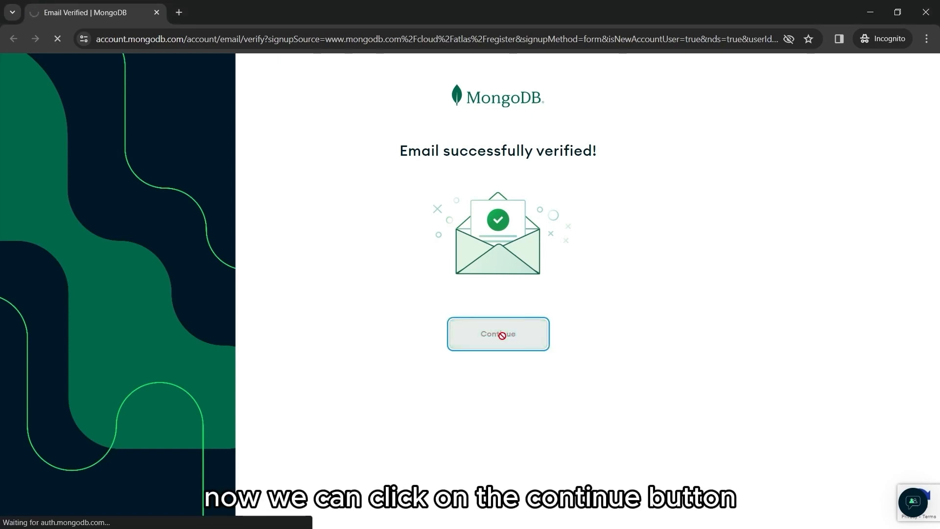
pyautogui.click(498, 334)
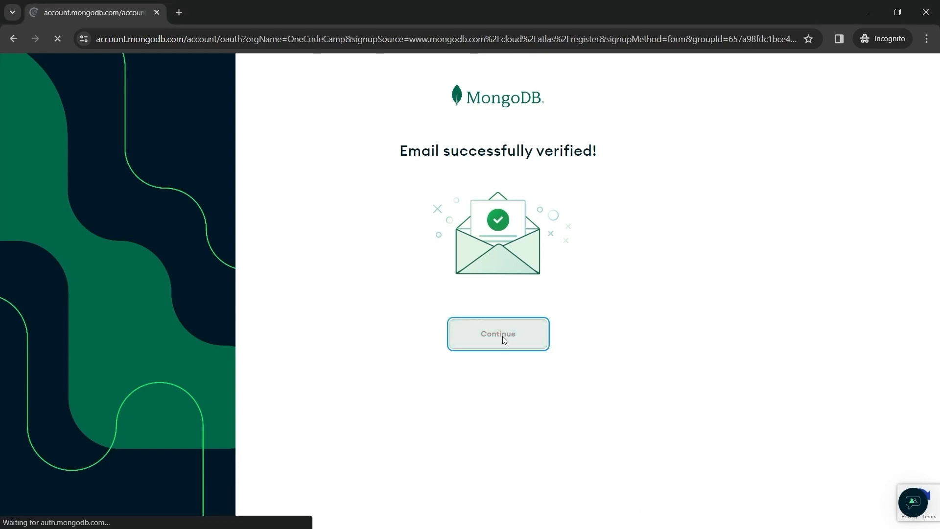
pyautogui.click(497, 333)
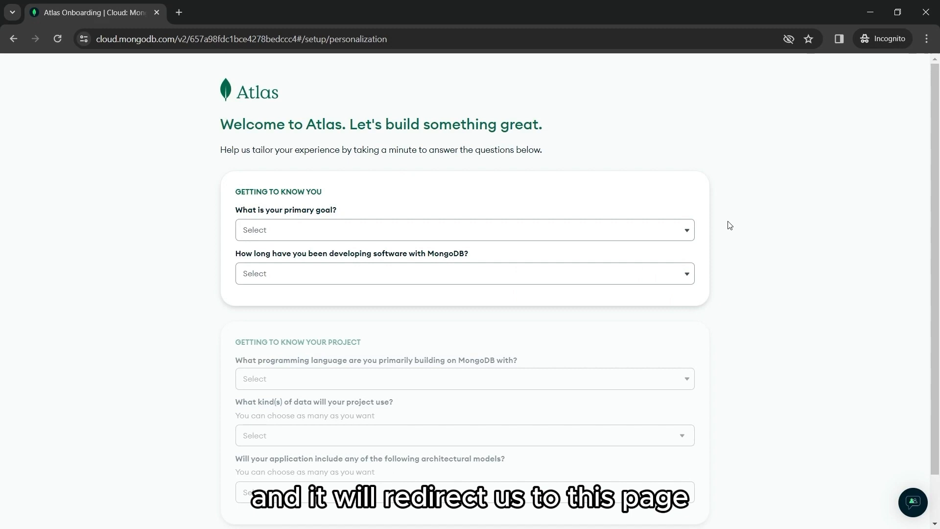
pyautogui.moveTo(708, 208)
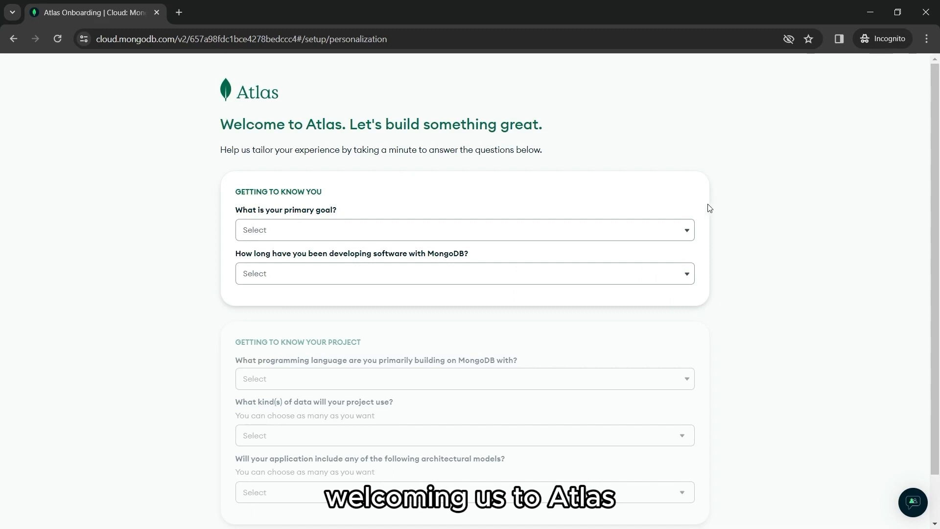
pyautogui.moveTo(693, 217)
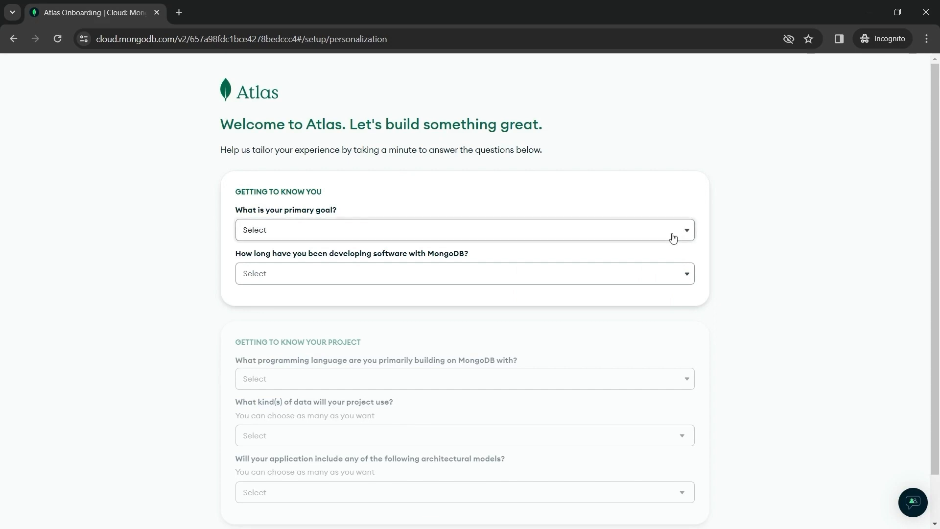
# - Answer primary goal Learn MongoDB and experience level New to MongoDB
pyautogui.click(465, 229)
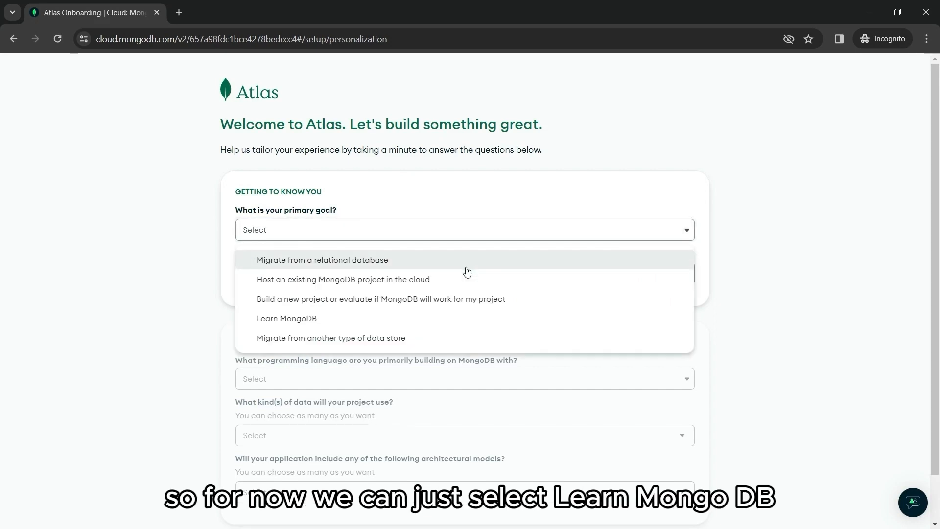
pyautogui.click(287, 318)
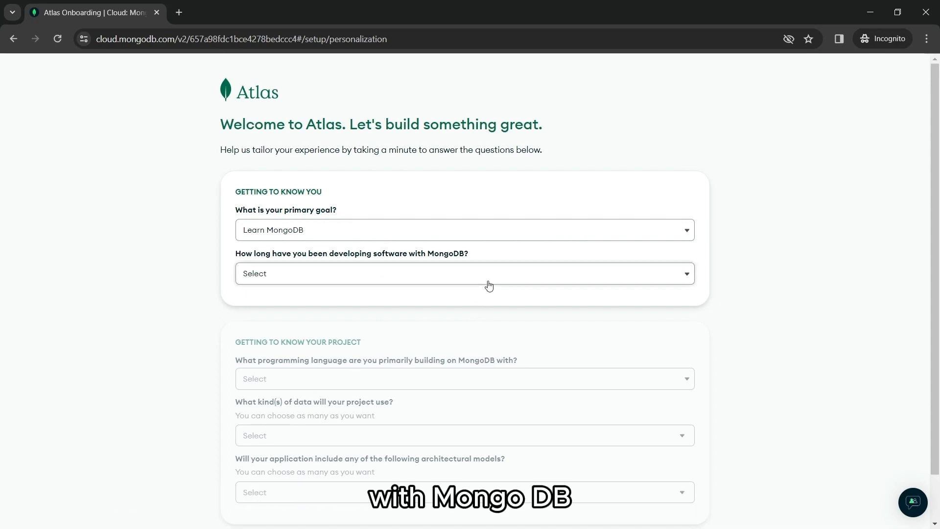
pyautogui.click(465, 274)
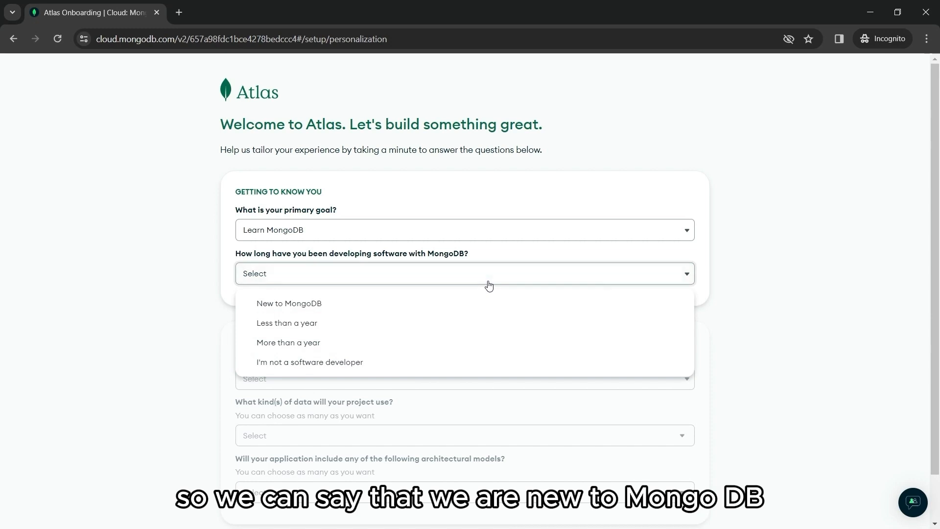
pyautogui.moveTo(474, 309)
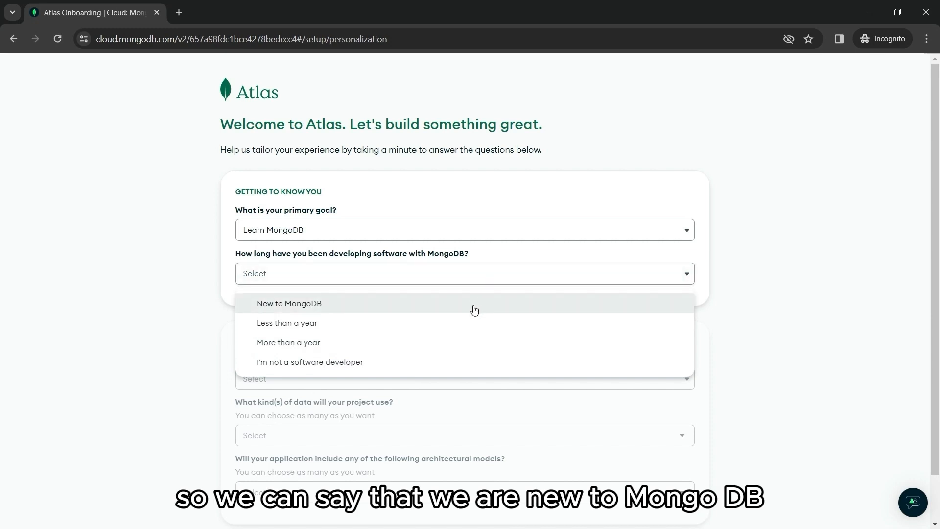
pyautogui.click(289, 303)
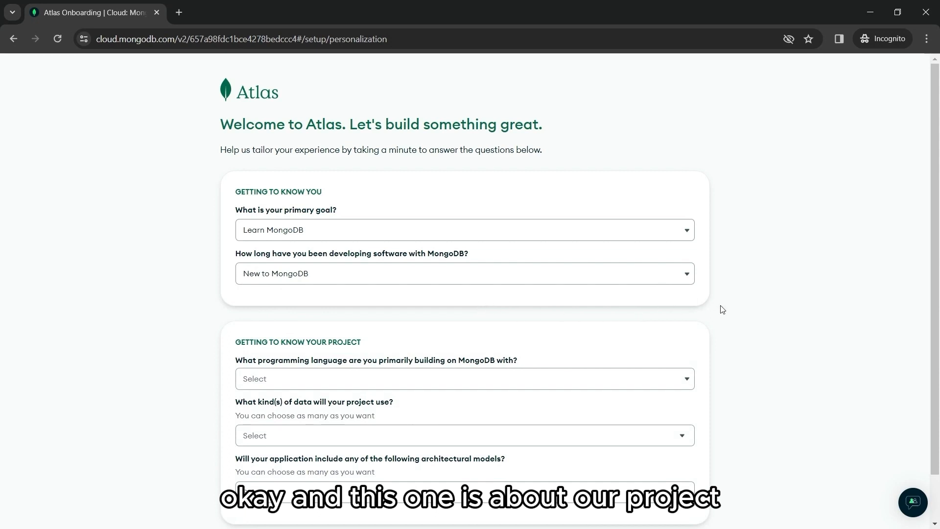
# - Choose JavaScript / Node.js, leave data kinds and architecture as Not sure, and finish the questionnaire
pyautogui.scroll(-3)
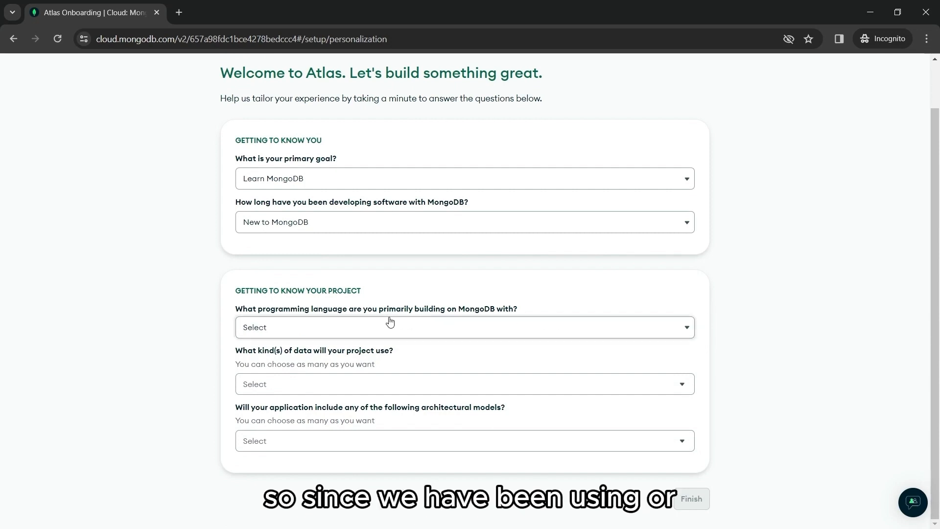
pyautogui.moveTo(487, 318)
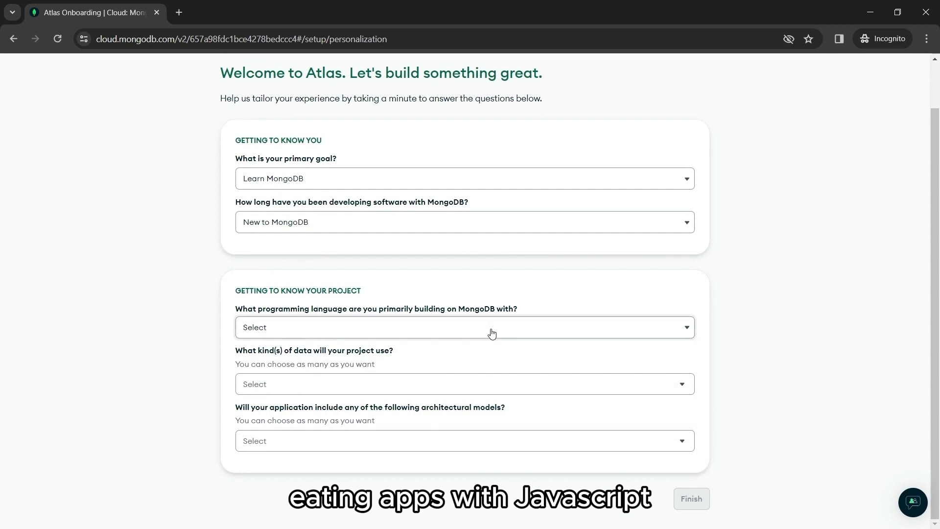
pyautogui.click(464, 327)
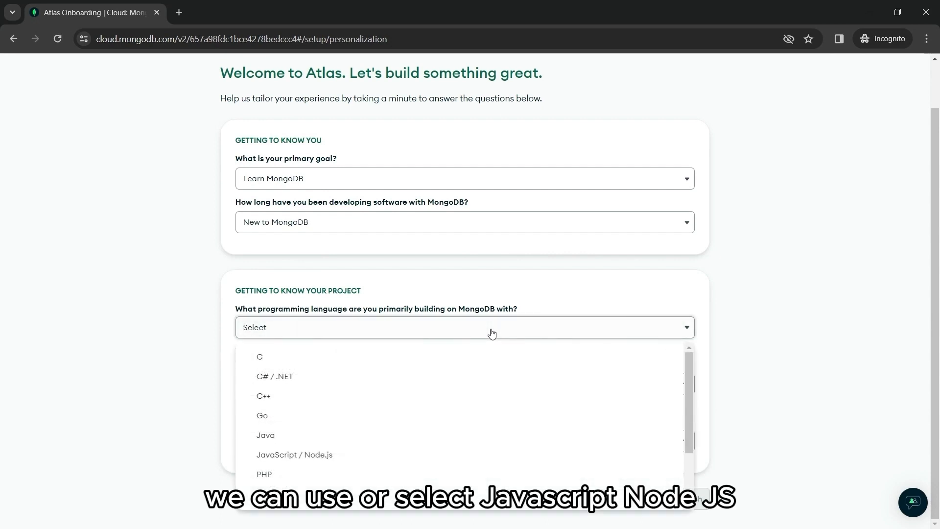
pyautogui.moveTo(413, 454)
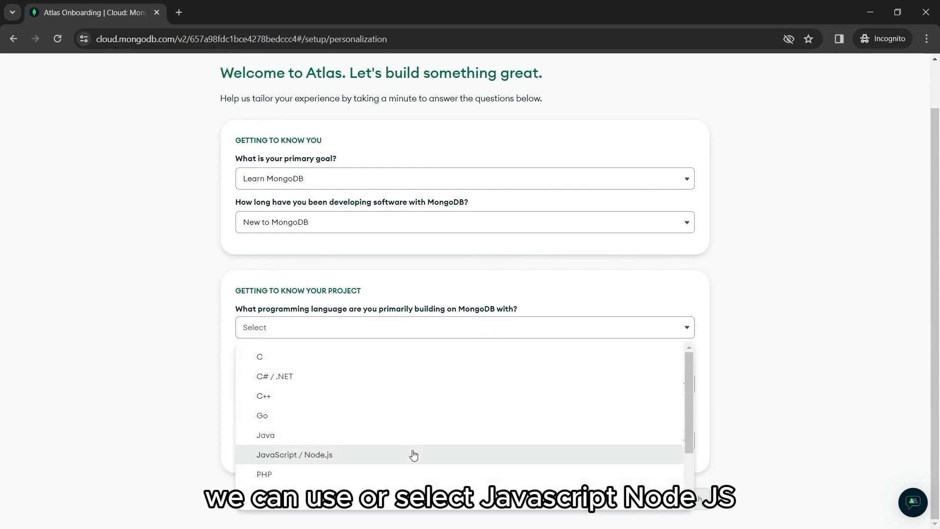
pyautogui.click(295, 455)
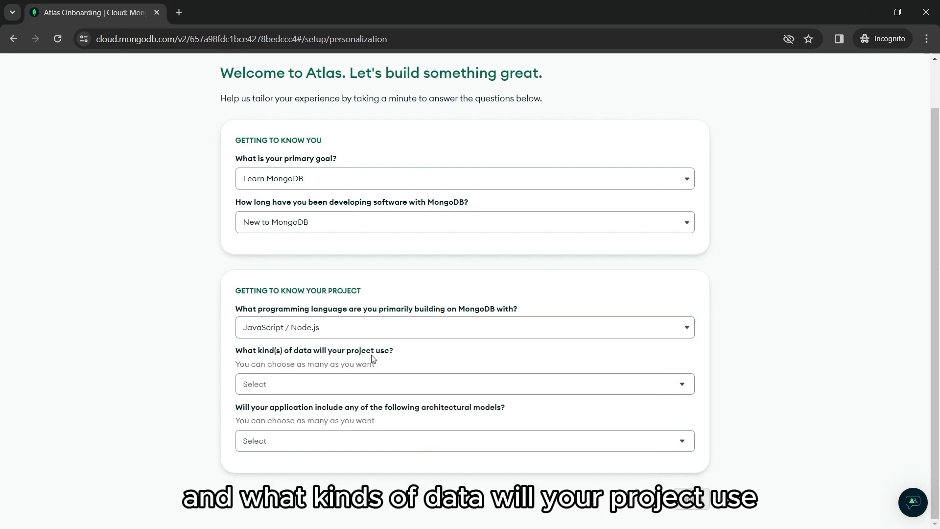
pyautogui.click(464, 384)
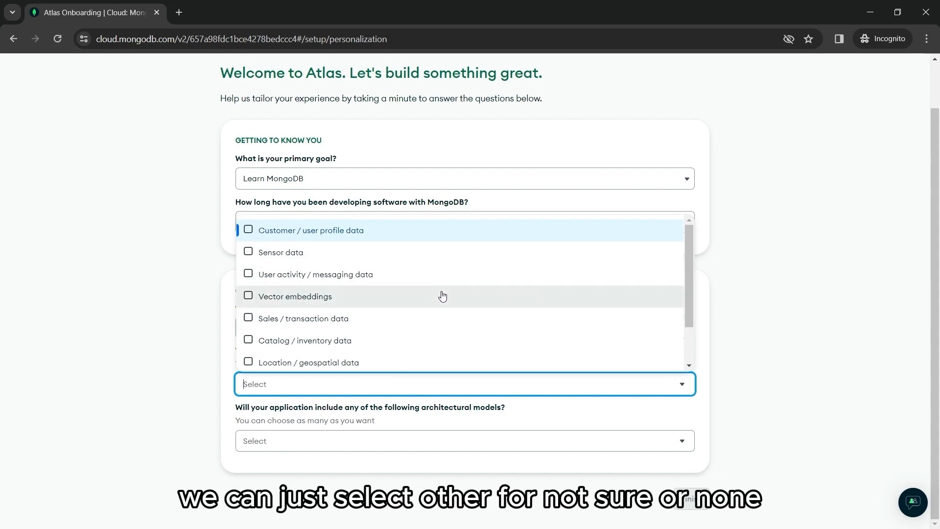
pyautogui.scroll(-3)
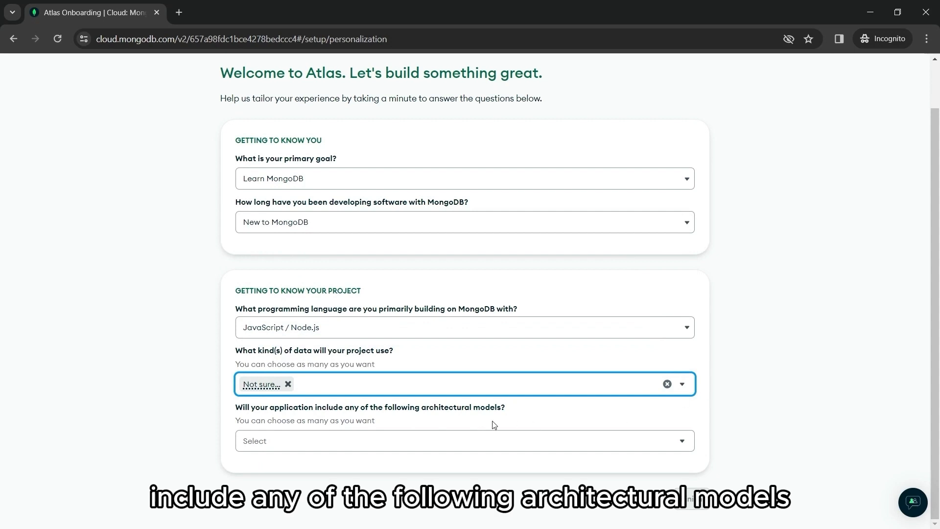
pyautogui.click(465, 440)
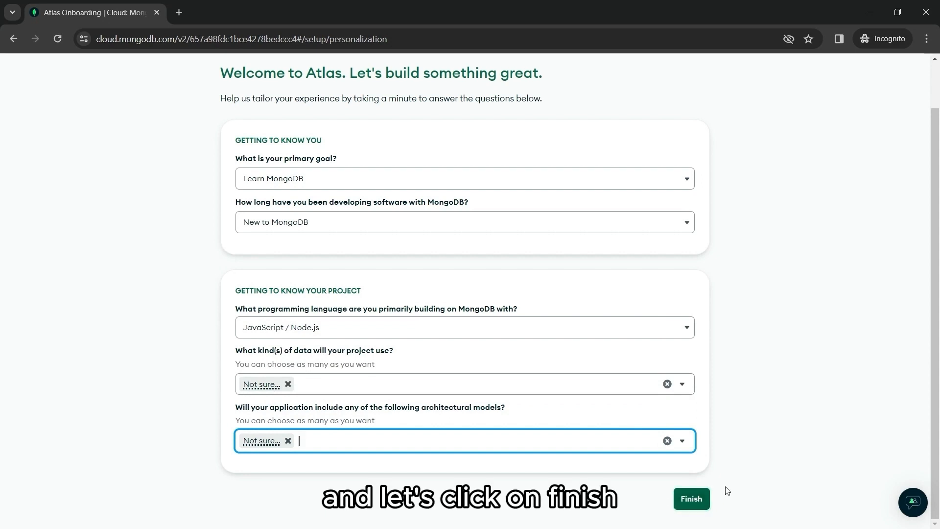
pyautogui.click(691, 499)
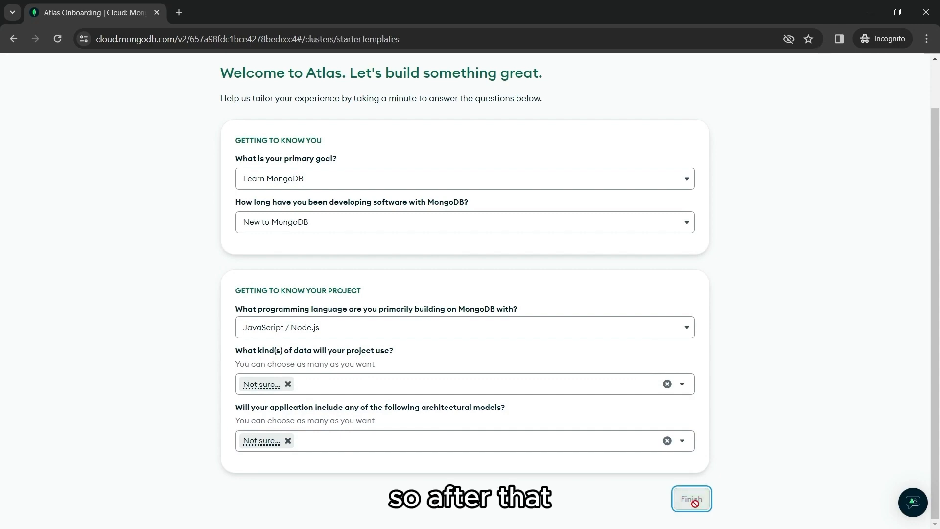
# - Select the M0 FREE template card on Deploy your database, keeping AWS as provider
pyautogui.click(691, 499)
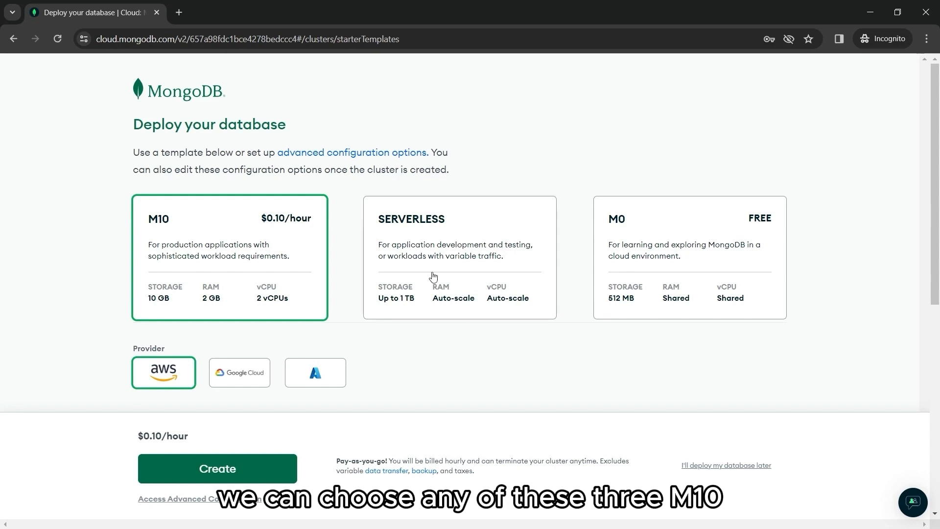
pyautogui.moveTo(418, 244)
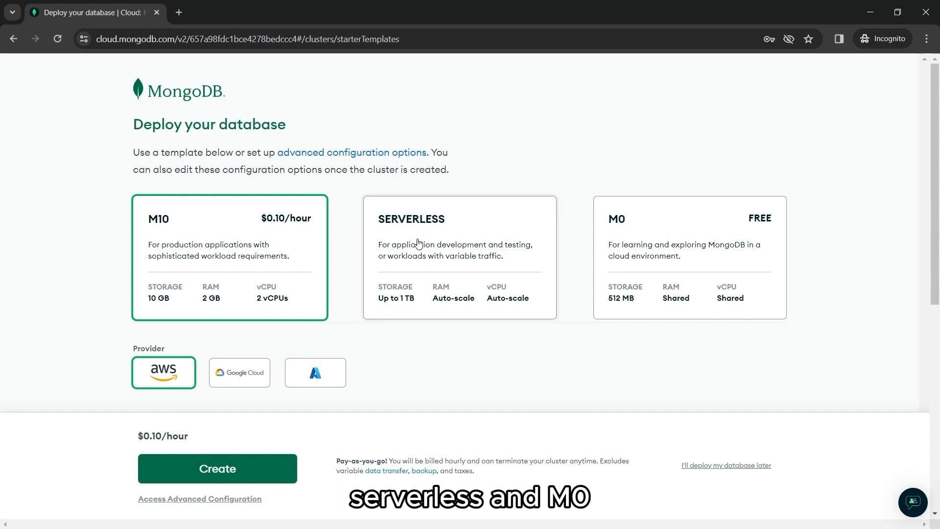
pyautogui.moveTo(464, 269)
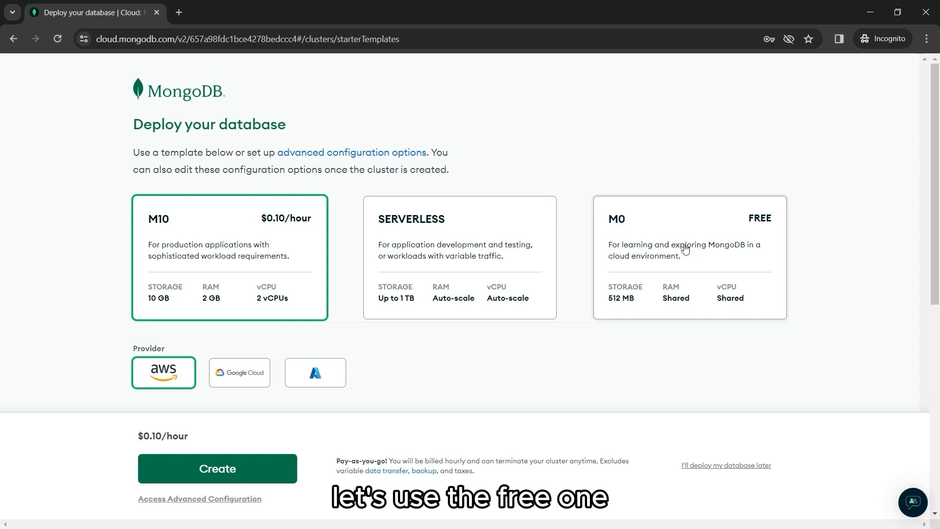
pyautogui.click(689, 257)
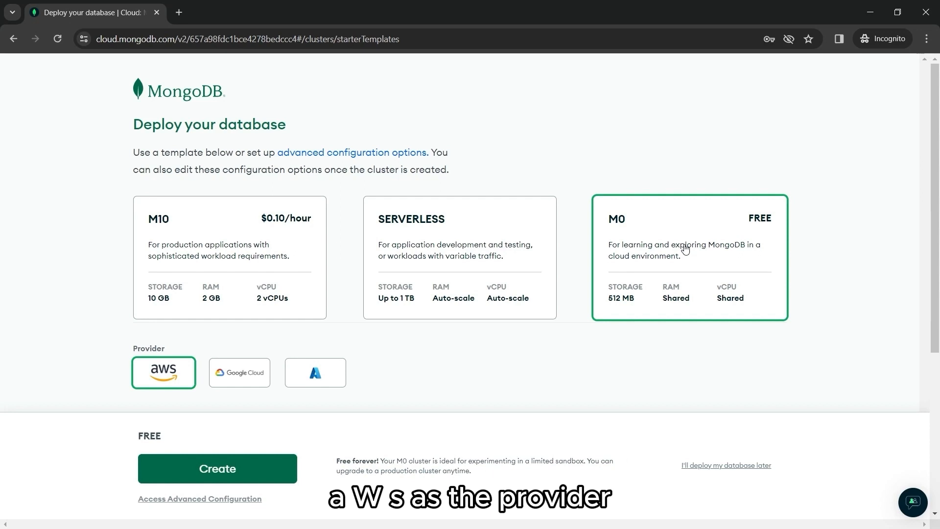
# - Set the cluster region to Sydney (ap-southeast-2)
pyautogui.scroll(-3)
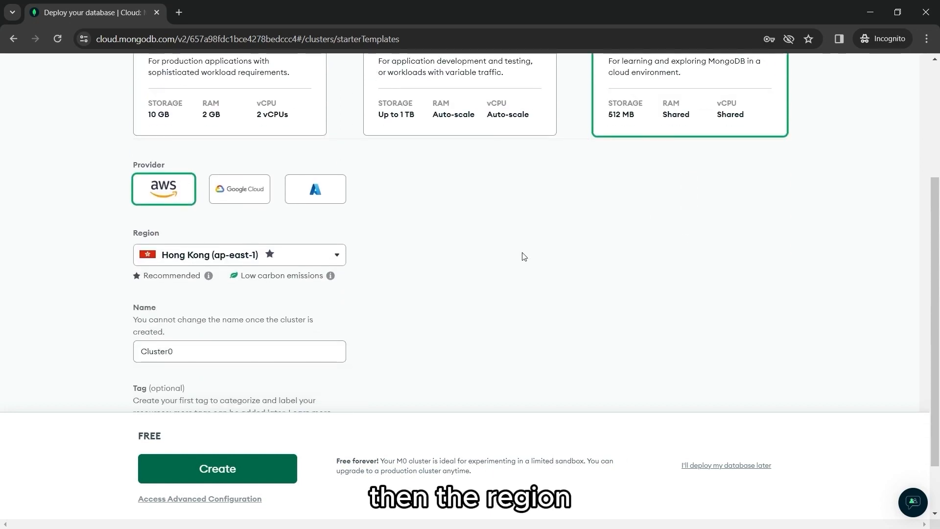
pyautogui.click(239, 255)
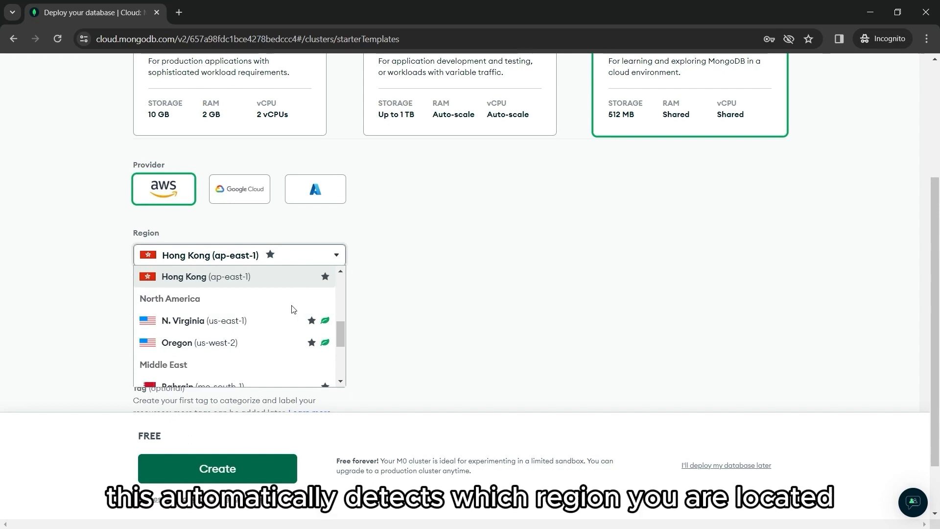
pyautogui.scroll(-3)
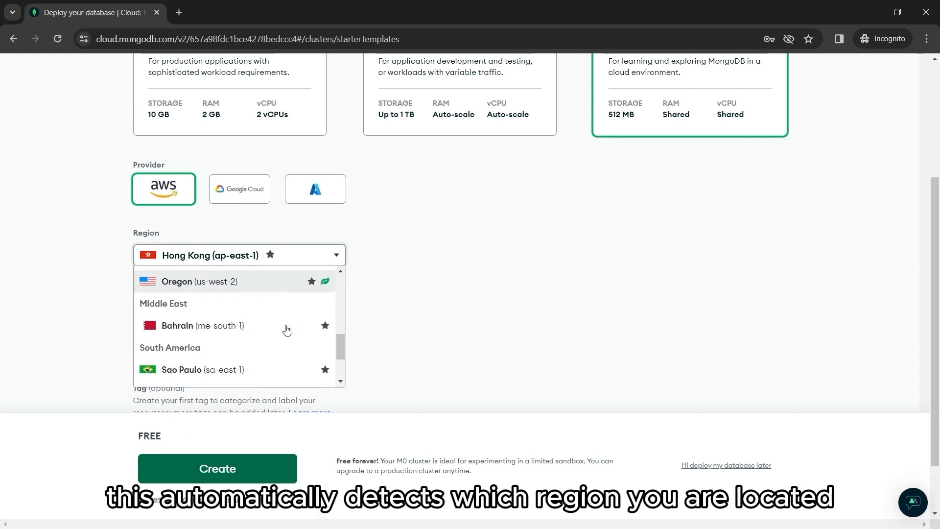
pyautogui.scroll(-3)
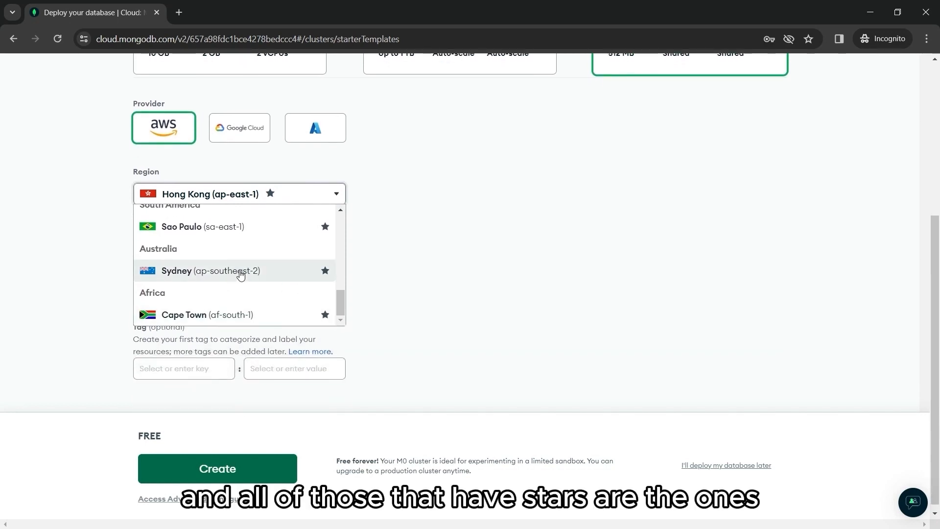
pyautogui.click(207, 270)
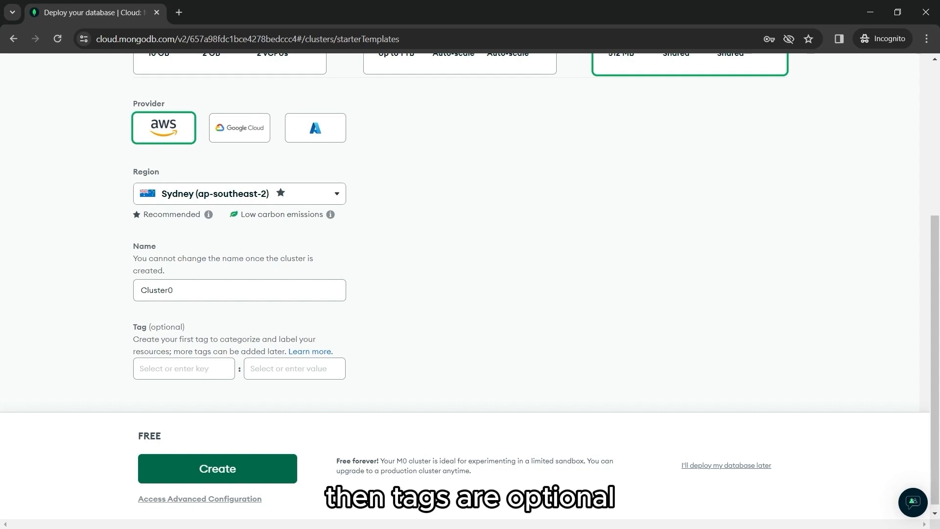
# - Leave the optional tags empty and create the free Cluster0
pyautogui.click(183, 368)
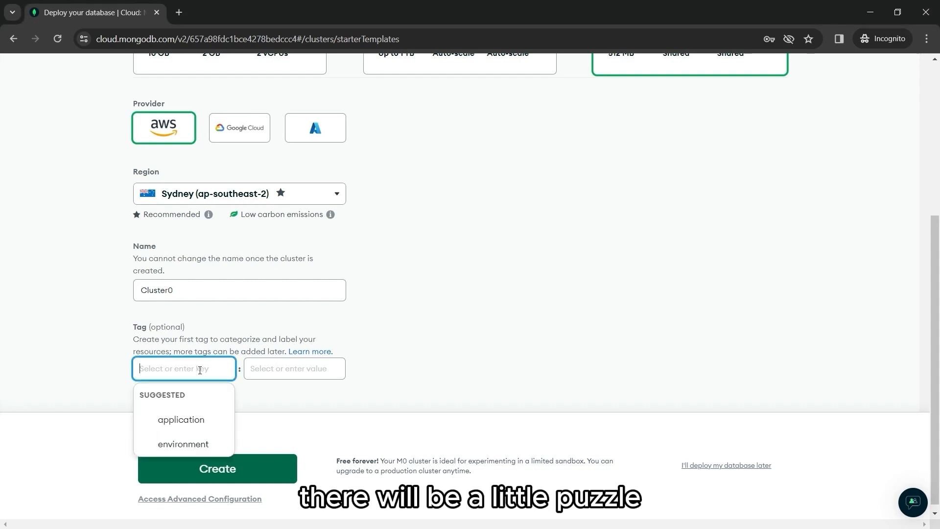
pyautogui.click(421, 343)
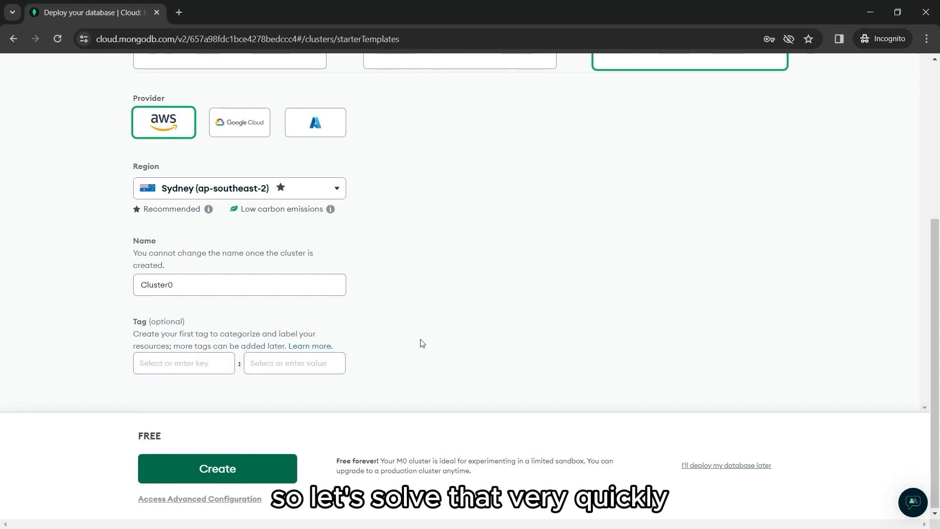
pyautogui.click(217, 469)
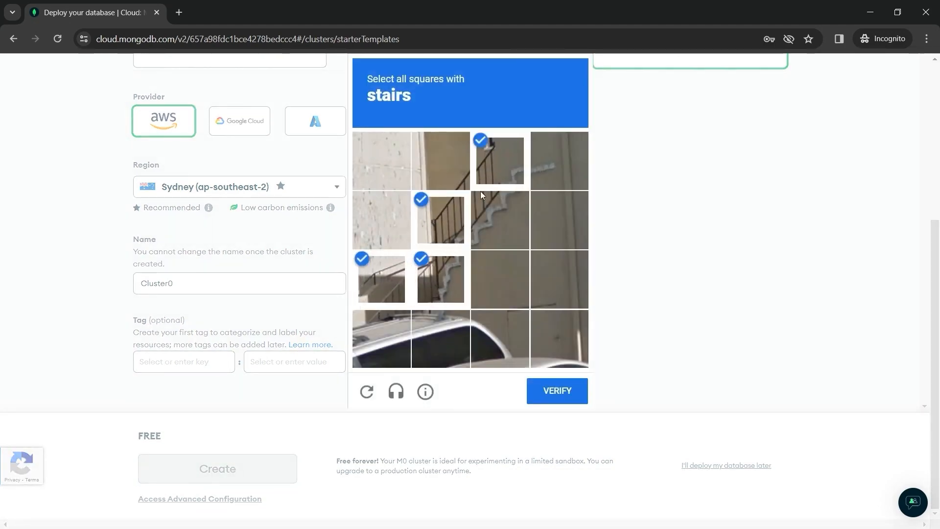
# - Verify the stairs reCAPTCHA so Cluster0 provisioning proceeds
pyautogui.click(556, 391)
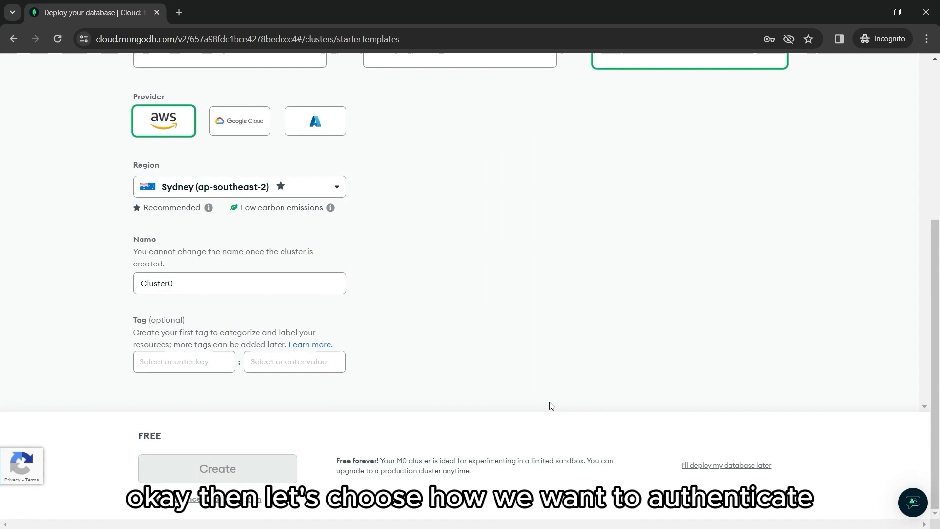
pyautogui.click(217, 469)
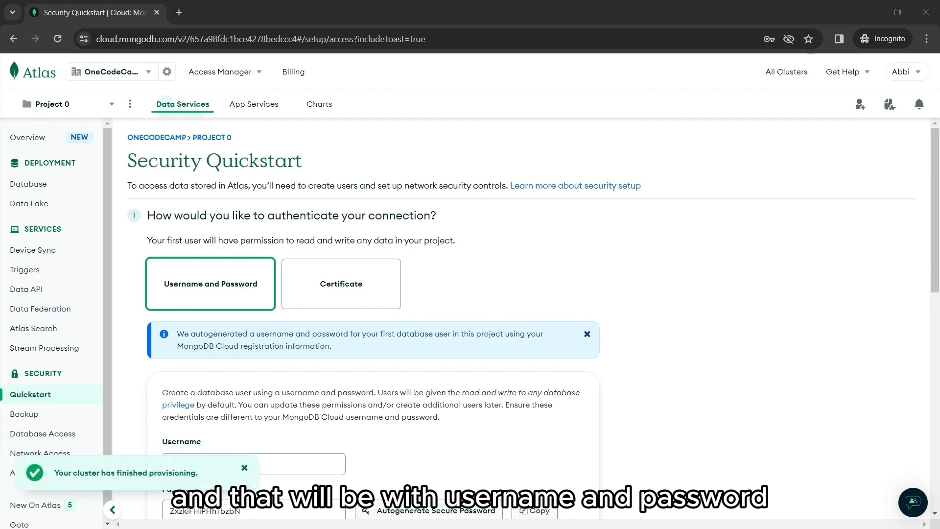
pyautogui.moveTo(262, 285)
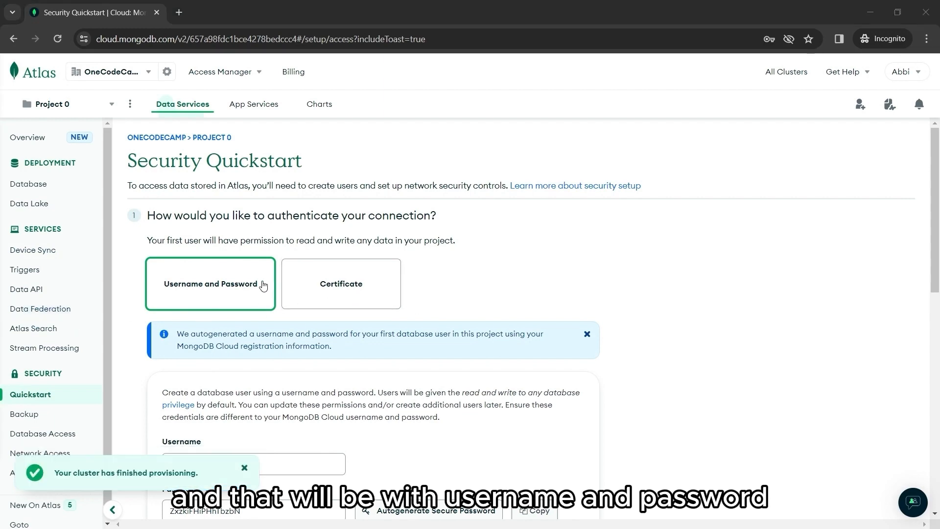
# - Create database user abbiii0413 with the generated username-and-password credentials
pyautogui.scroll(-3)
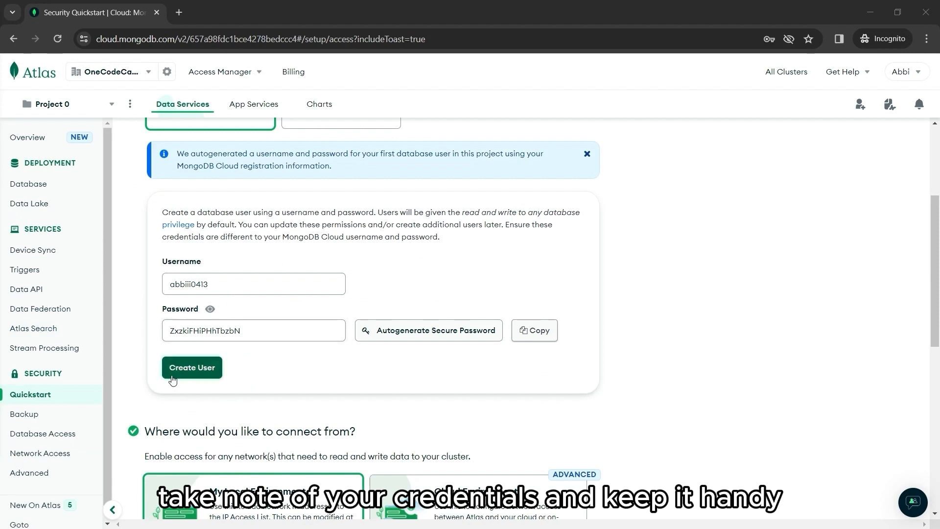
pyautogui.click(192, 368)
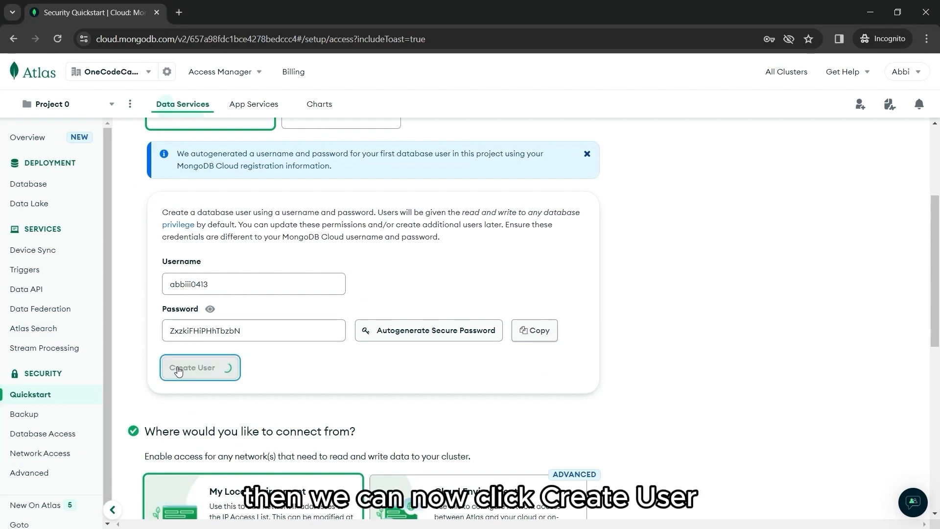
pyautogui.click(200, 367)
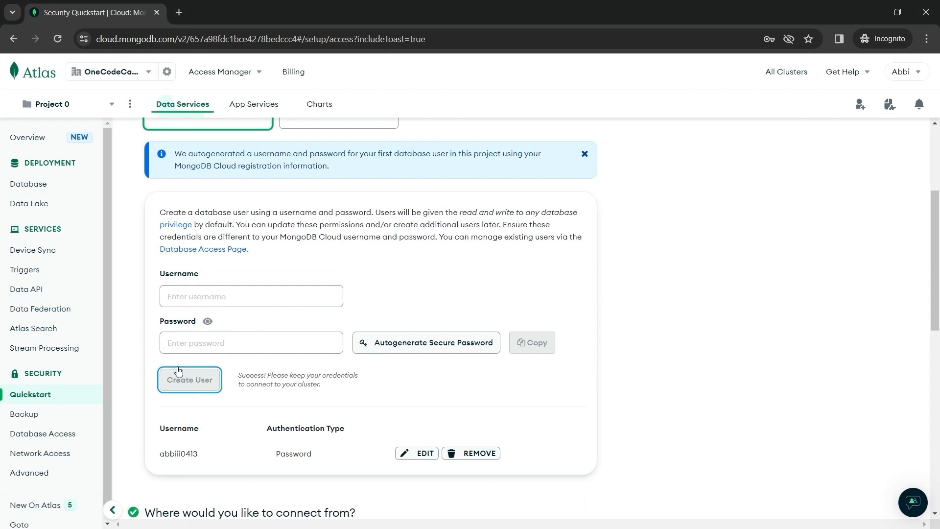
pyautogui.scroll(-3)
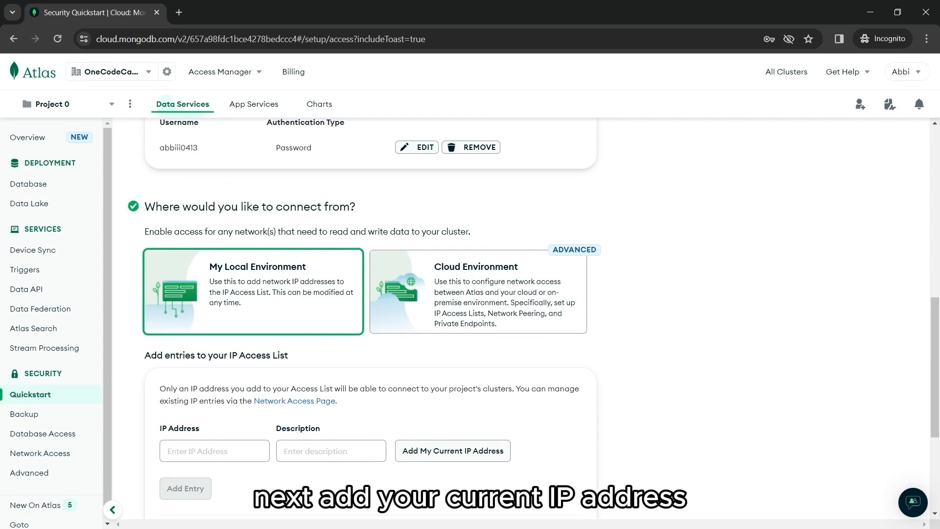
# - Add the current IP address to the access list and go to the Project Overview
pyautogui.click(453, 451)
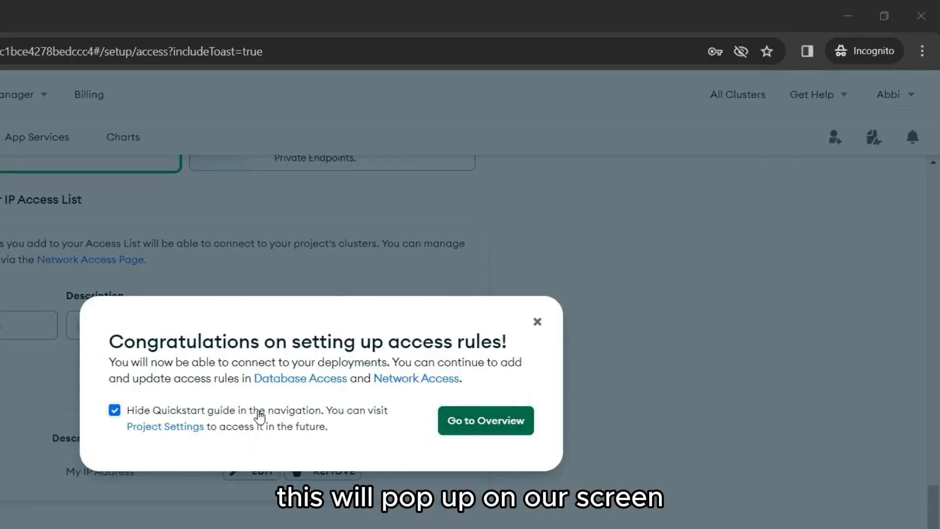
pyautogui.moveTo(400, 435)
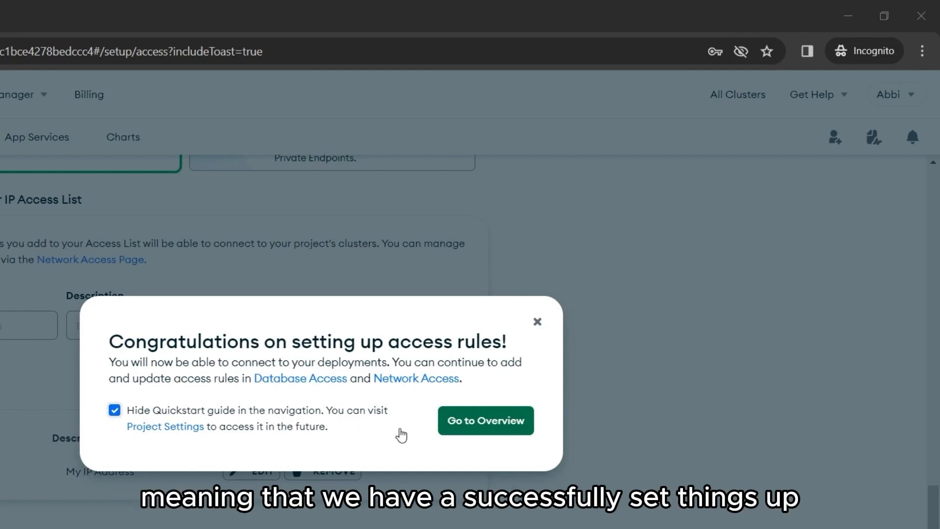
pyautogui.click(485, 420)
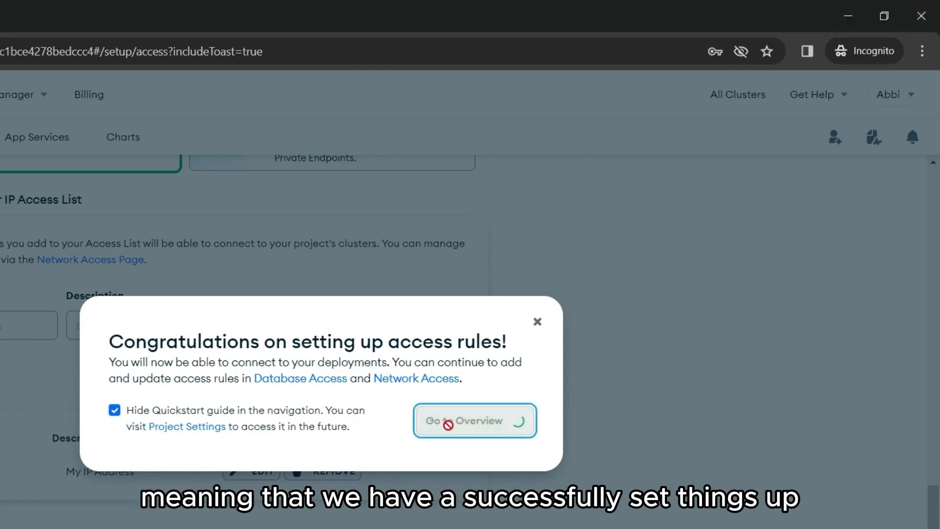
pyautogui.click(474, 420)
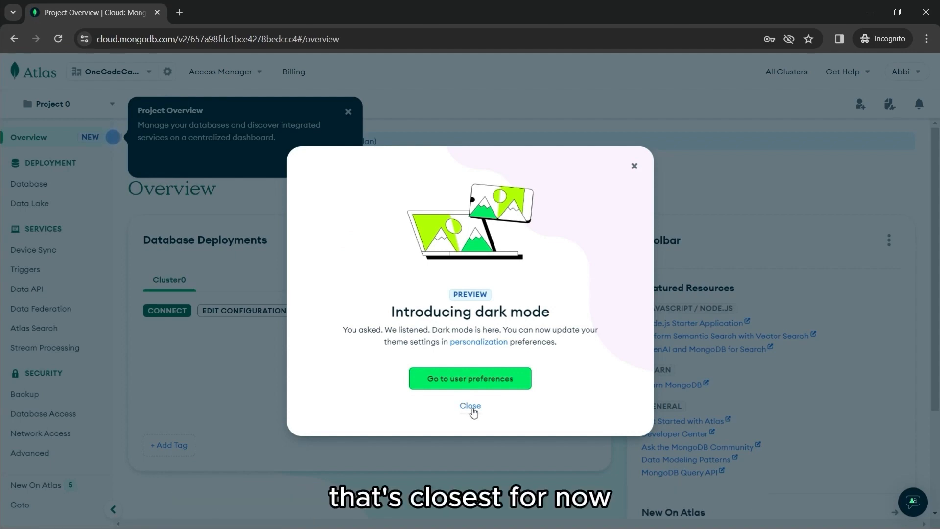
# - Dismiss the dark mode announcement, advance through the remaining tour stops and finish on Resources and Atlas Updates
pyautogui.click(470, 406)
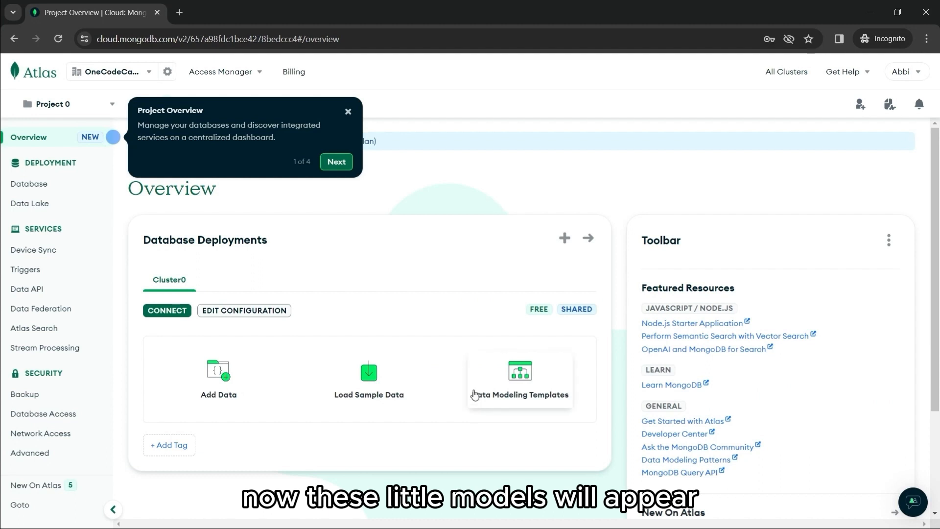
pyautogui.moveTo(470, 391)
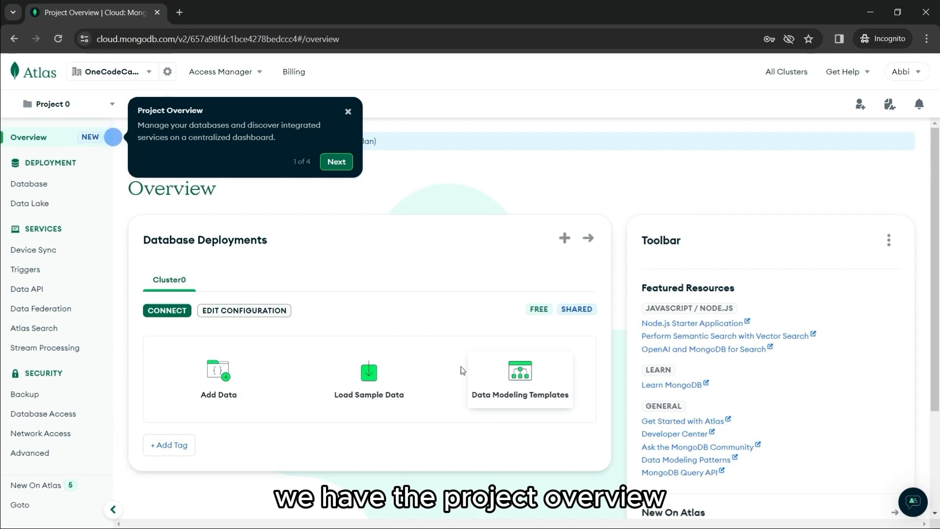
pyautogui.moveTo(353, 198)
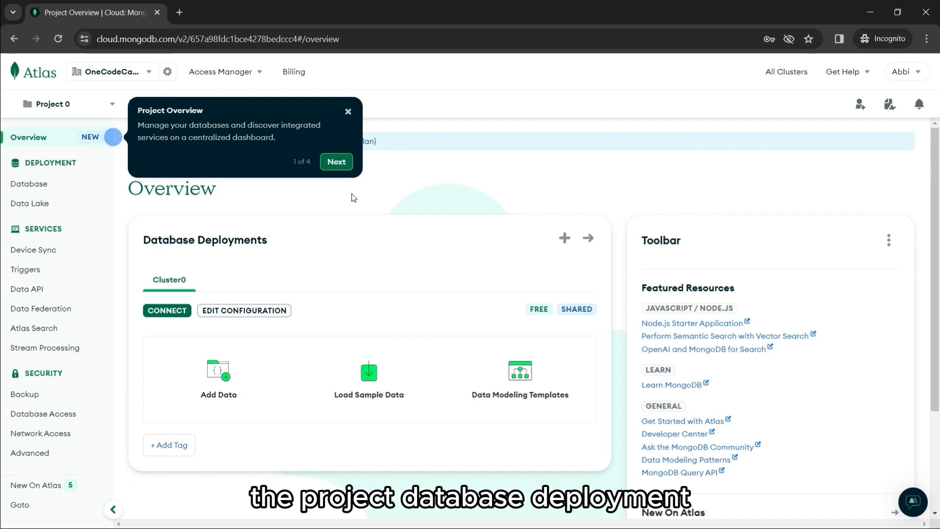
pyautogui.click(336, 162)
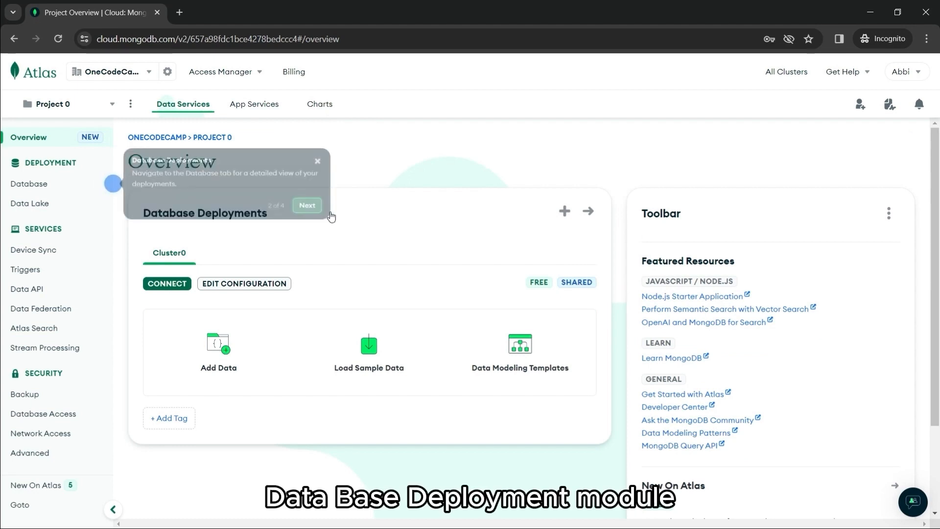
pyautogui.click(307, 204)
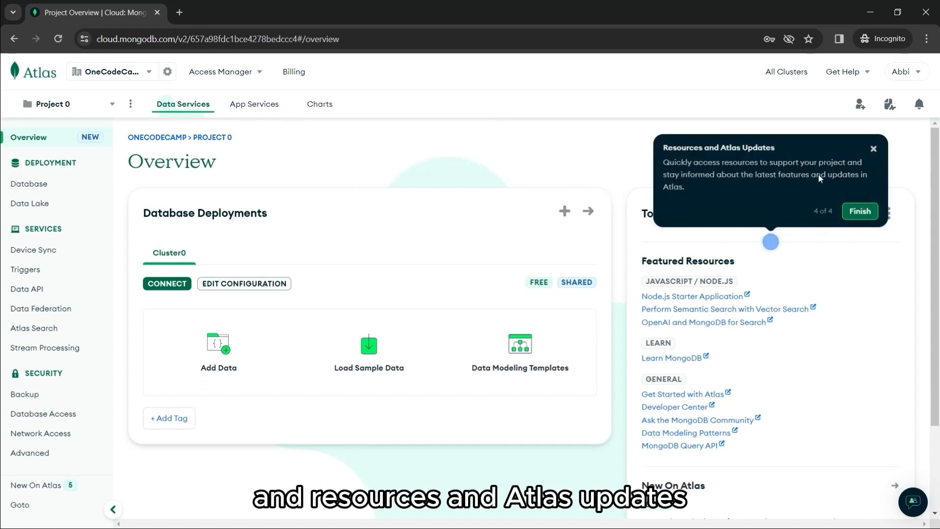
pyautogui.click(860, 212)
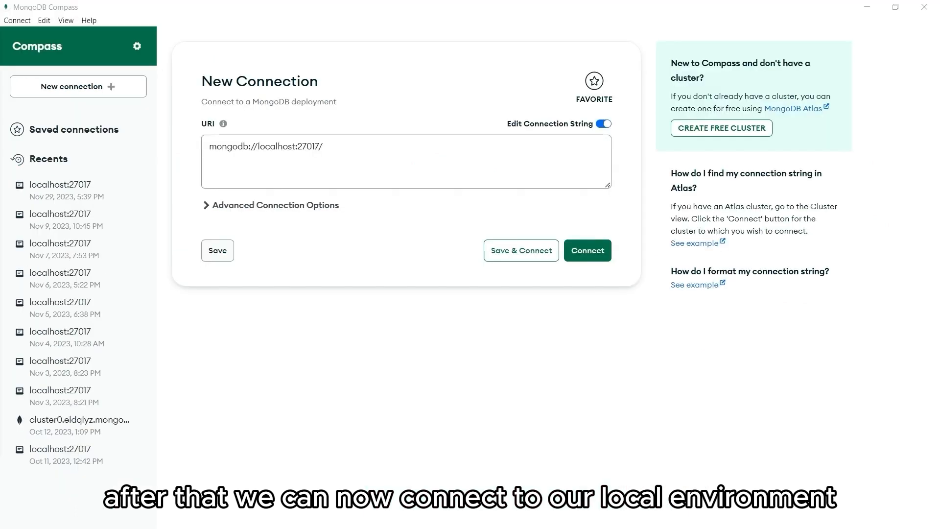
pyautogui.moveTo(412, 205)
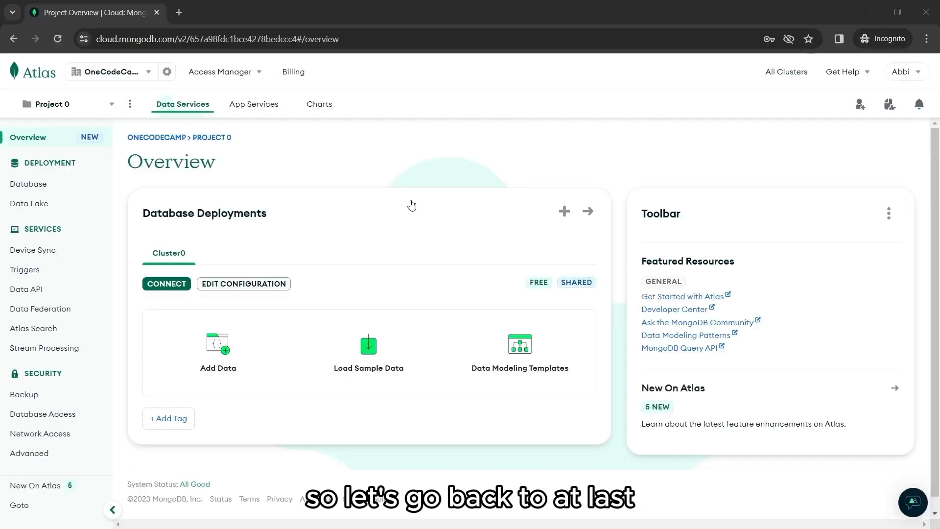
pyautogui.moveTo(378, 217)
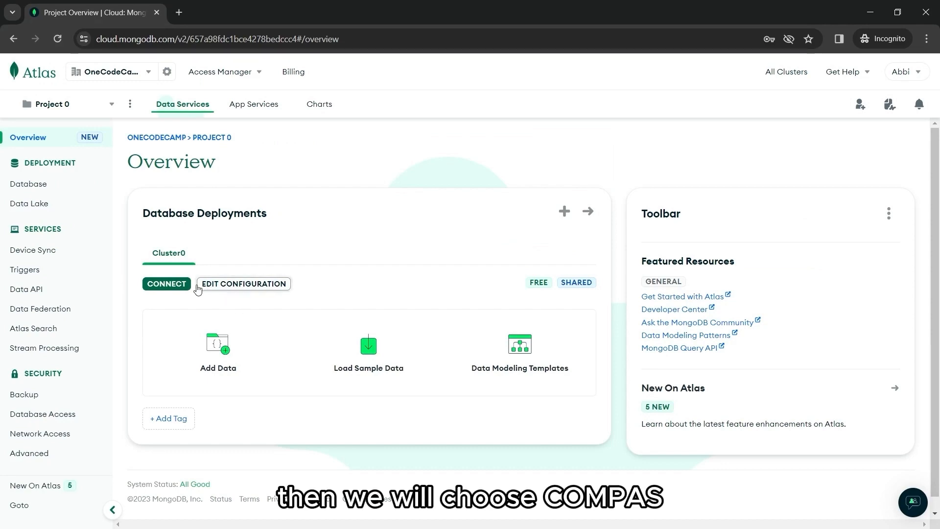
# - From Cluster0's Connect options pick installed Compass and copy the mongodb+srv connection string for user abbiii0413
pyautogui.click(167, 285)
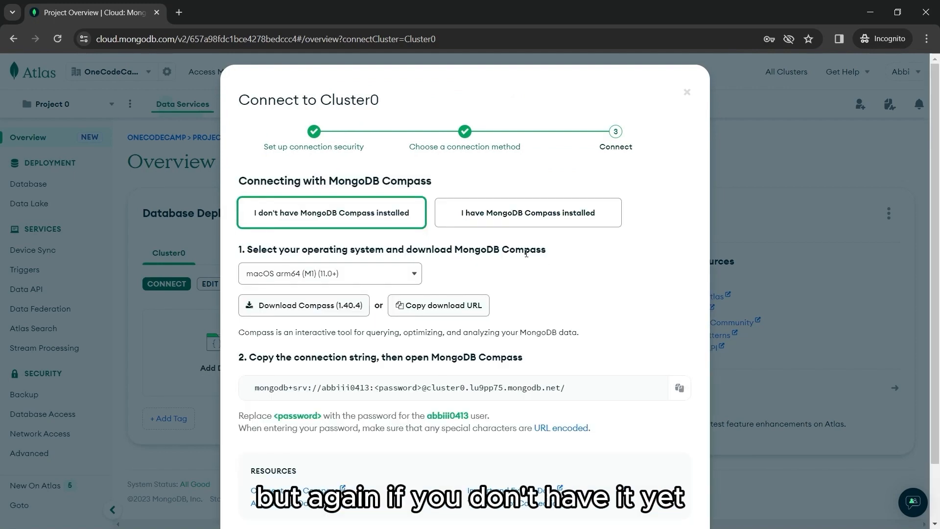
pyautogui.click(527, 213)
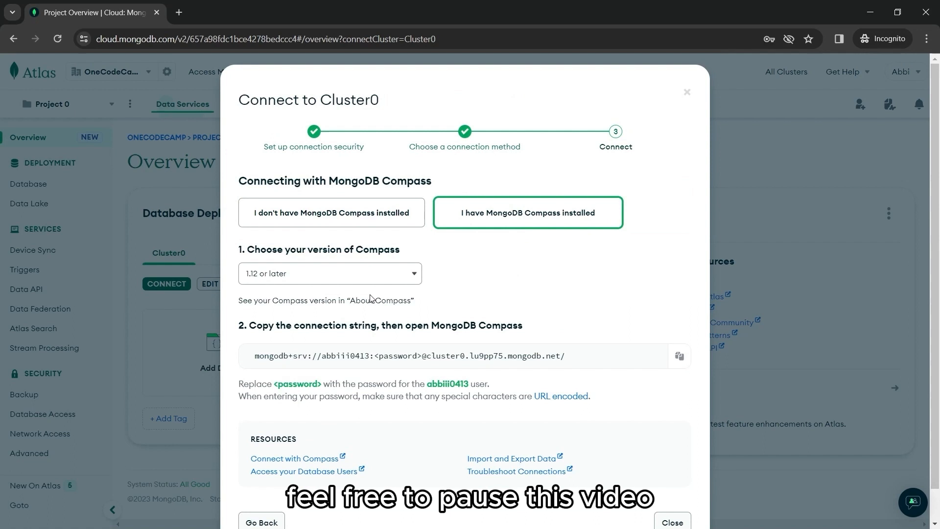
pyautogui.moveTo(404, 346)
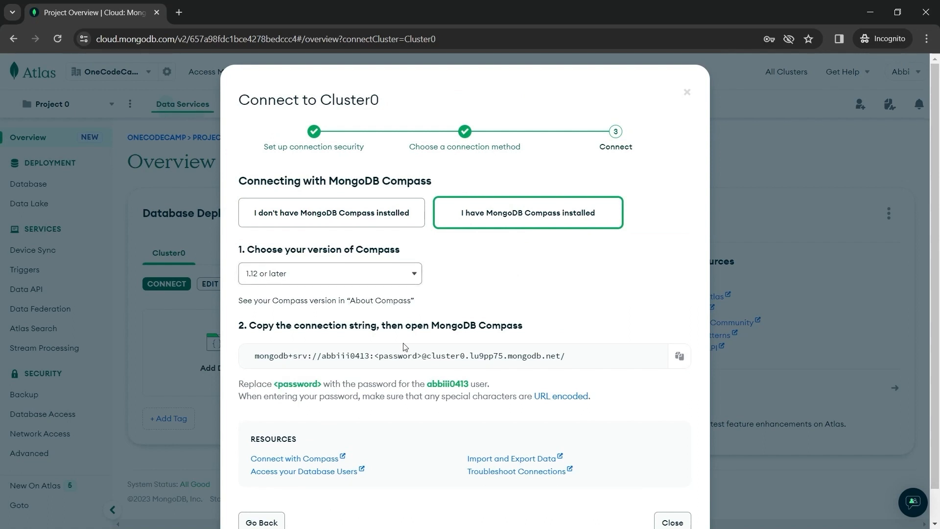
pyautogui.moveTo(618, 364)
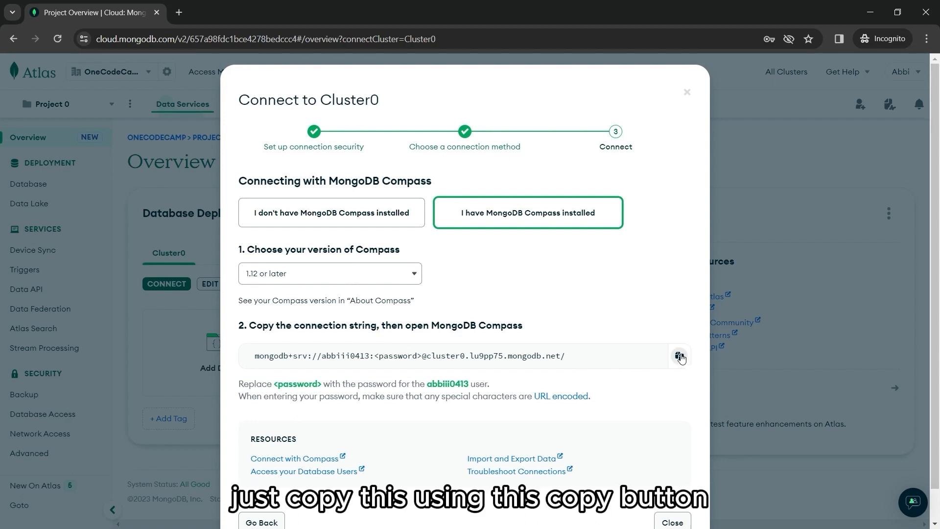
pyautogui.click(678, 356)
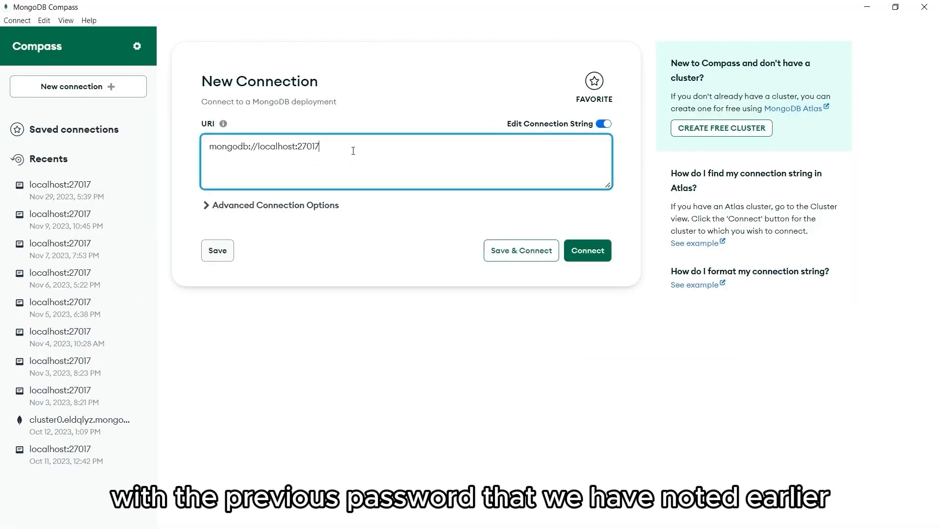
pyautogui.write('mongodb+srv://abbiii0413:<password>@cluster0.lu9pp75.mongodb.net/')
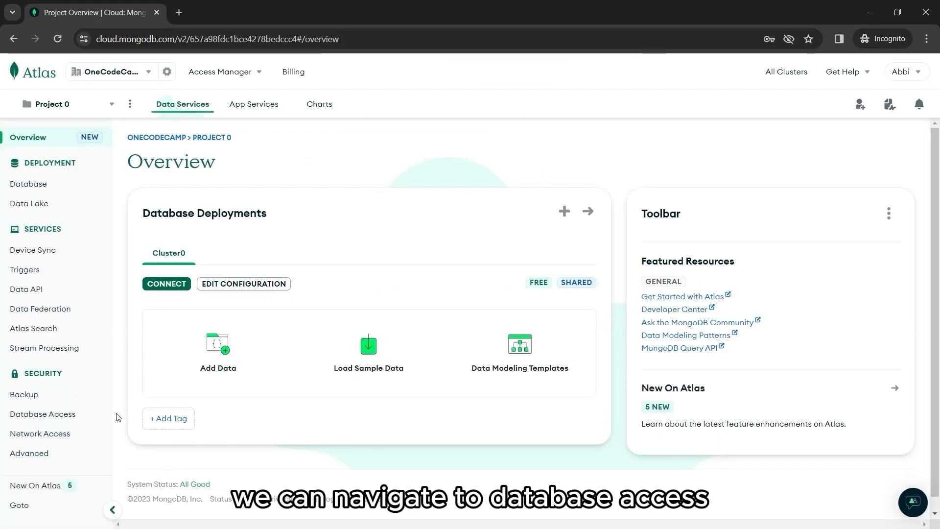
# - In Database Access, edit the project's user and autogenerate a new secure password
pyautogui.click(42, 414)
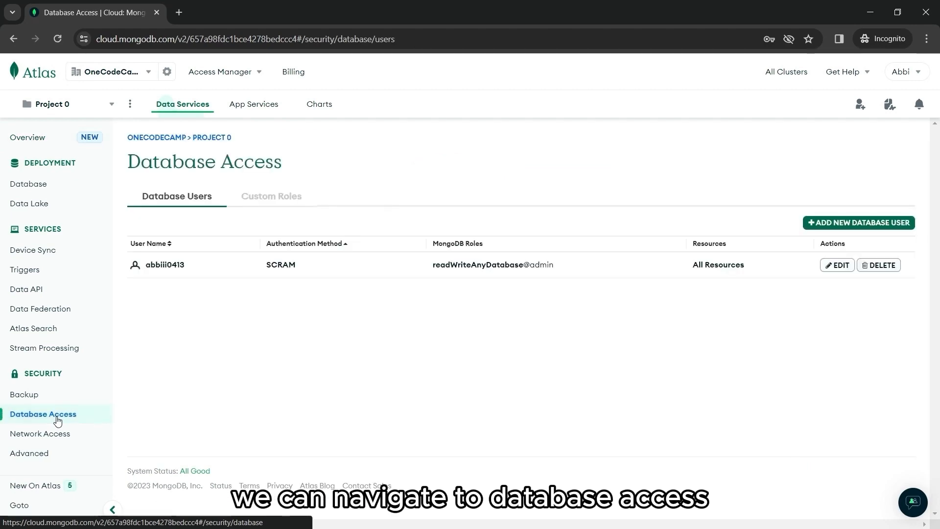
pyautogui.moveTo(319, 288)
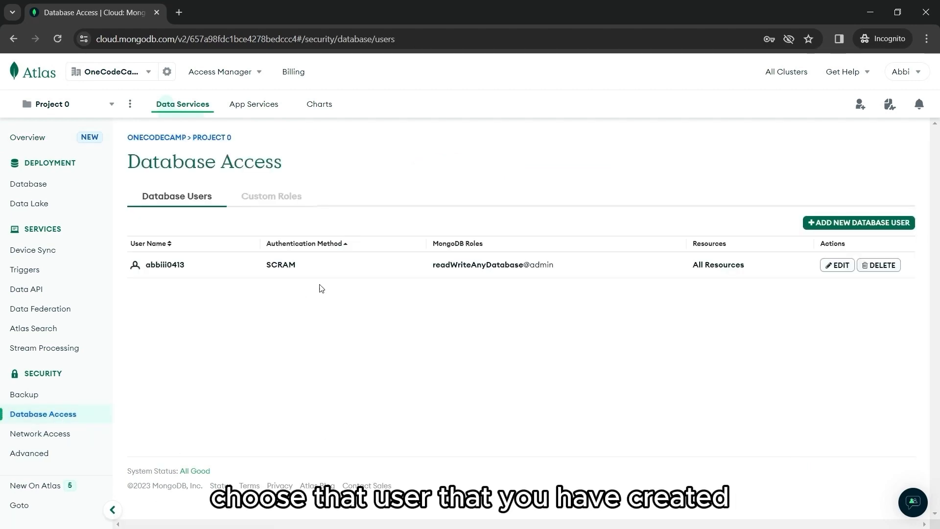
pyautogui.click(837, 265)
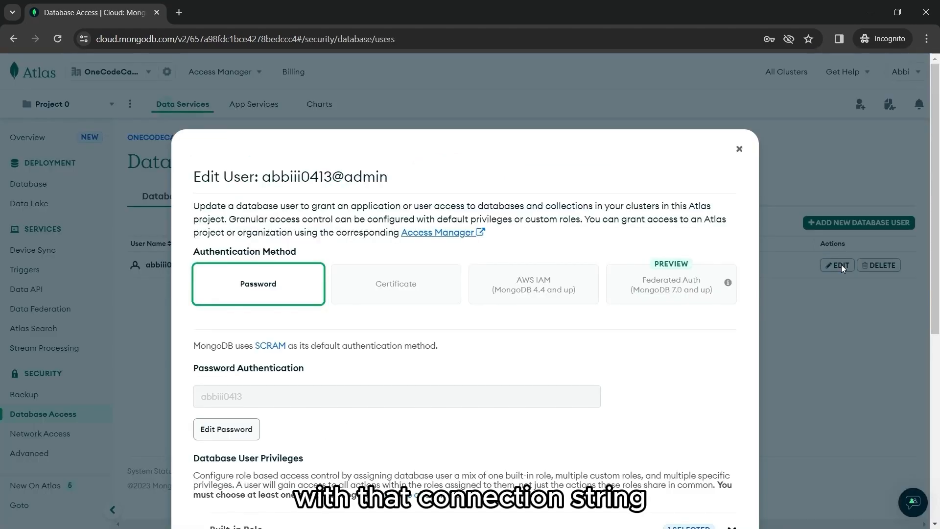
pyautogui.scroll(-3)
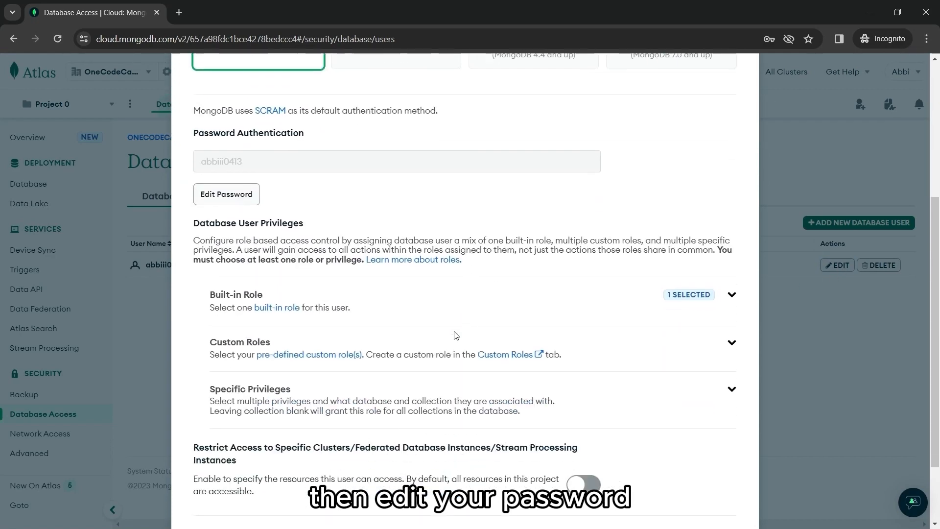
pyautogui.scroll(3)
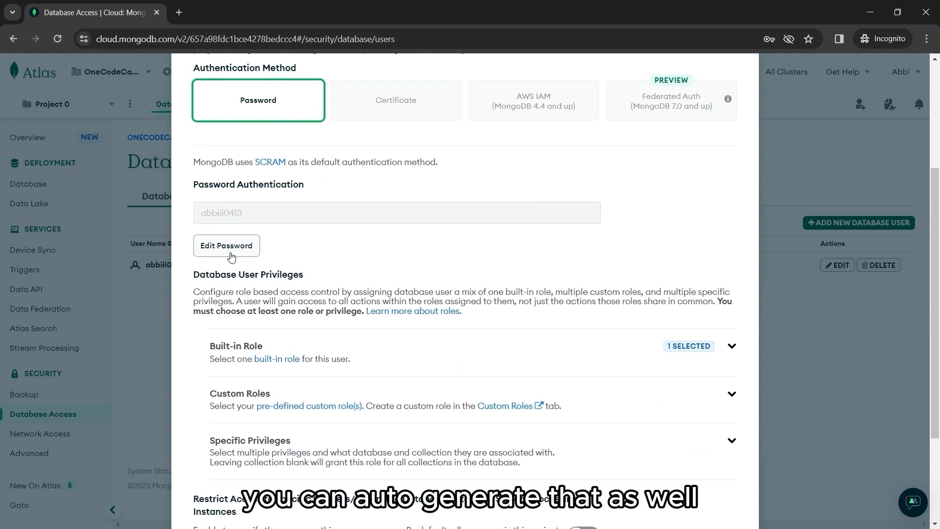
pyautogui.click(226, 245)
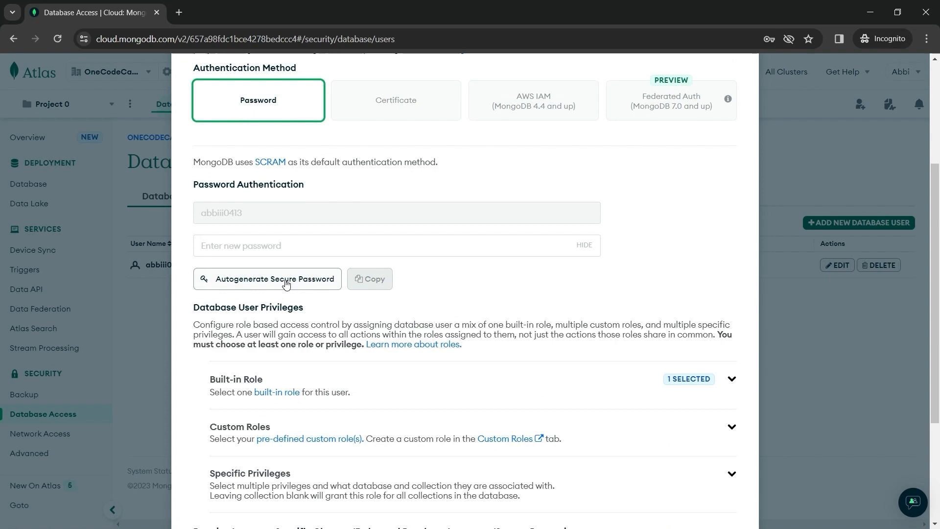
pyautogui.click(274, 279)
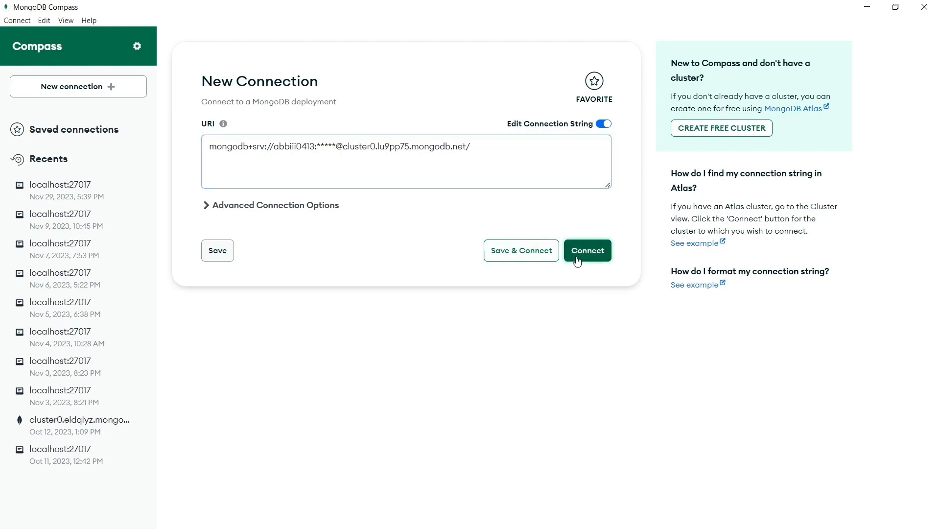
# - Replace <password> in the Compass URI with the real password and connect to Cluster0
pyautogui.click(587, 250)
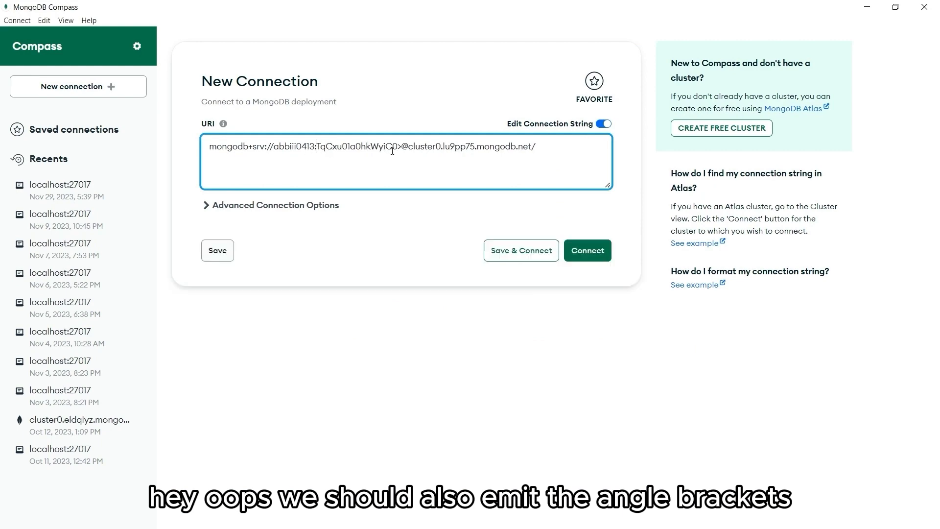
pyautogui.click(587, 250)
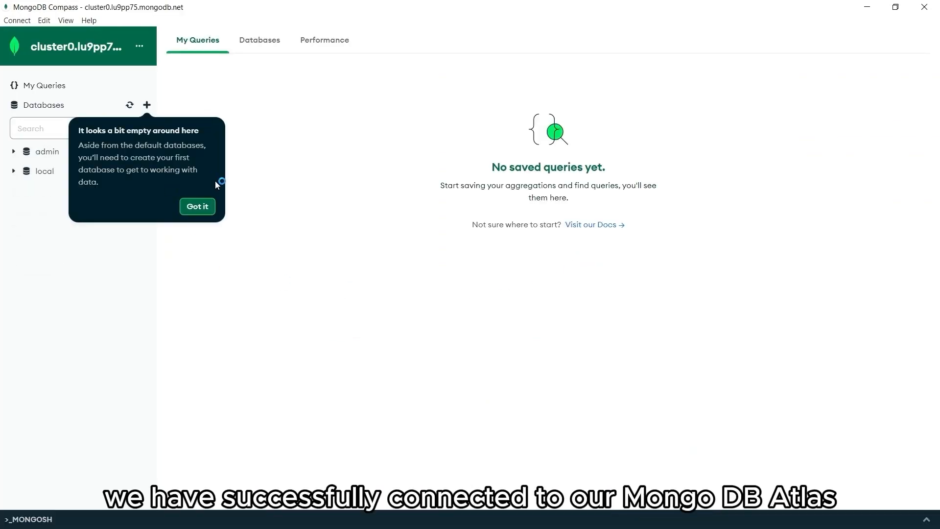
pyautogui.moveTo(163, 185)
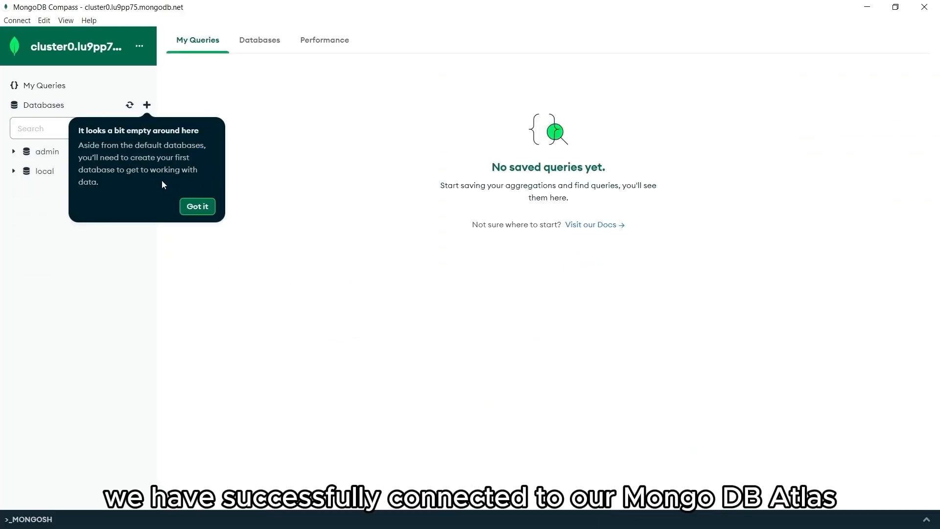
# - Dismiss the empty-cluster tip, expand local and admin, show the Databases overview and start creating a database
pyautogui.click(197, 206)
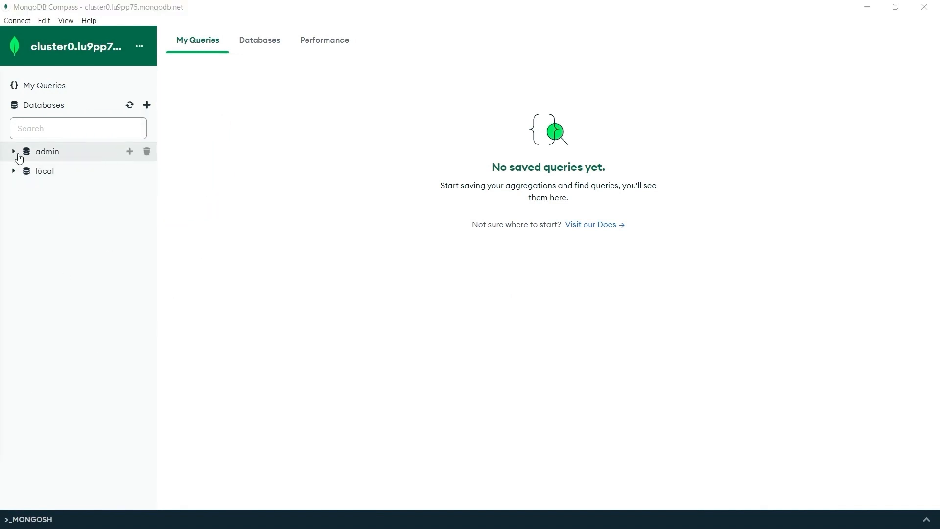
pyautogui.click(13, 171)
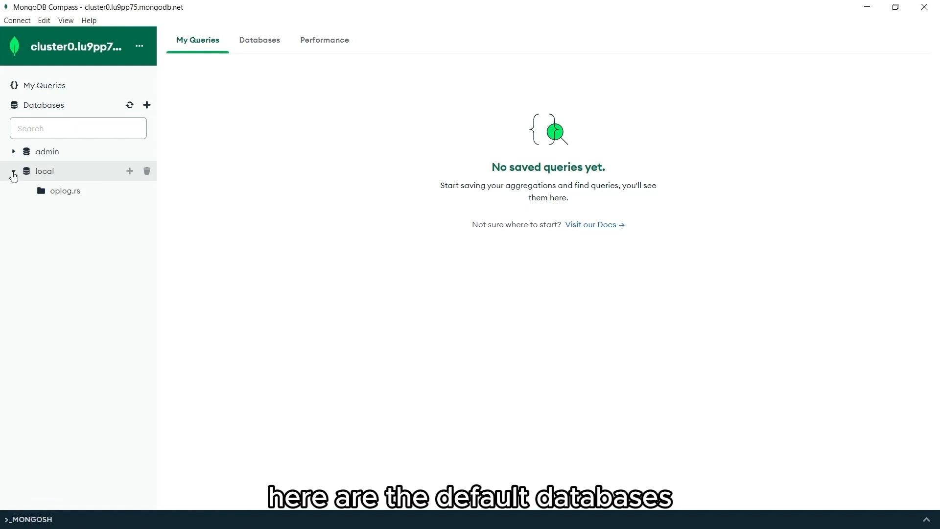
pyautogui.click(65, 191)
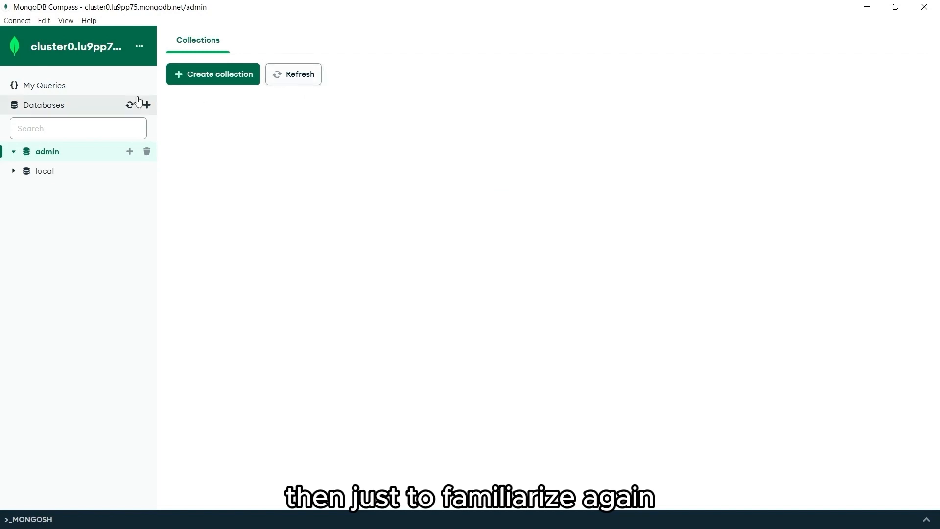
pyautogui.click(42, 105)
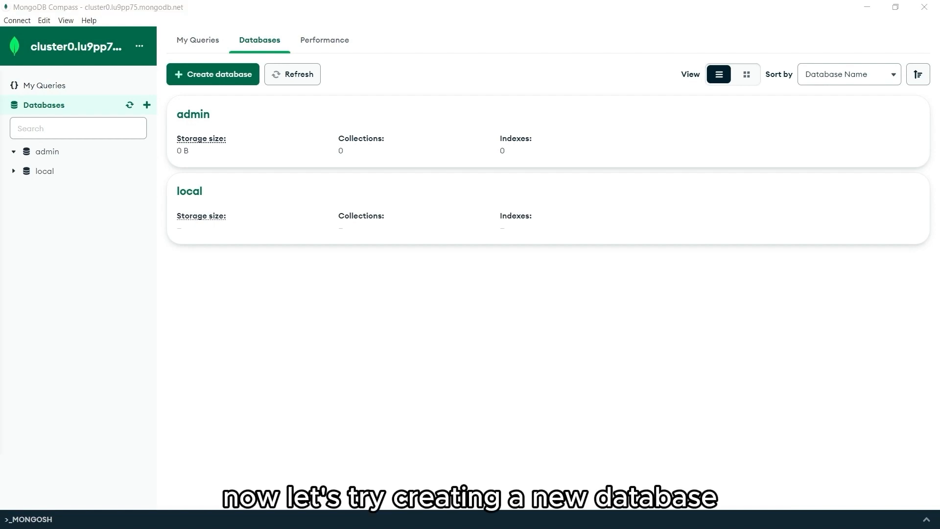
pyautogui.click(212, 73)
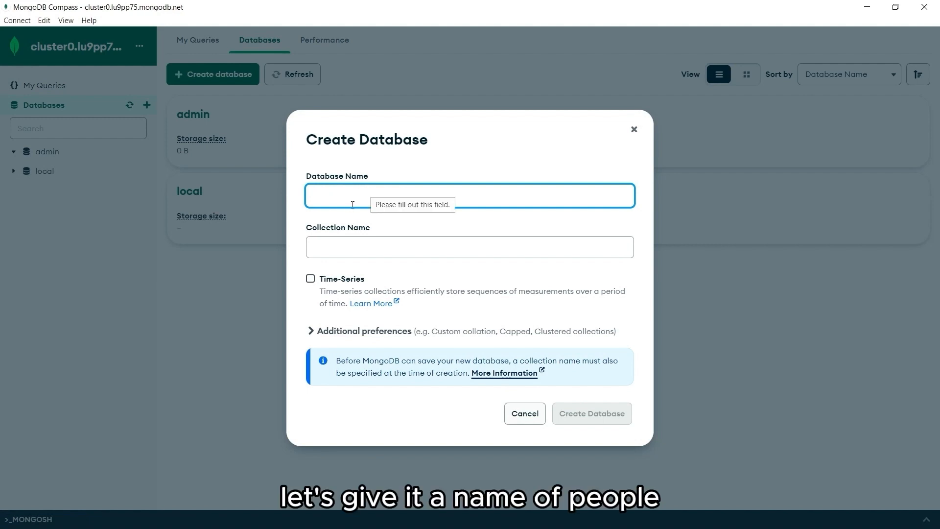
# - Create the people database with a users collection from the Create Database form
pyautogui.write('people')
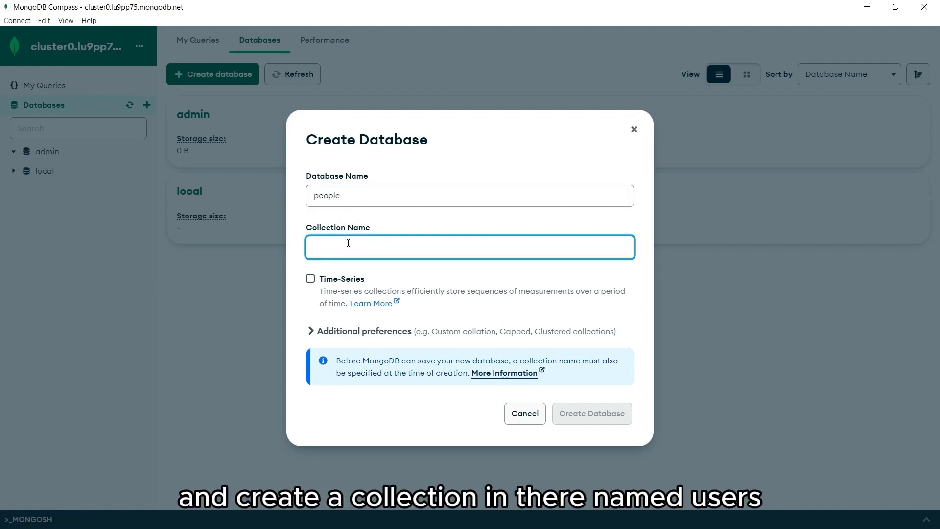
pyautogui.write('users')
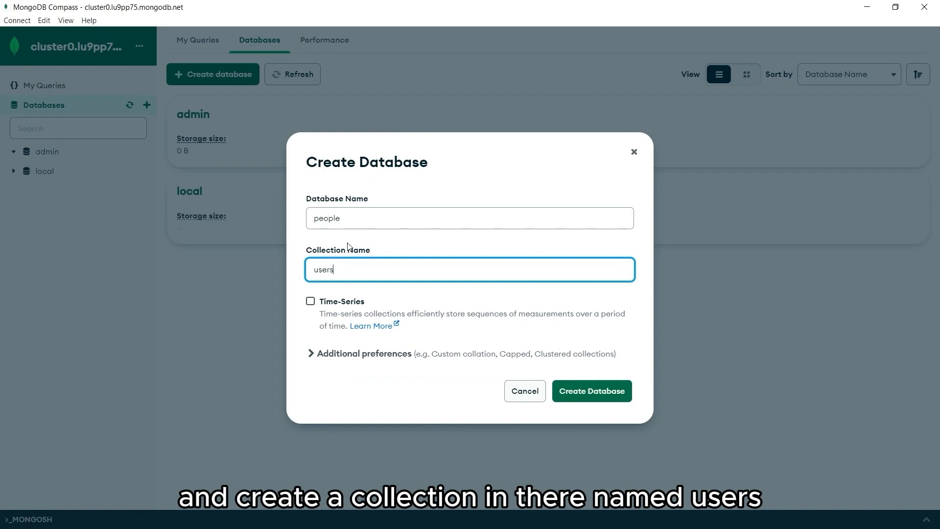
pyautogui.click(590, 391)
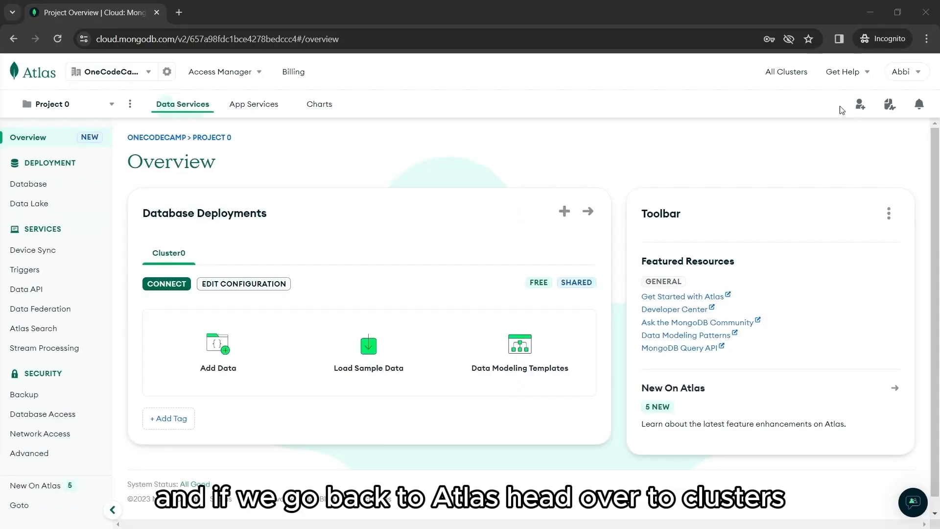
# - Go via All Clusters to Cluster0's Database deployments and browse its collections
pyautogui.click(786, 72)
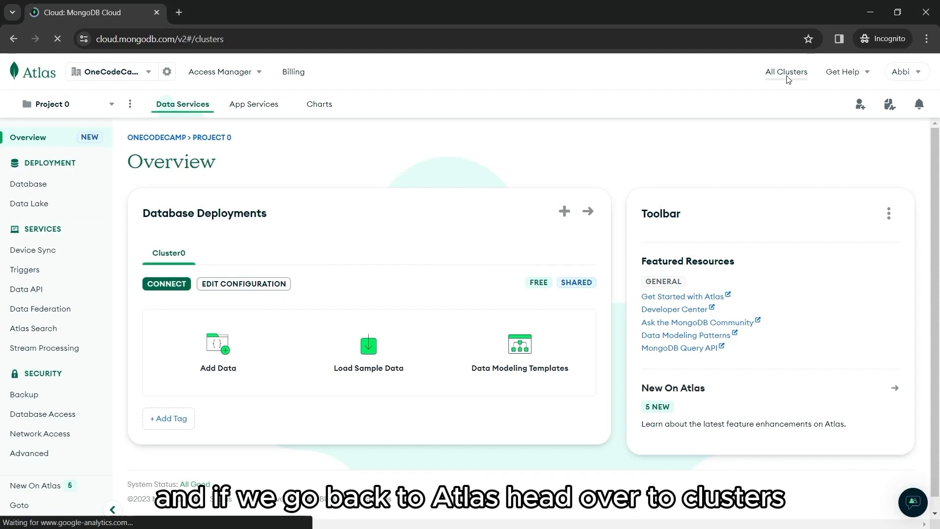
pyautogui.click(785, 72)
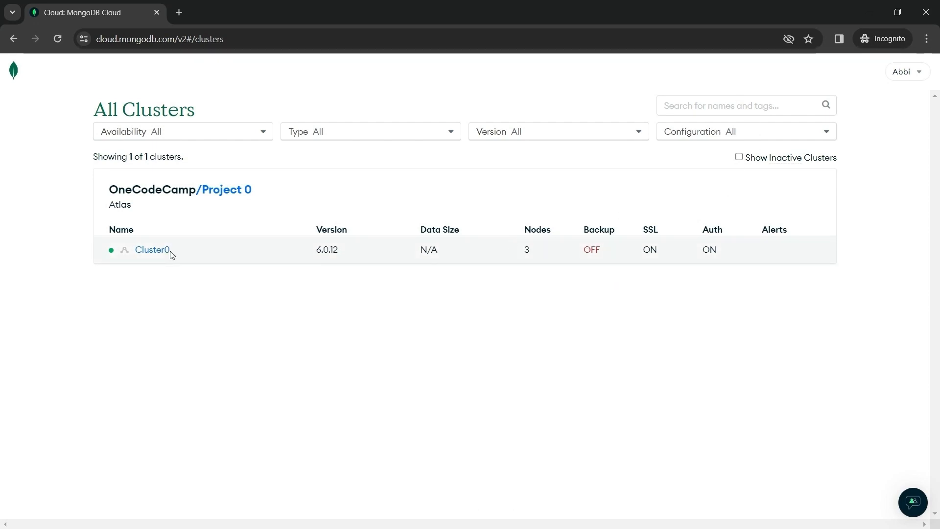
pyautogui.click(151, 250)
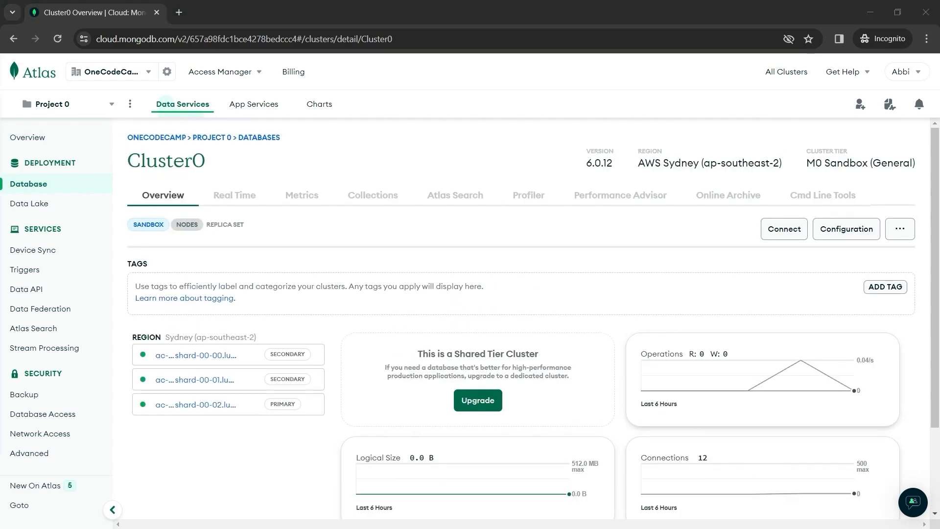
pyautogui.click(28, 183)
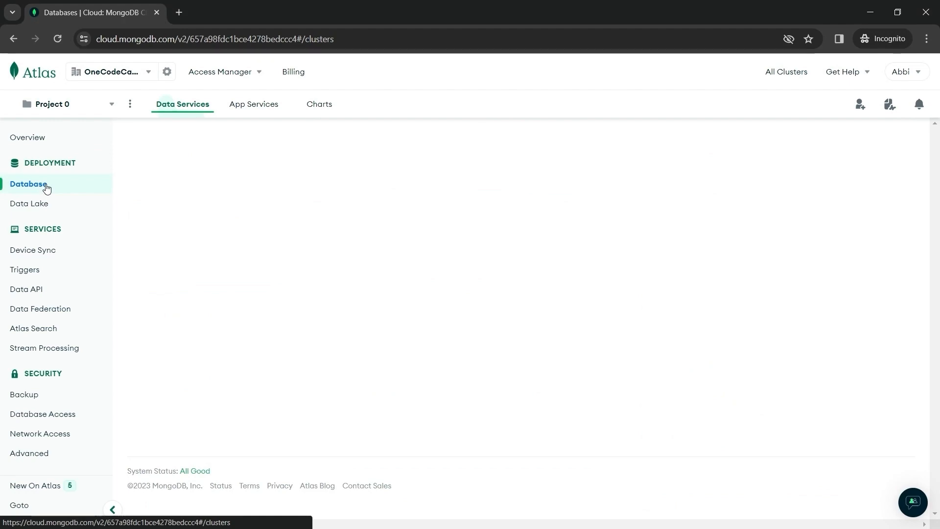
pyautogui.click(29, 183)
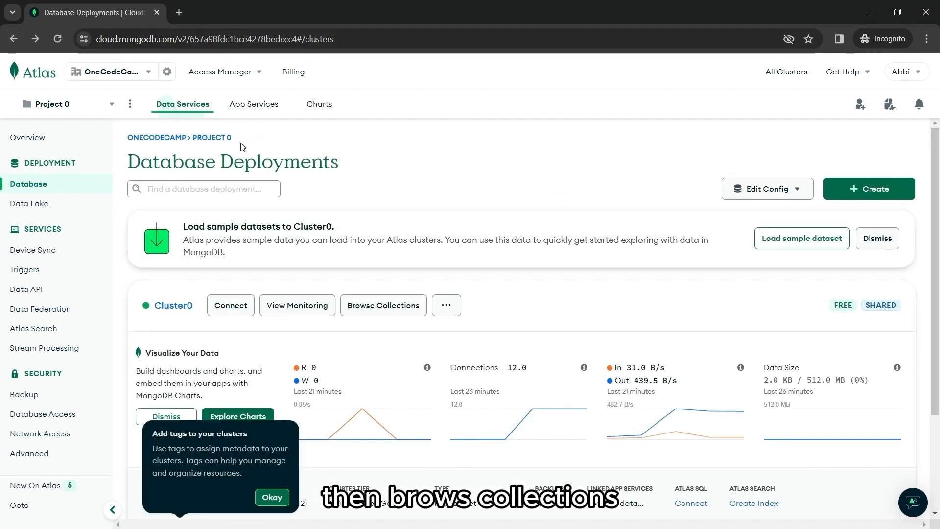
pyautogui.click(383, 305)
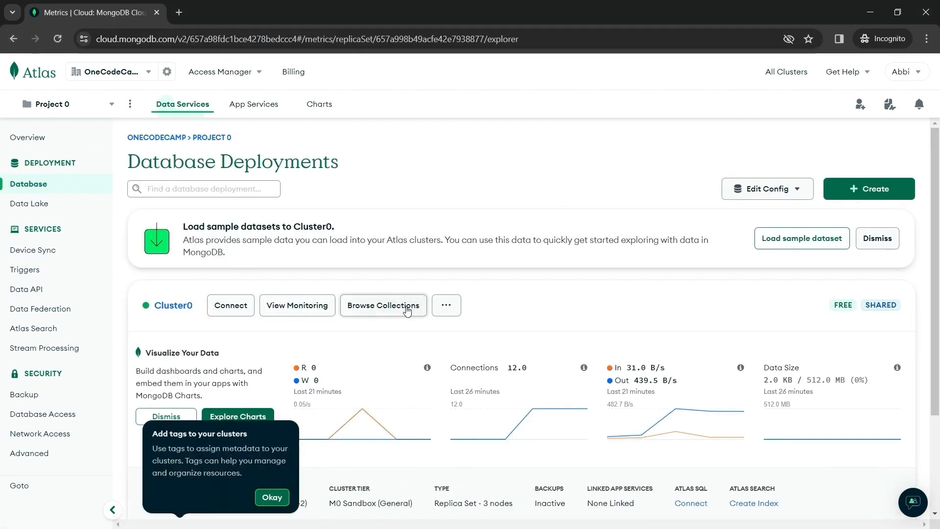
pyautogui.click(383, 306)
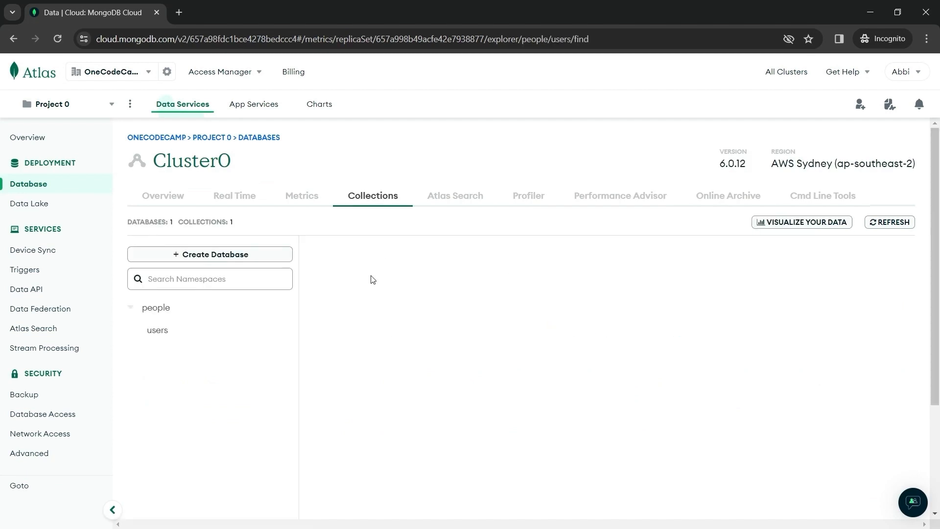
# - View the empty people.users collection, then inspect the Create Database form's fields and Additional Preferences and close it
pyautogui.click(157, 330)
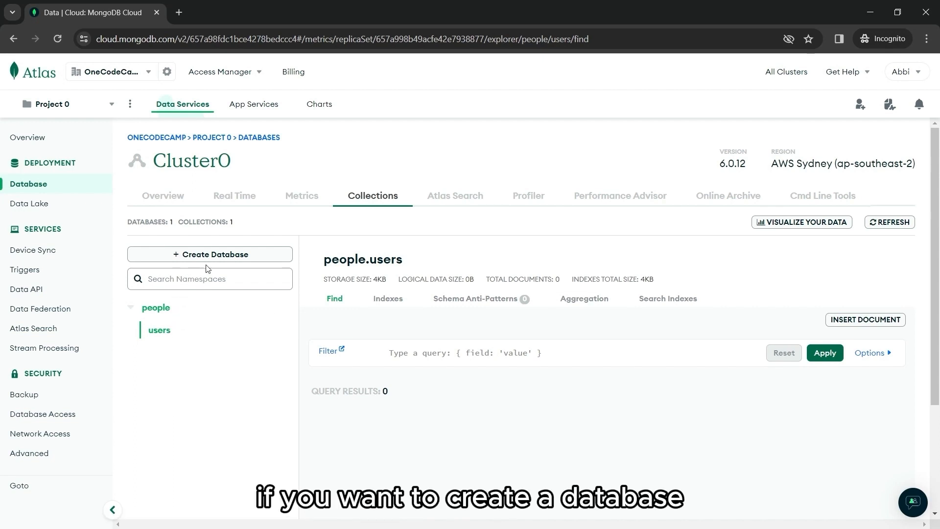
pyautogui.click(209, 255)
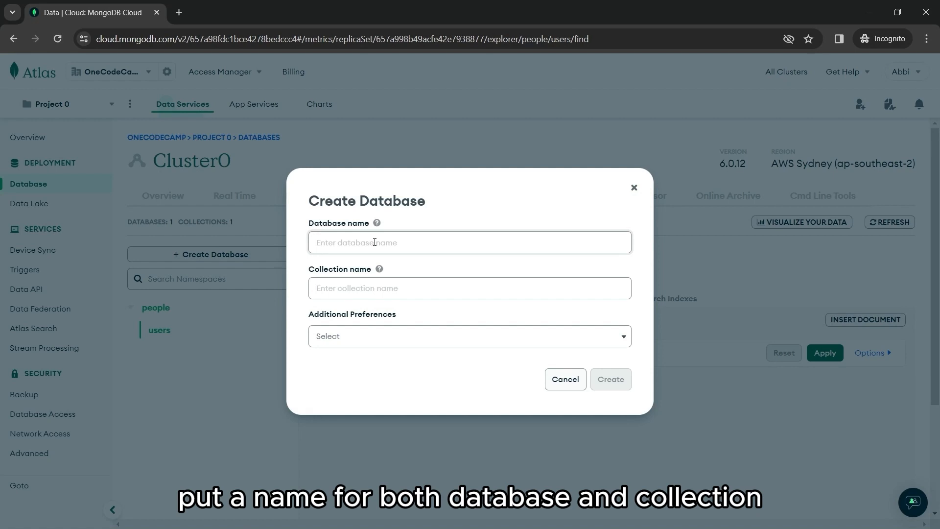
pyautogui.click(469, 242)
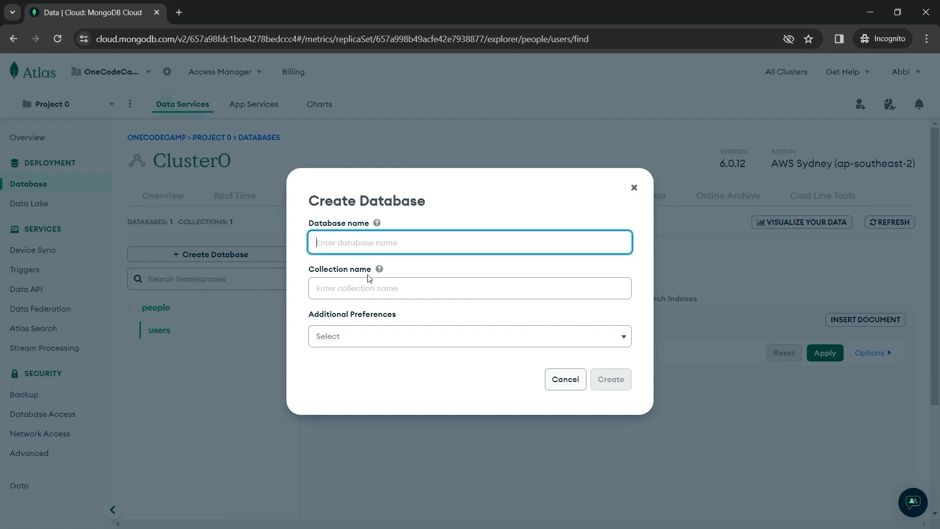
pyautogui.click(469, 288)
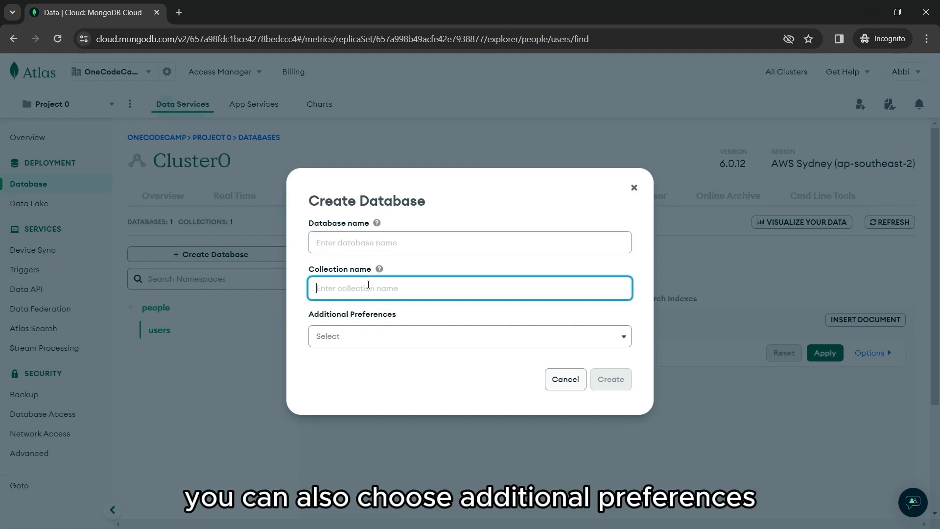
pyautogui.click(470, 336)
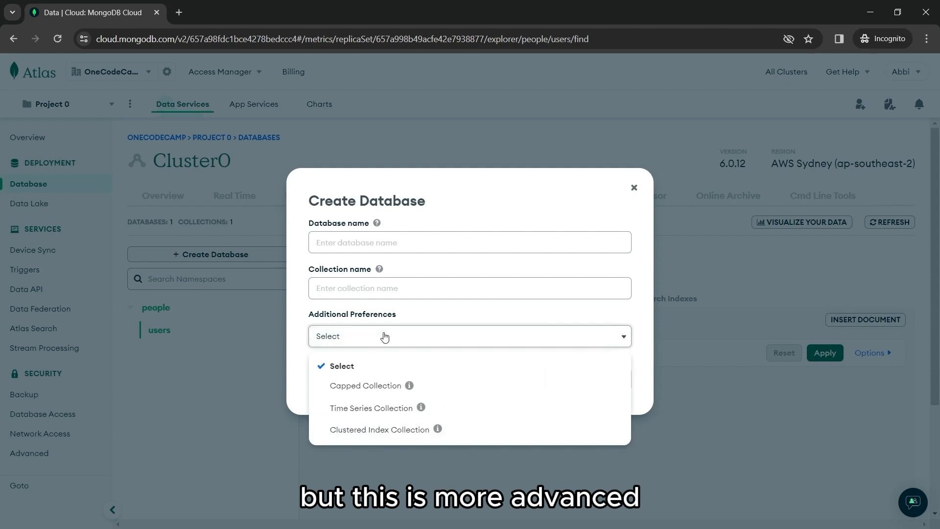
pyautogui.click(633, 187)
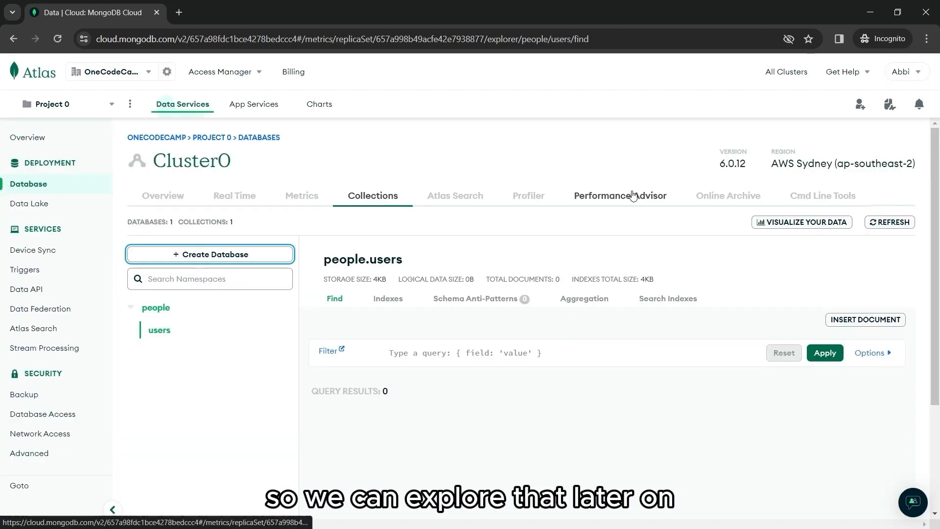
pyautogui.moveTo(278, 341)
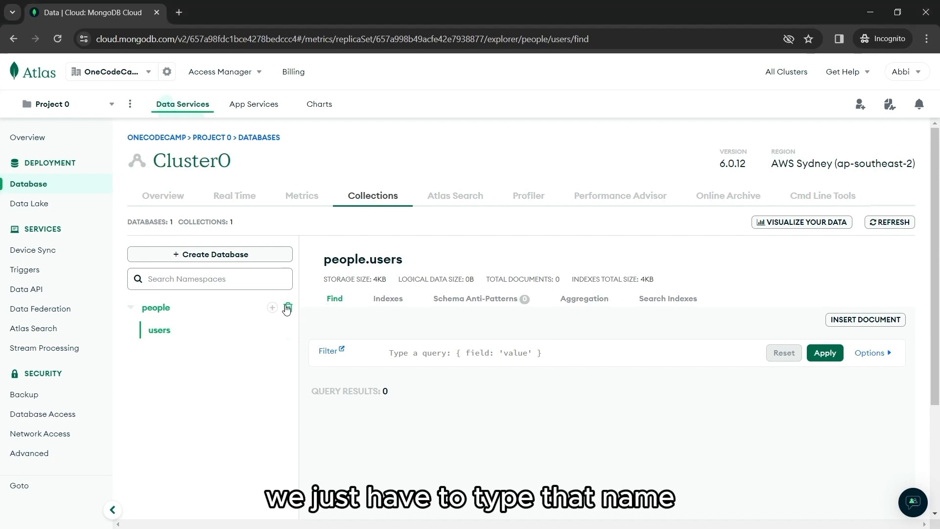
# - Drop the people database, confirming by typing people, leaving Cluster0 empty
pyautogui.click(288, 308)
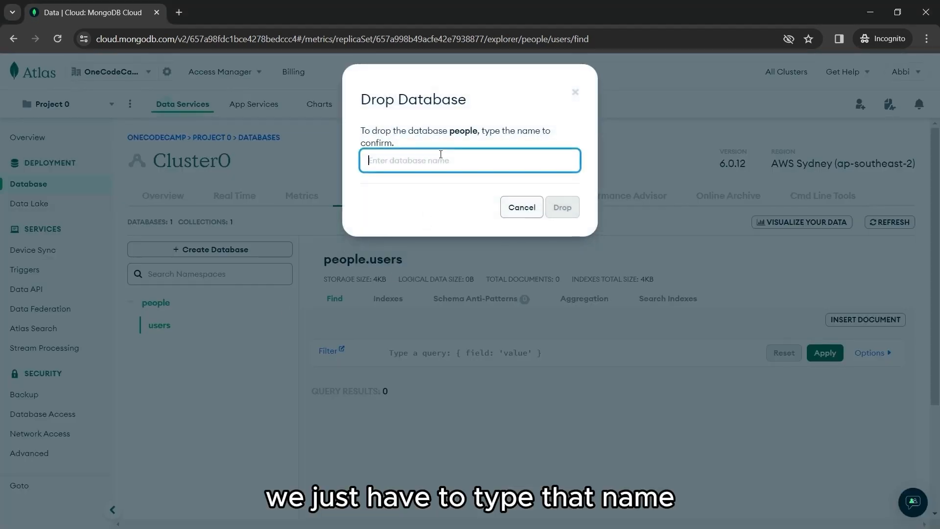
pyautogui.write('people')
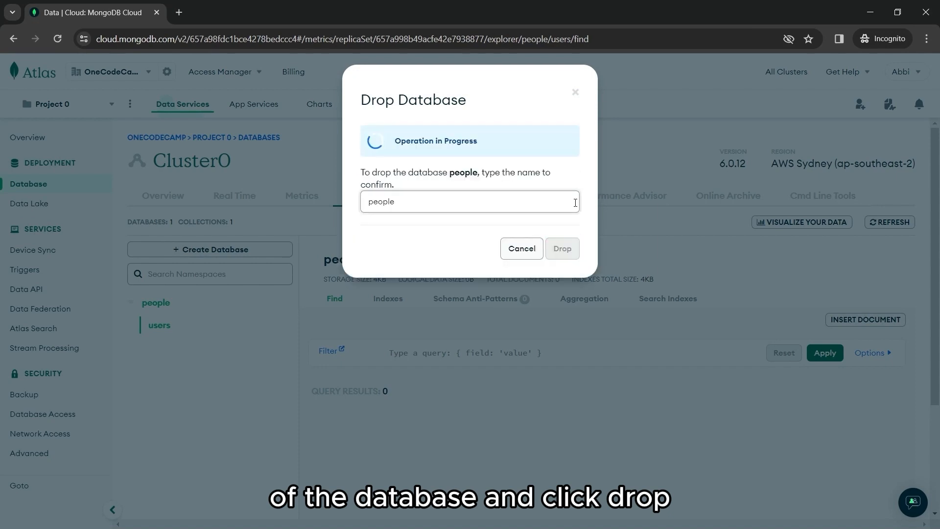
pyautogui.click(562, 248)
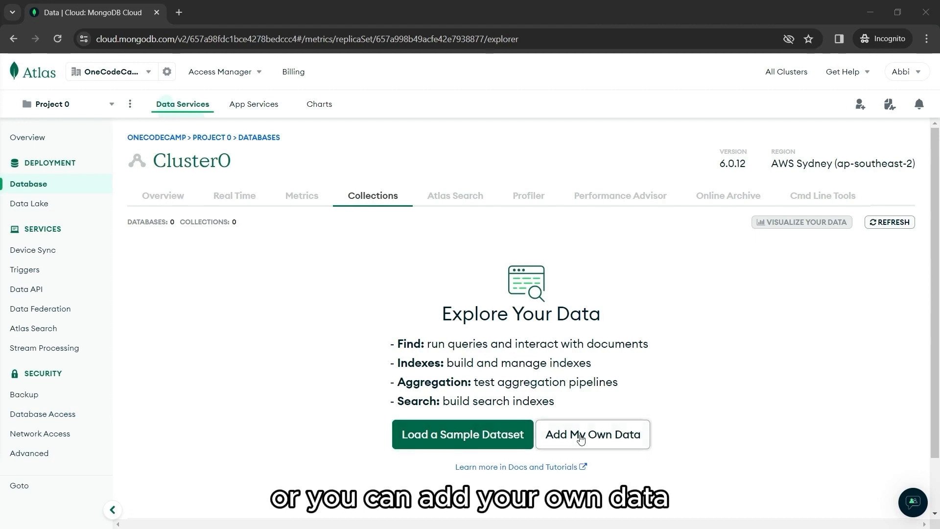
# - Look at and cancel Add My Own Data, then load the sample dataset into Cluster0
pyautogui.click(591, 434)
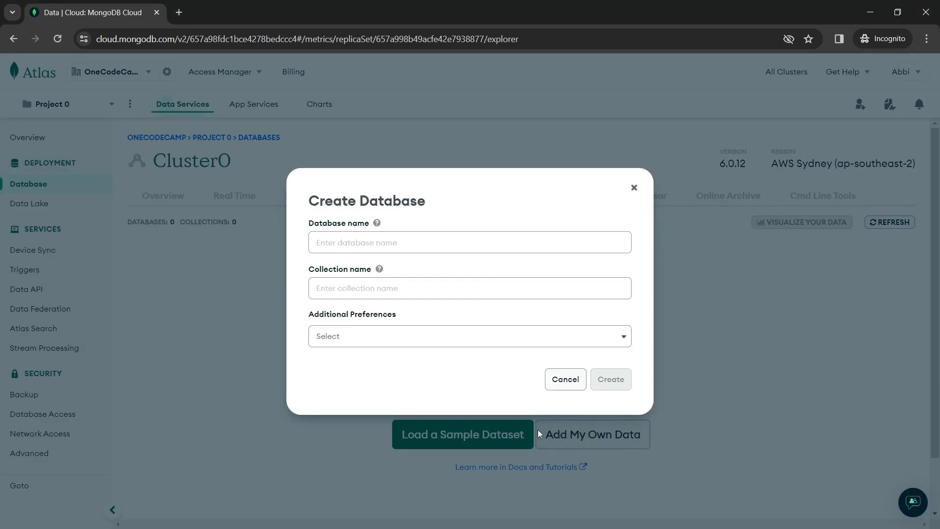
pyautogui.click(469, 288)
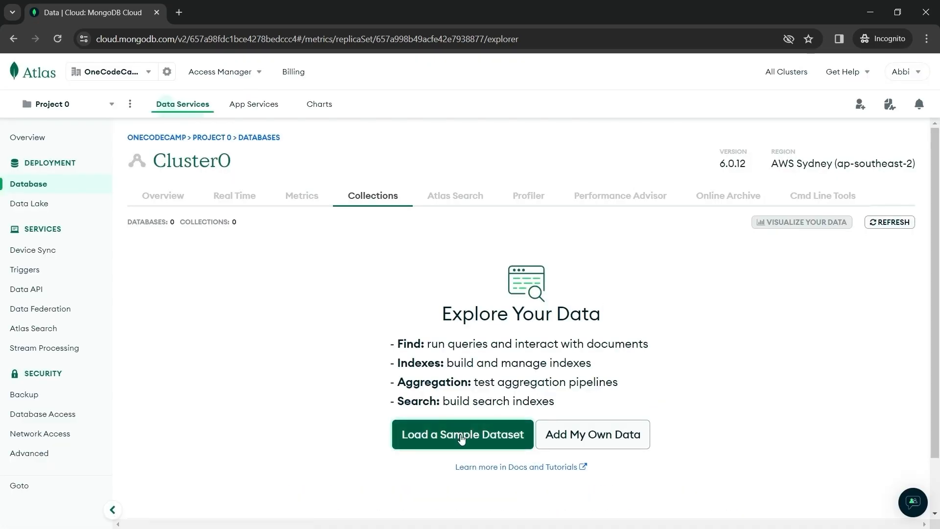
pyautogui.click(462, 434)
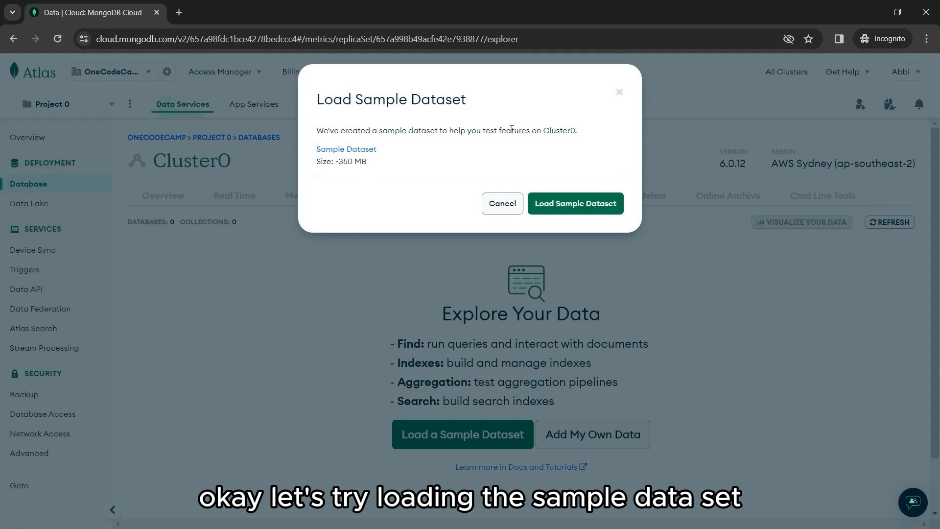
pyautogui.click(574, 203)
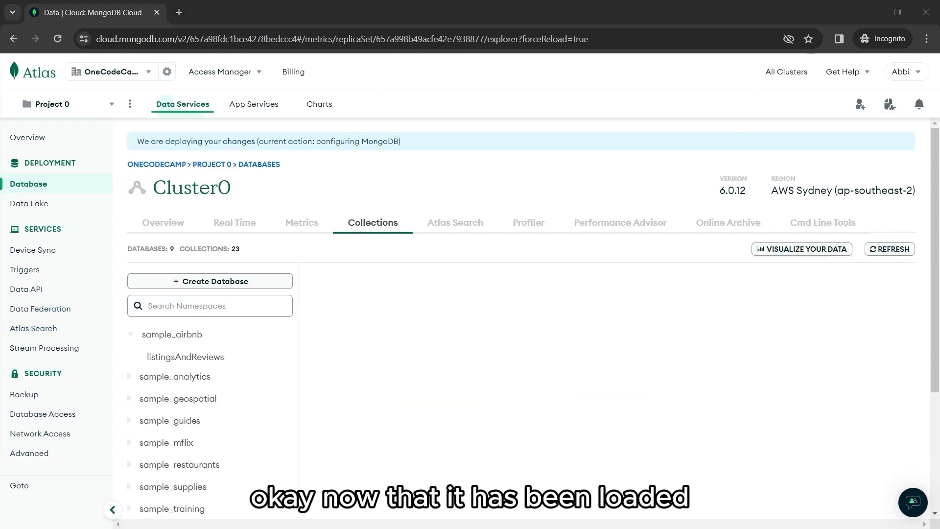
pyautogui.moveTo(495, 288)
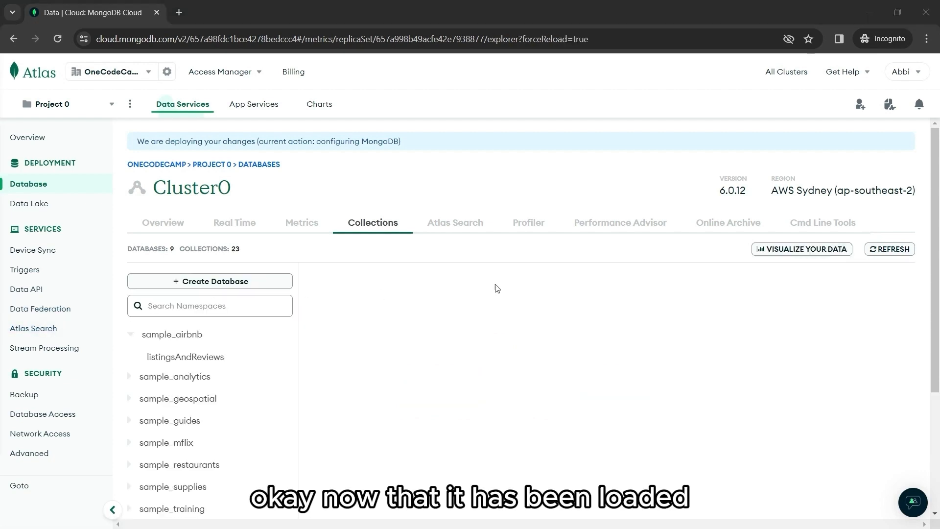
# - View sample_airbnb.listingsAndReviews documents, then follow the Tasks link to the sample_mflix movies collection
pyautogui.scroll(-3)
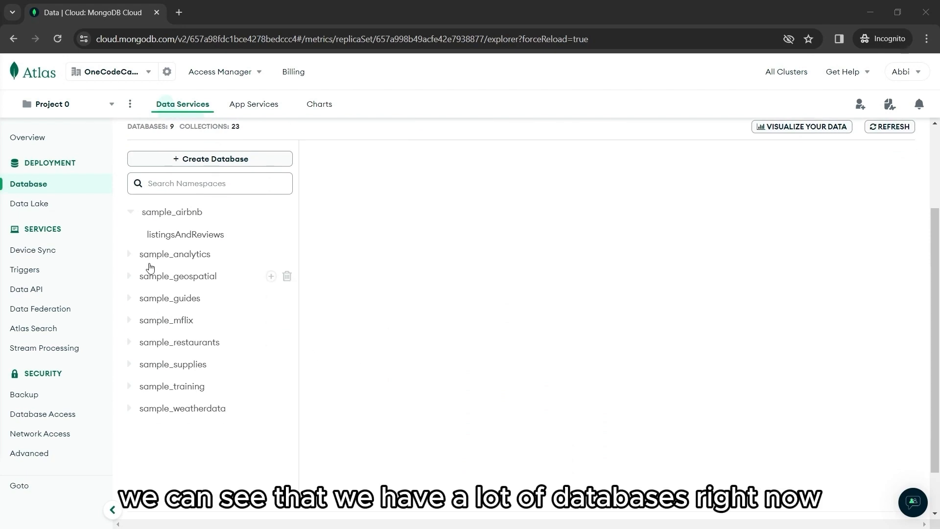
pyautogui.click(172, 212)
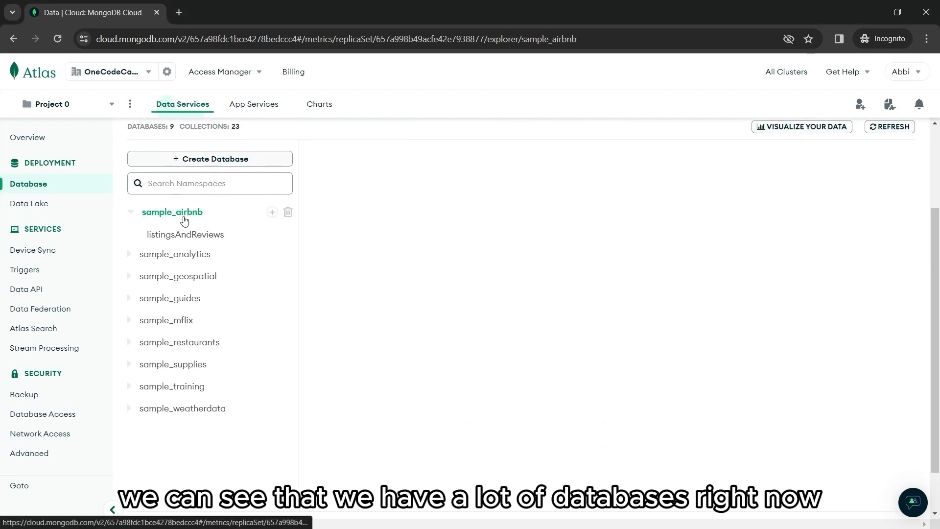
pyautogui.click(185, 235)
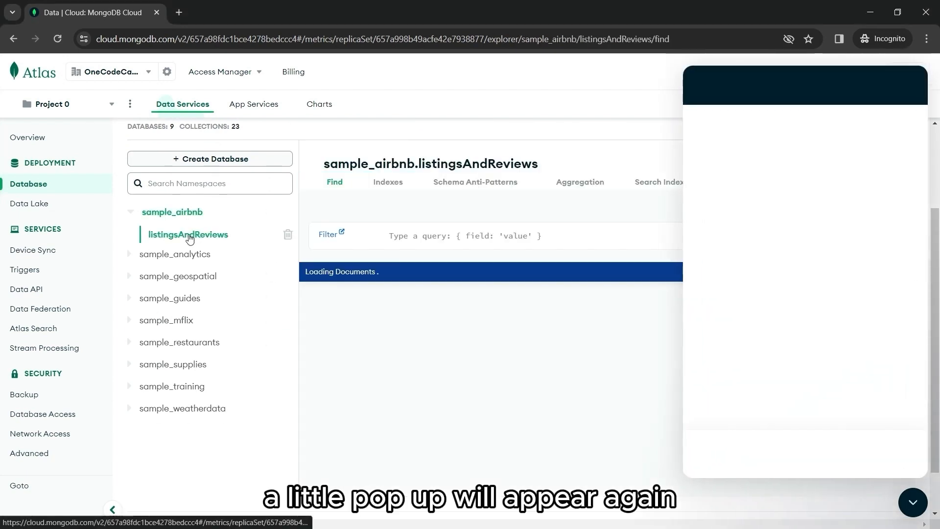
pyautogui.click(896, 452)
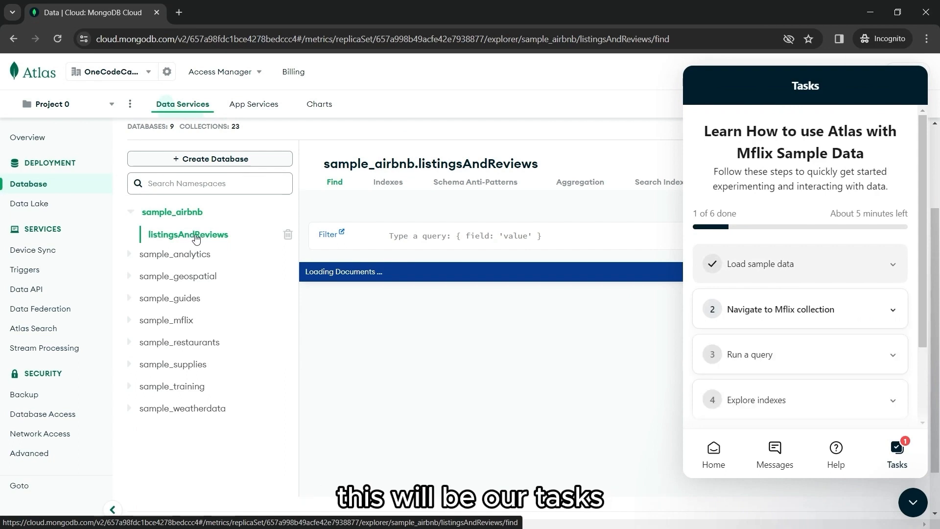
pyautogui.click(801, 309)
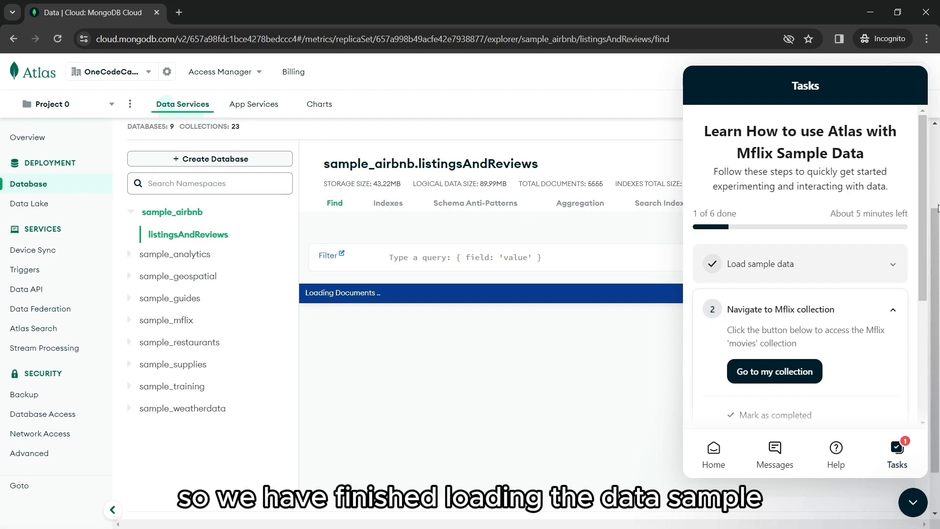
pyautogui.moveTo(847, 254)
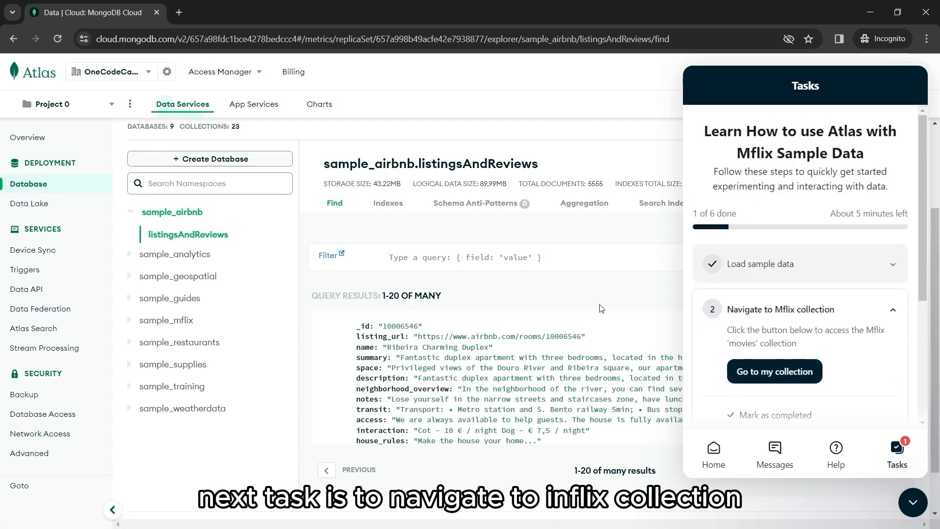
pyautogui.moveTo(816, 407)
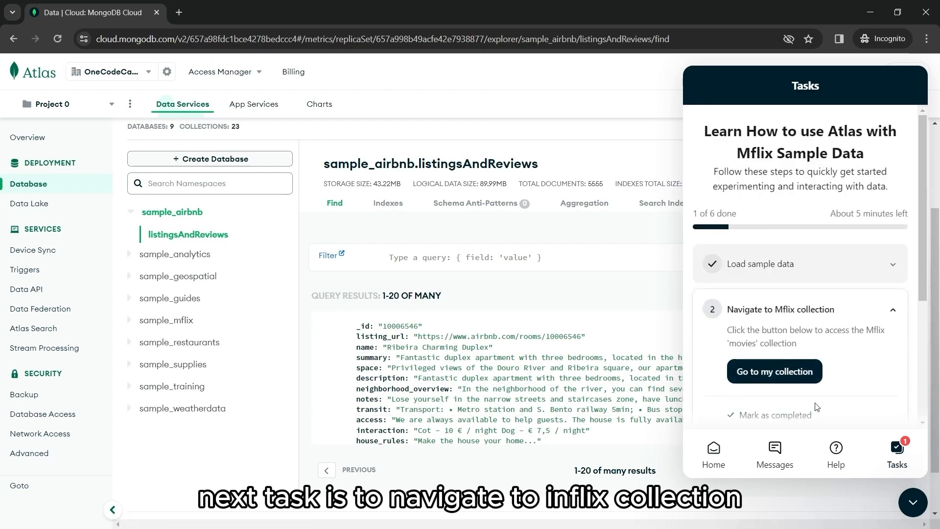
pyautogui.click(774, 371)
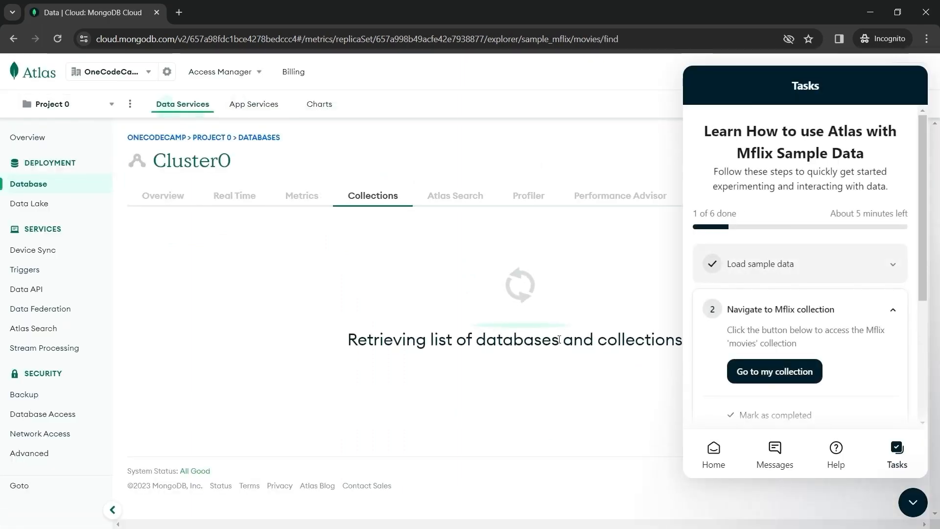
# - Filter sample_mflix.movies with {genres: ["Drama", "Fantasy"]} and apply it
pyautogui.scroll(-3)
pyautogui.write('{genres : [')
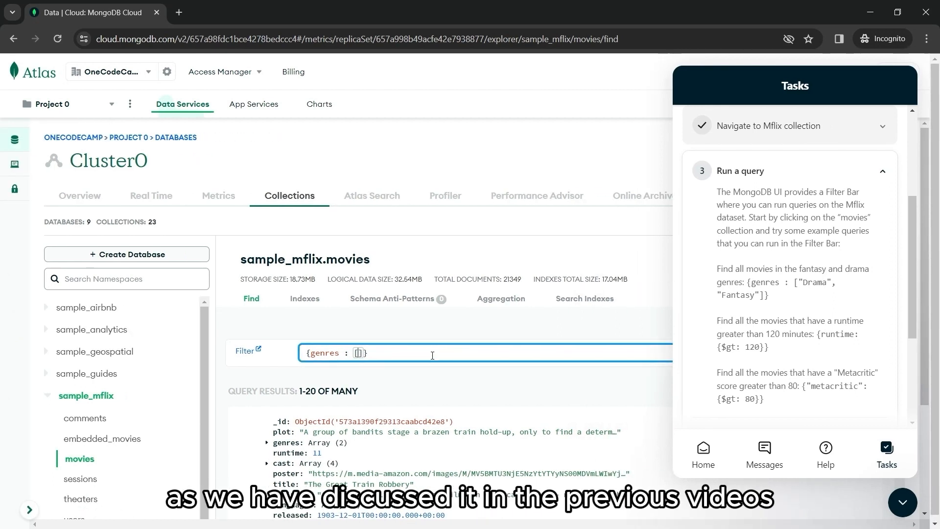
pyautogui.write('"Drama"')
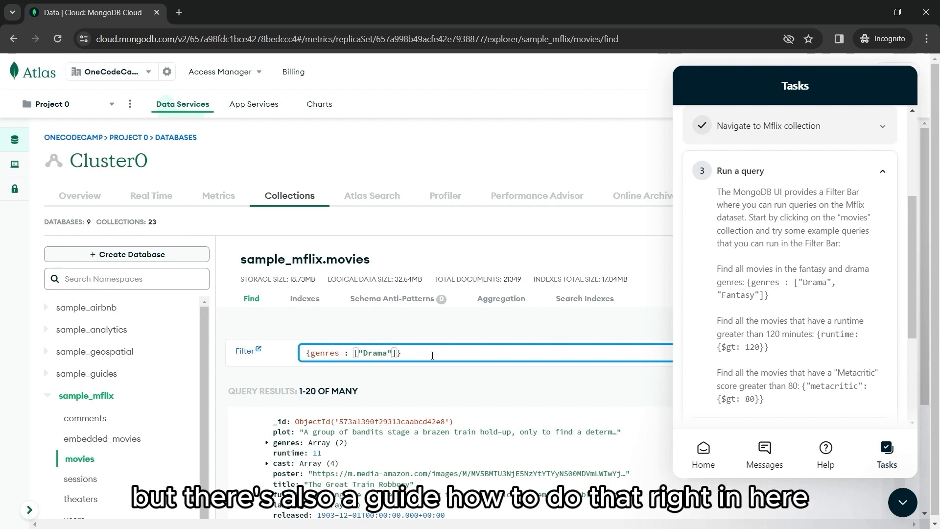
pyautogui.write(', "Fantasy')
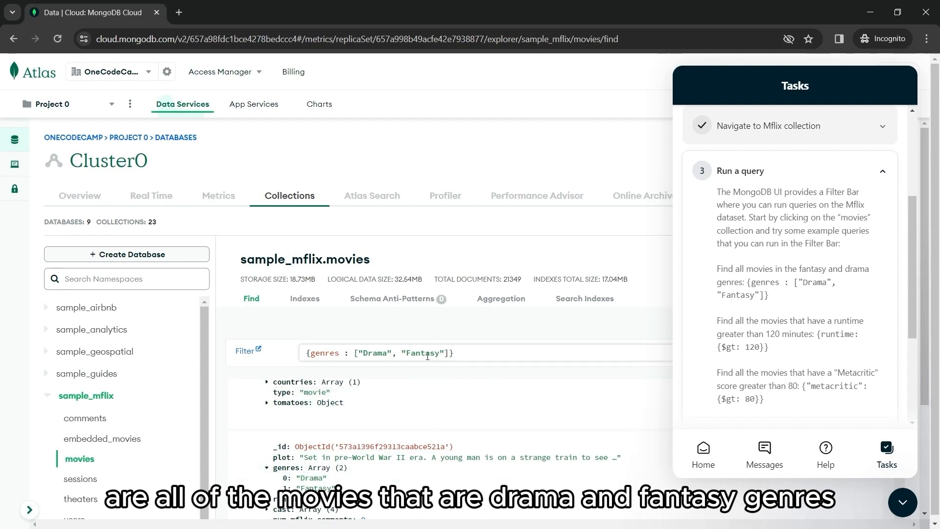
pyautogui.click(426, 353)
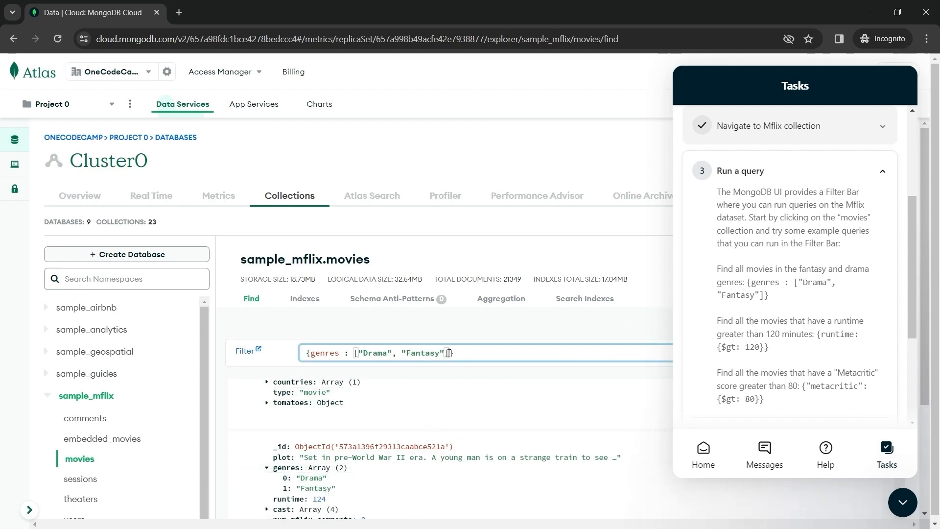
# - Filter movies with {runtime: {$gt: 120}}, review the long films, then clear the filter
pyautogui.write('{runt}')
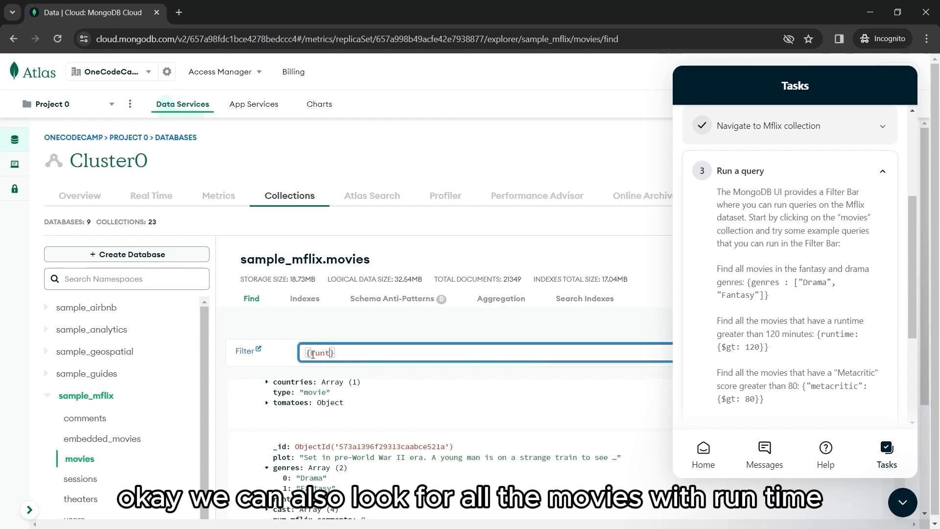
pyautogui.write('runtime:')
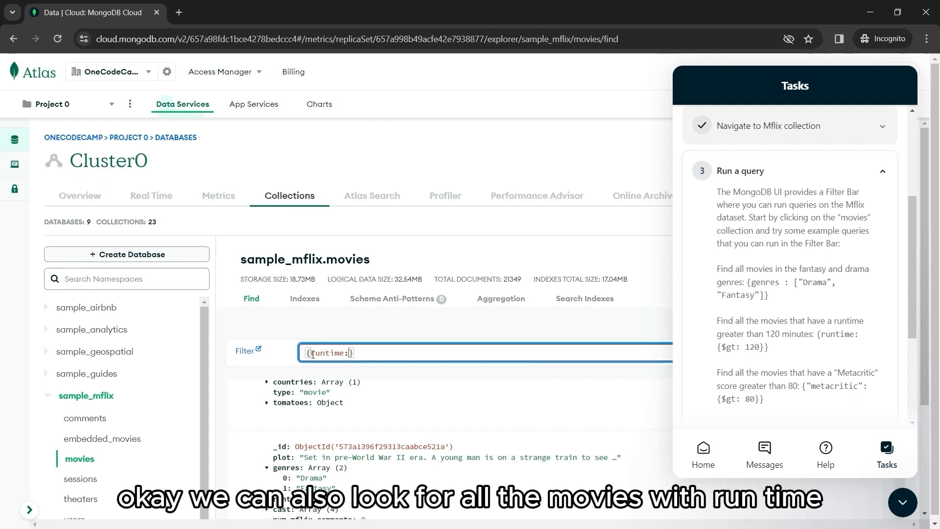
pyautogui.write('{}')
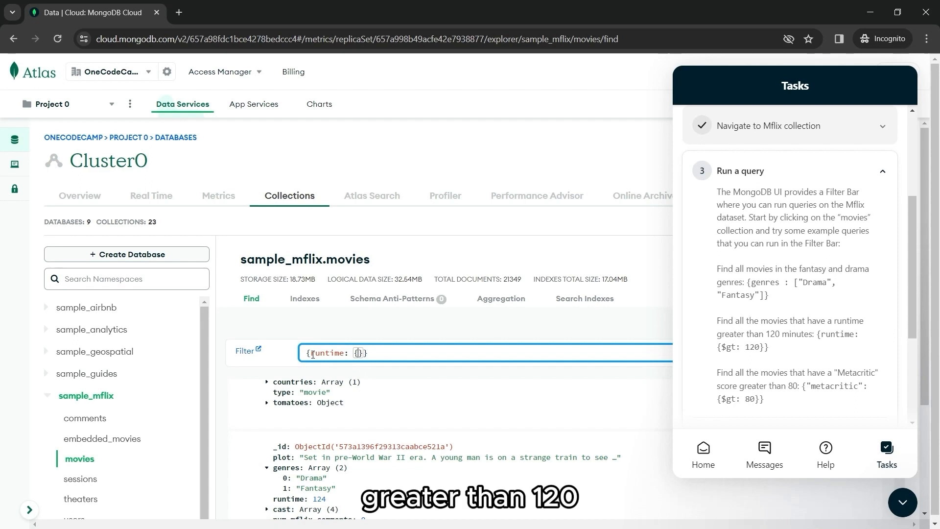
pyautogui.write('$gt: 12')
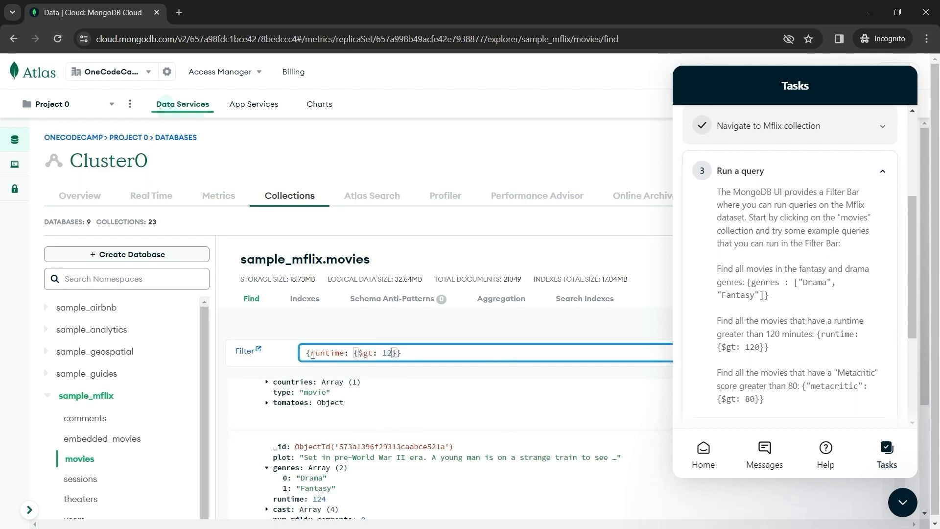
pyautogui.write('0')
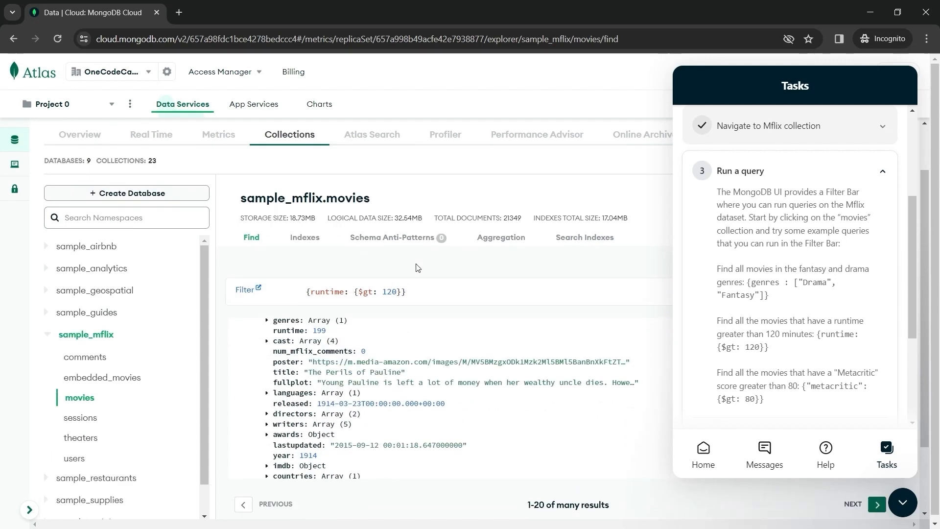
pyautogui.scroll(-3)
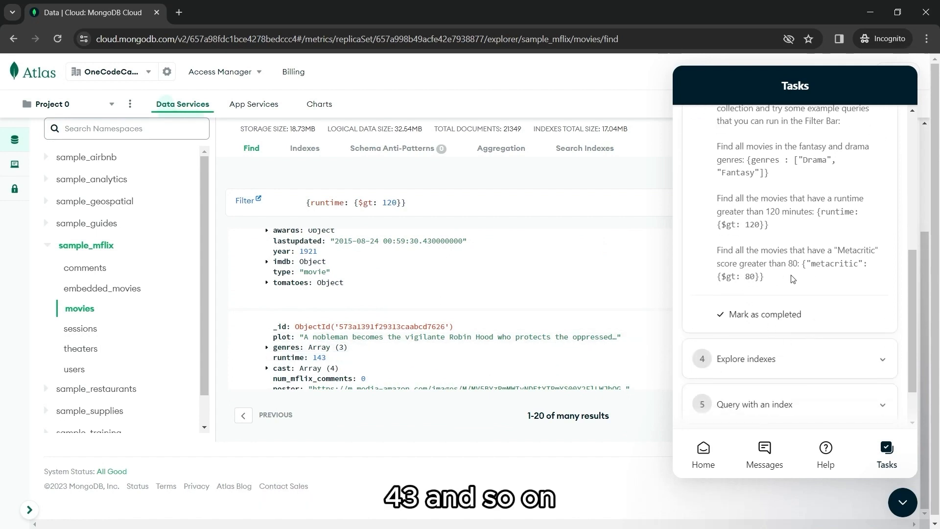
pyautogui.click(345, 202)
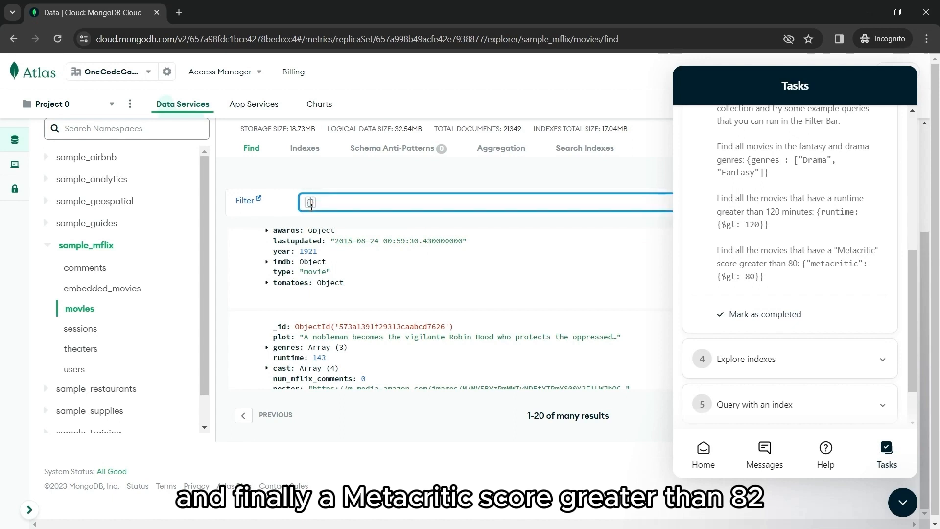
# - Filter movies with {"metacritic": {$gt: 80}} and scroll the matching films
pyautogui.write('{"meta"}')
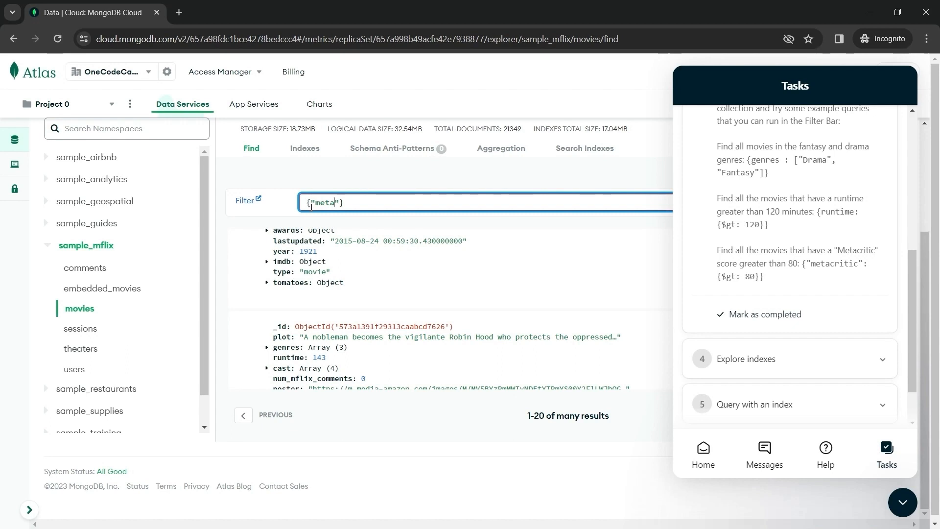
pyautogui.write('critic')
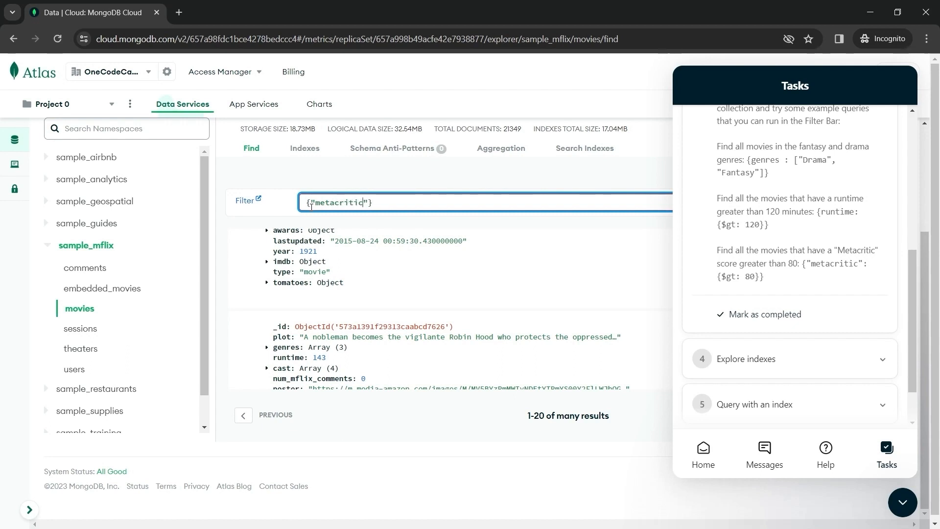
pyautogui.write(':')
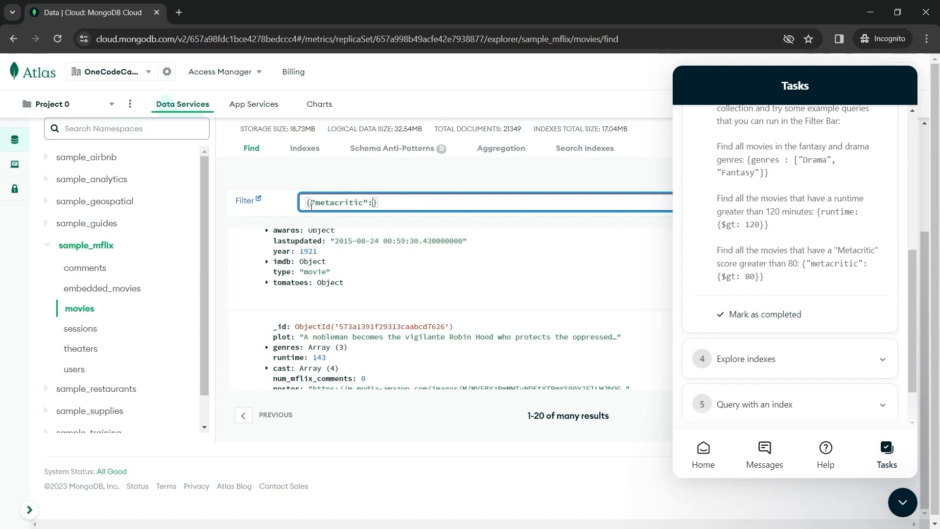
pyautogui.write('{}')
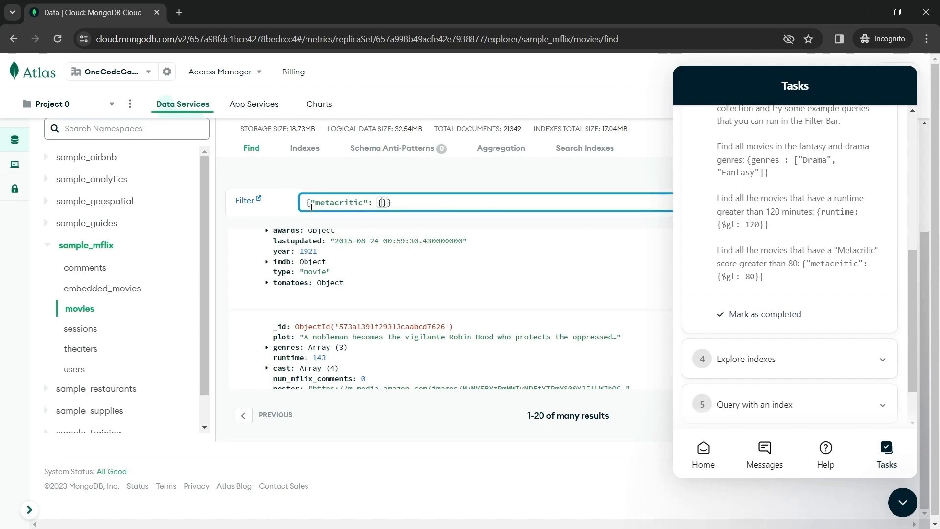
pyautogui.write('$gt:')
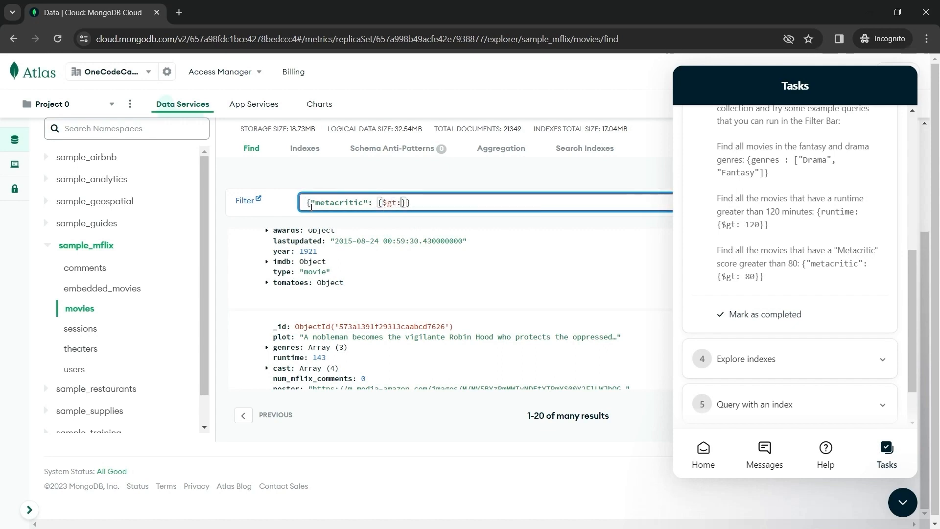
pyautogui.write('80')
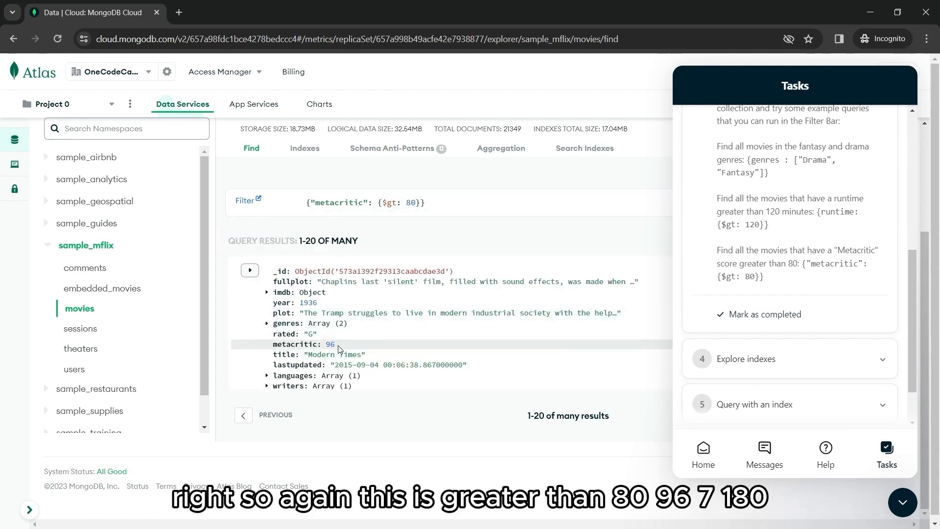
pyautogui.scroll(-3)
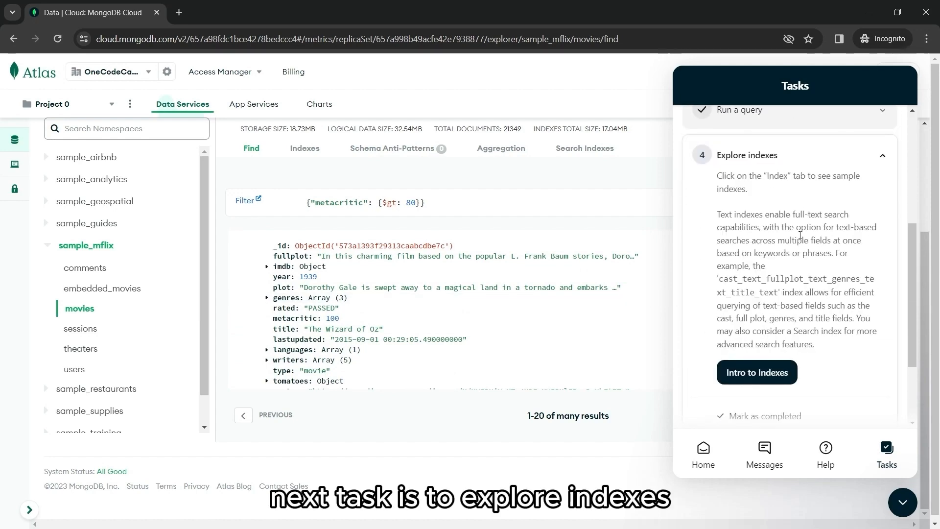
# - Read the Intro to Indexes article and view the movies collection's _id and text indexes
pyautogui.click(304, 148)
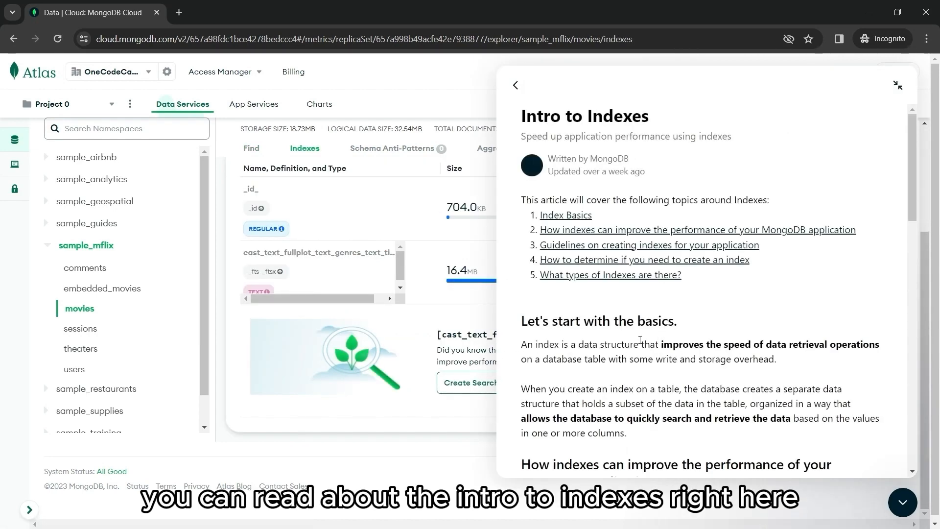
pyautogui.scroll(-3)
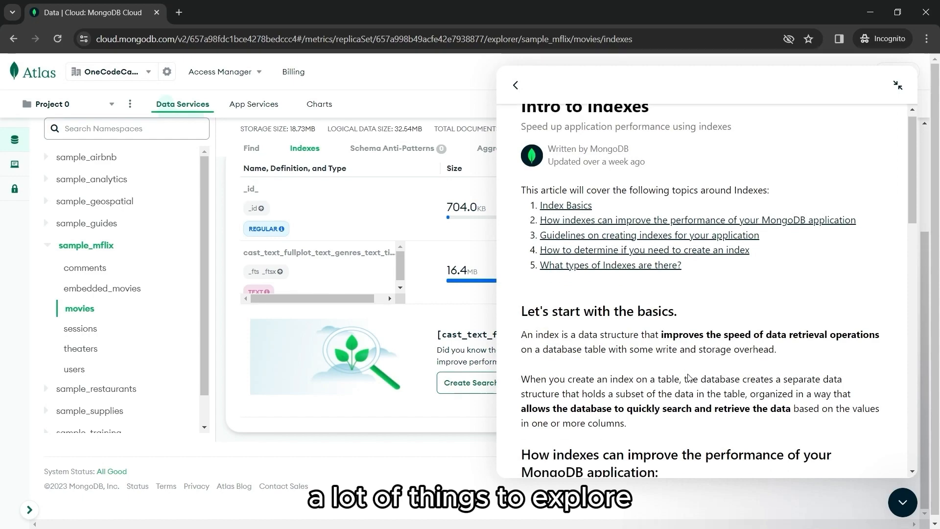
pyautogui.scroll(-3)
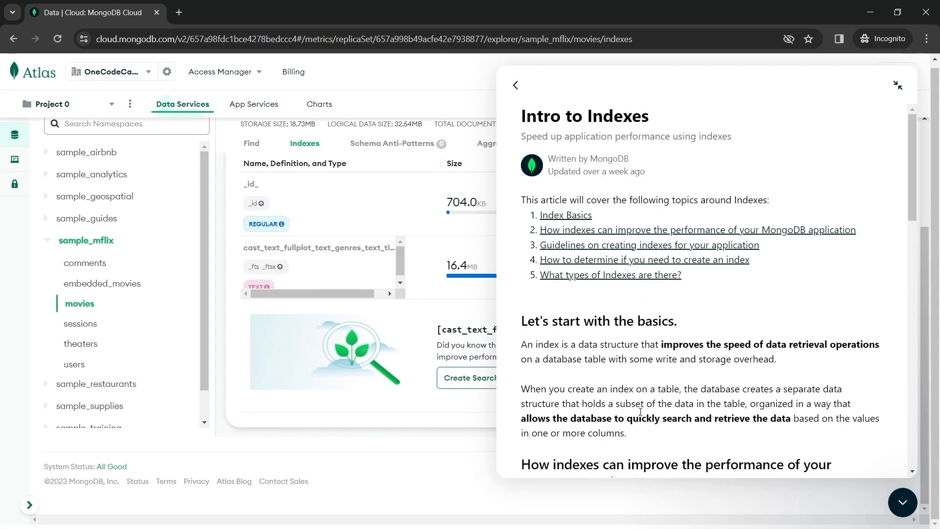
pyautogui.scroll(-3)
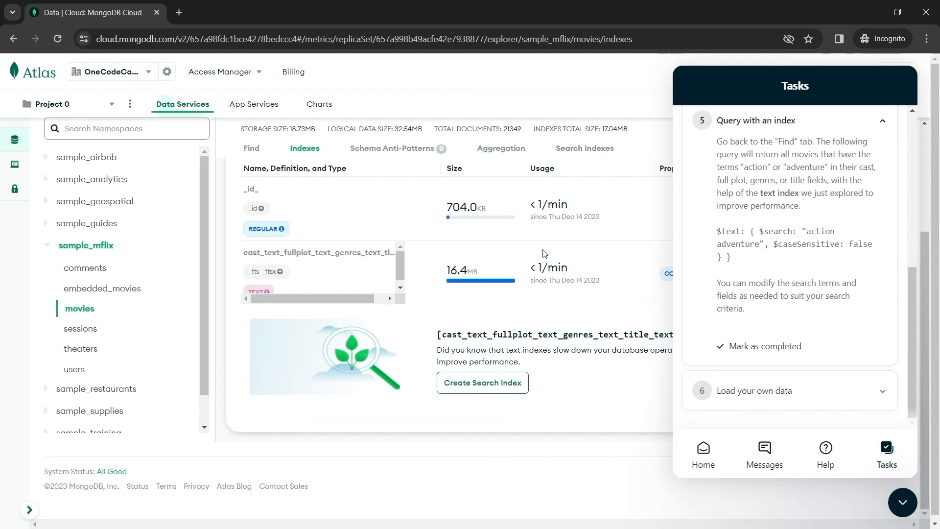
# - Run {$text: {$search: "action adventure", $caseSensitive: false}} on movies from the Find tab
pyautogui.click(252, 148)
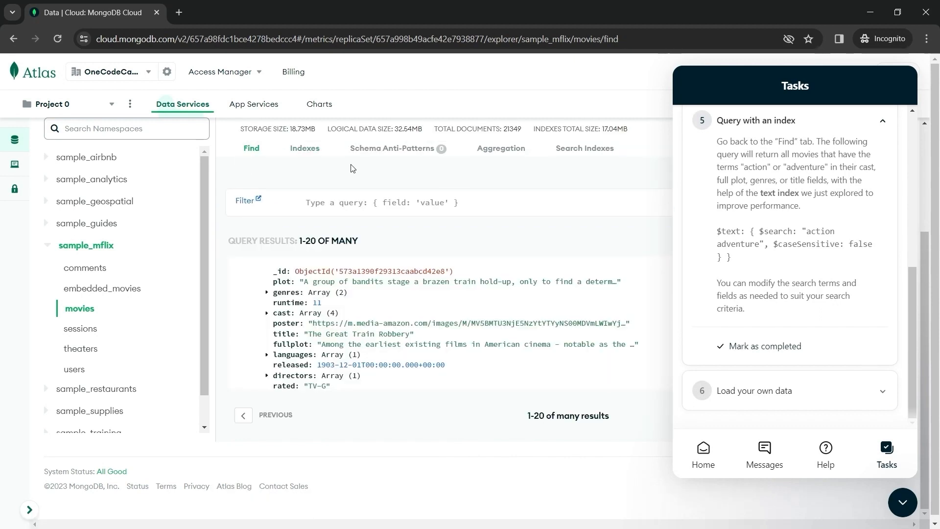
pyautogui.moveTo(419, 226)
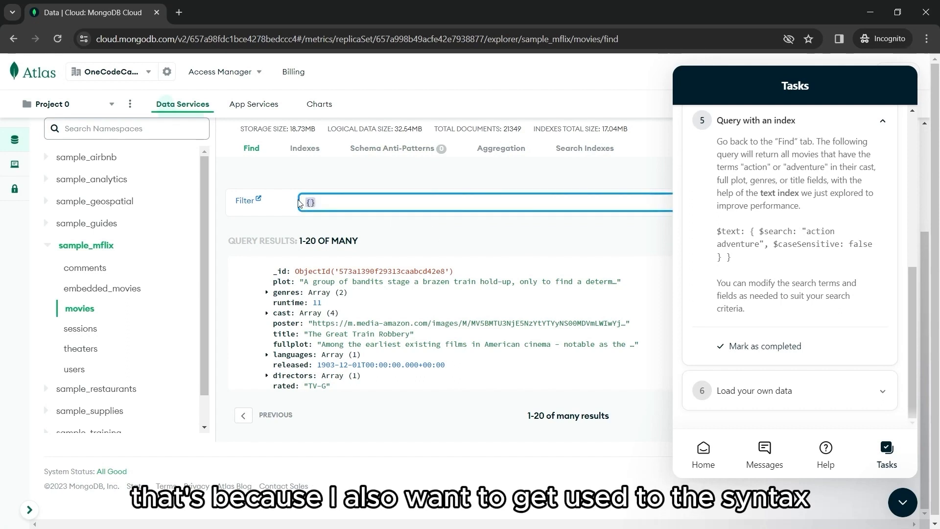
pyautogui.write('$text:')
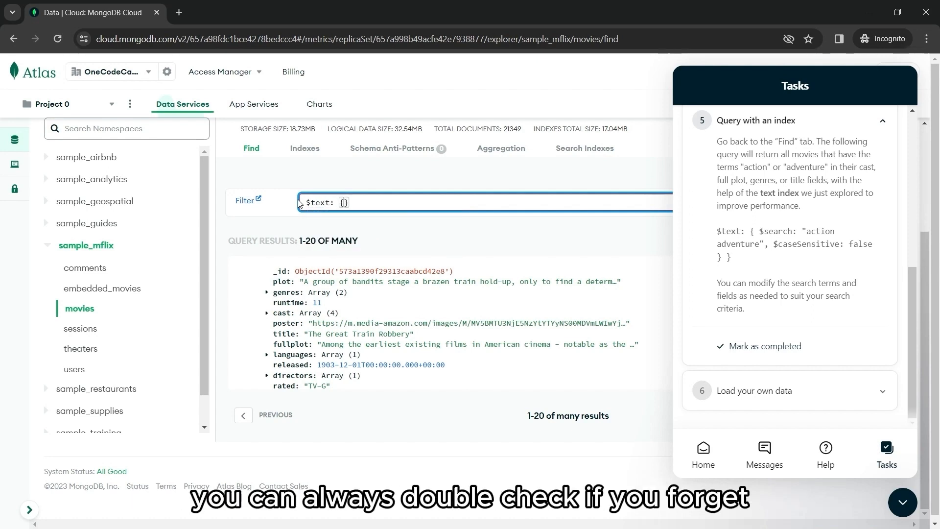
pyautogui.write('$seAR')
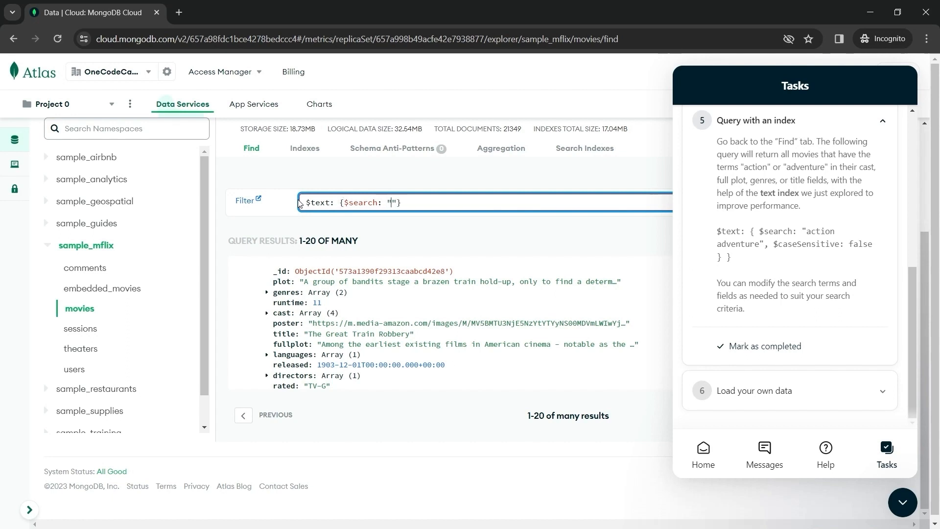
pyautogui.write('action')
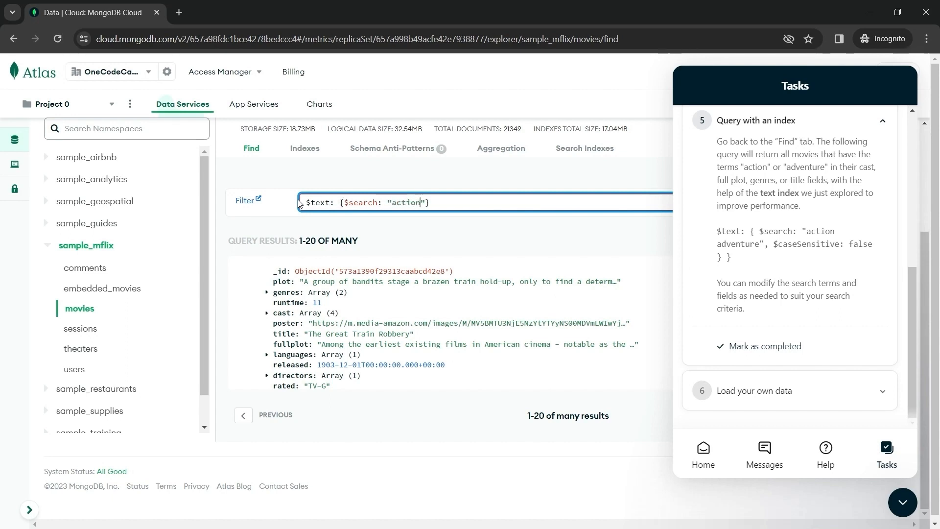
pyautogui.write('adventure')
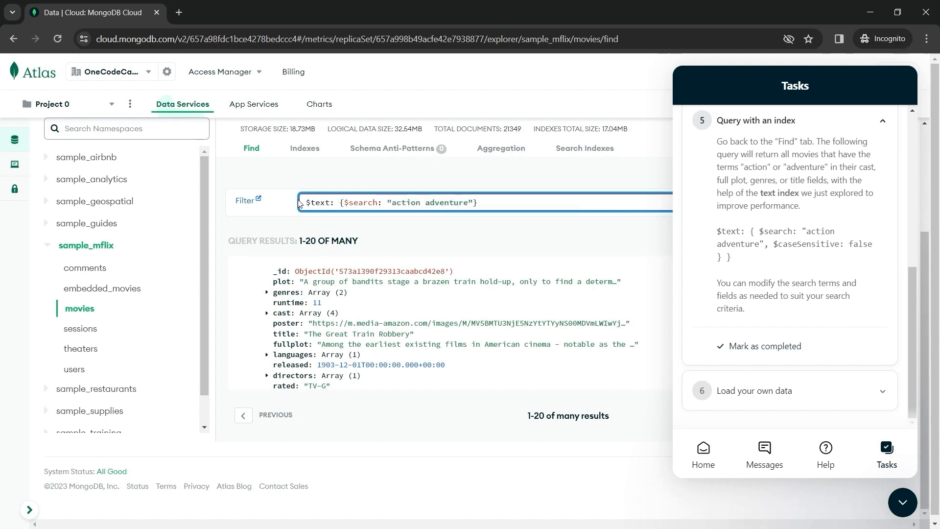
pyautogui.write(',')
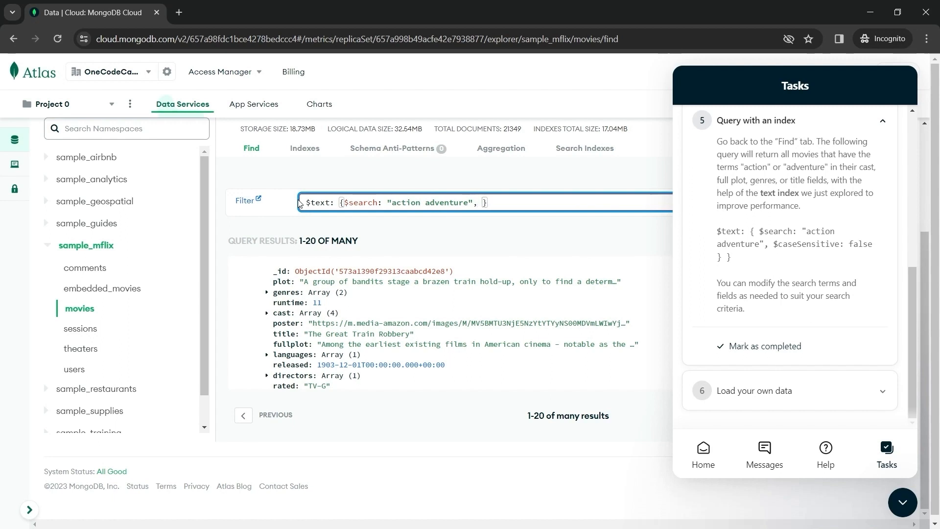
pyautogui.write('$ca')
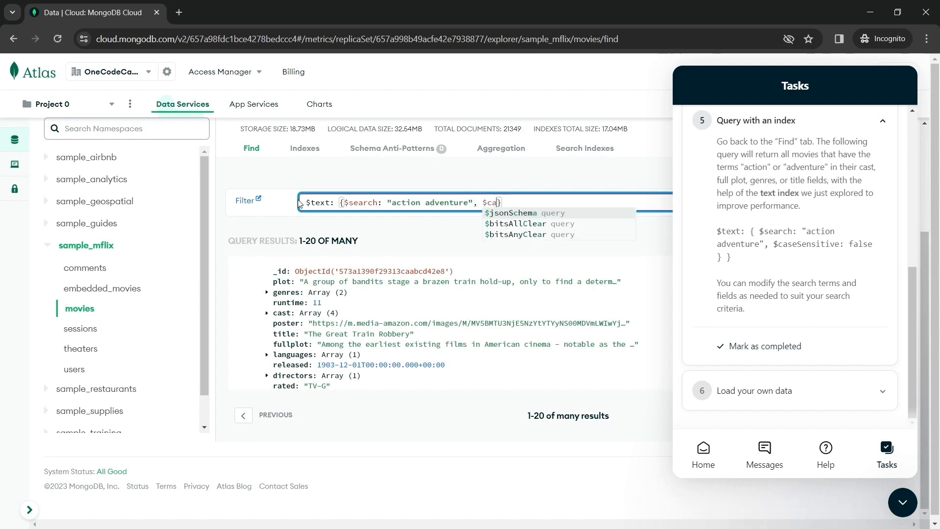
pyautogui.write('seSensitive')
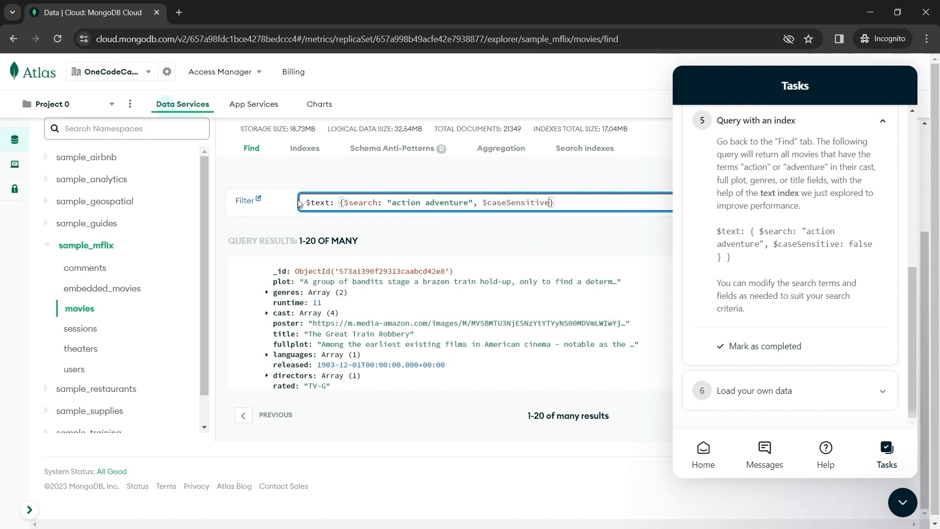
pyautogui.write('false')
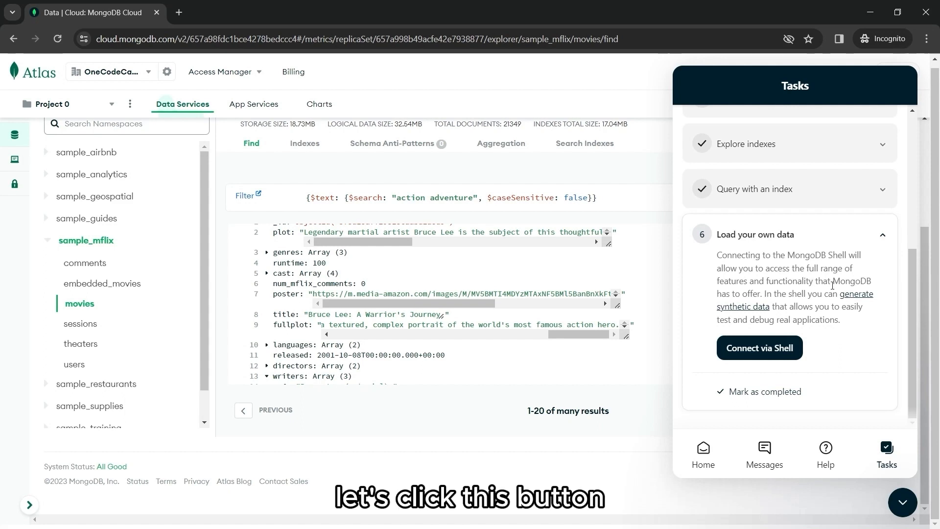
# - From the checklist, show the Compass connection steps and string for Cluster0
pyautogui.click(759, 348)
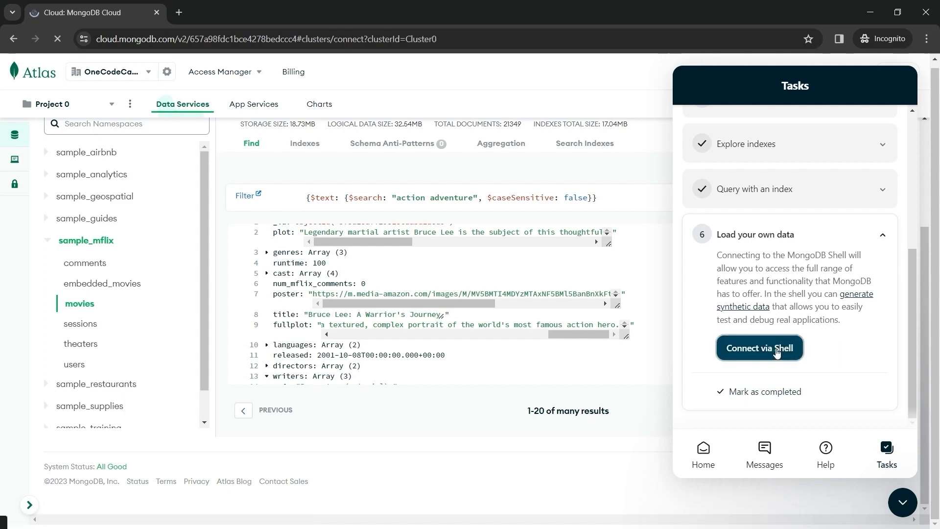
pyautogui.click(759, 348)
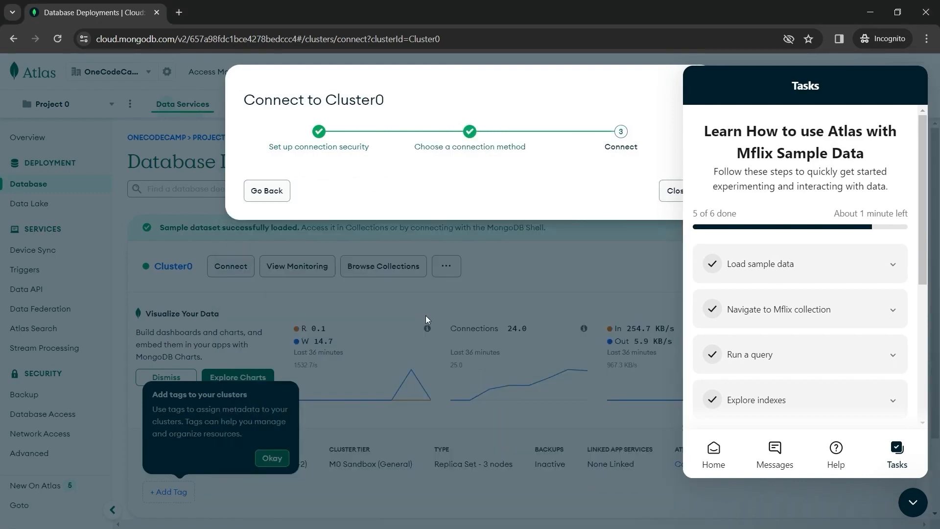
pyautogui.click(527, 213)
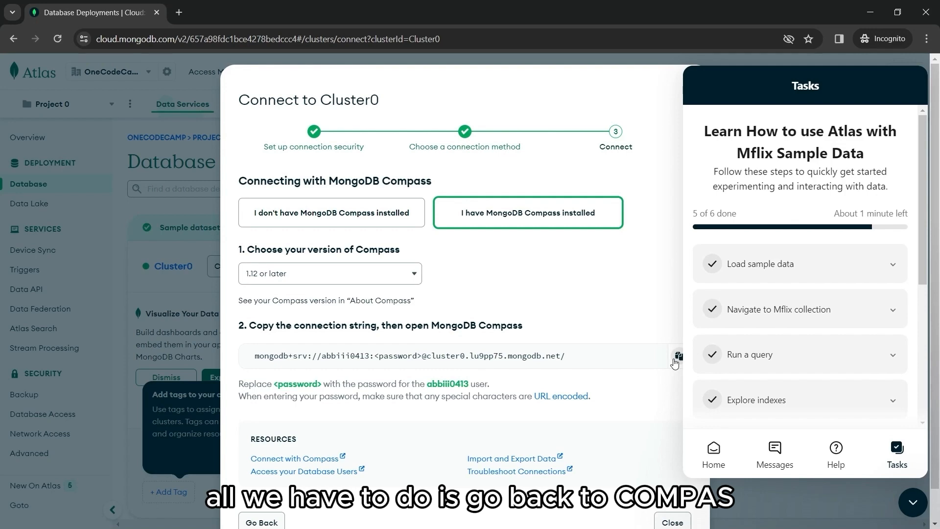
pyautogui.scroll(-3)
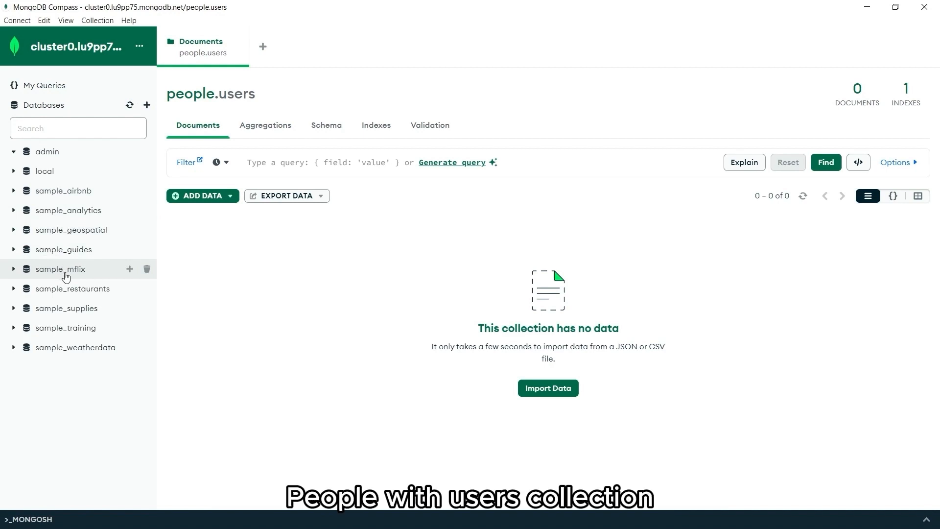
# - Expand the sample_mflix database in the Compass sidebar
pyautogui.click(61, 269)
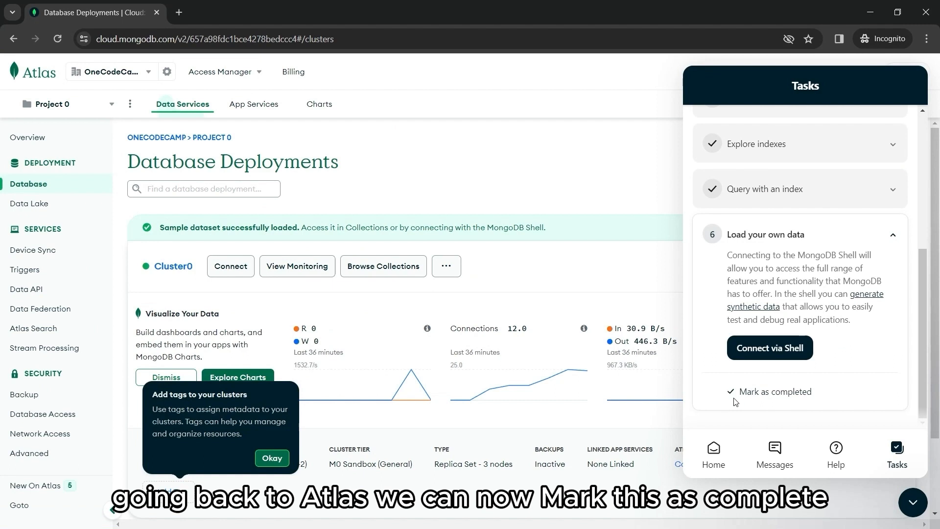
# - Mark Load your own data completed, exit the 6-of-6 checklist and minimize the assistant widget
pyautogui.click(777, 391)
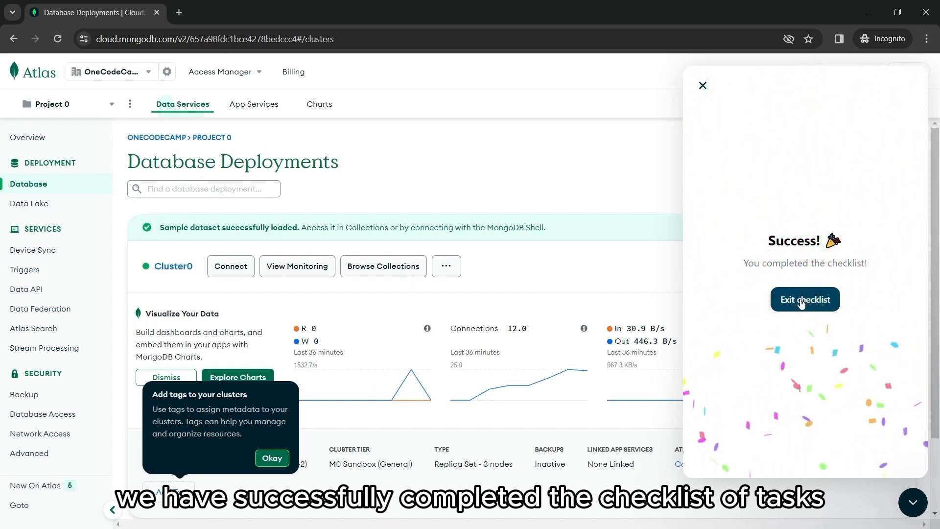
pyautogui.click(804, 300)
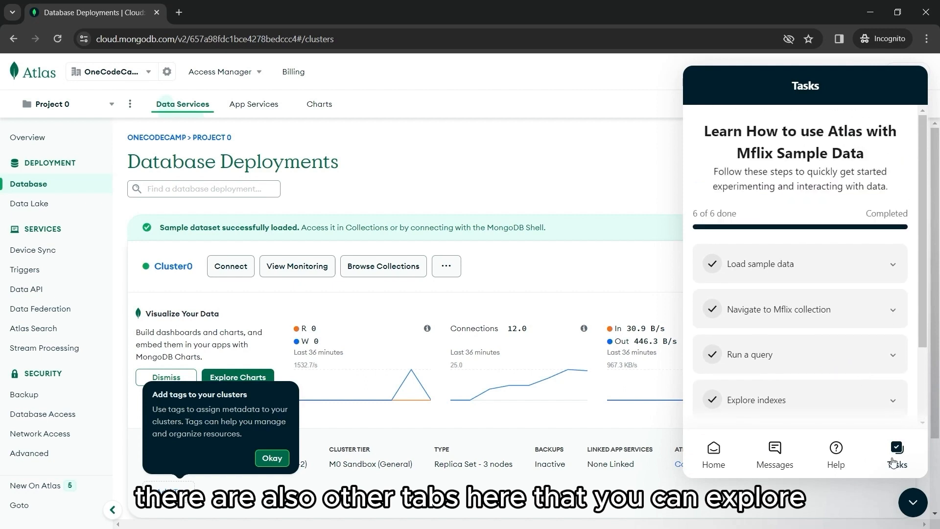
pyautogui.click(713, 455)
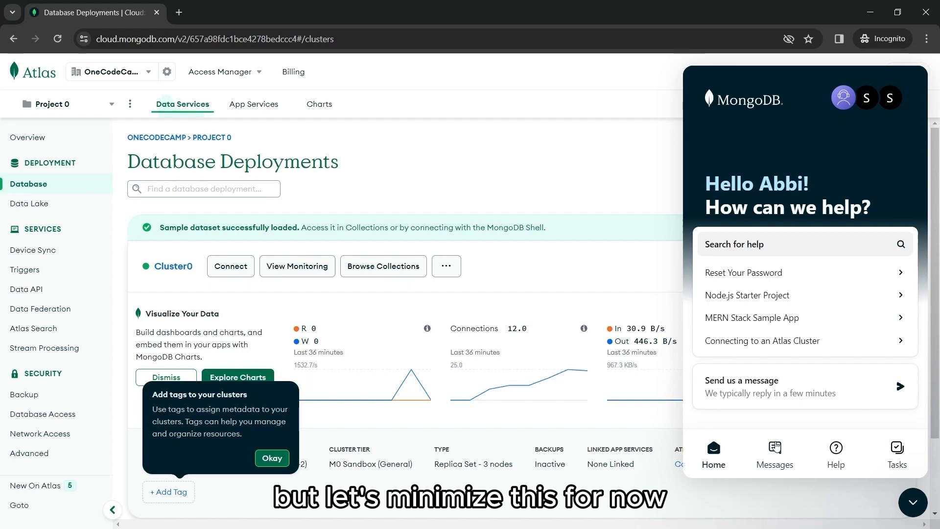
pyautogui.click(271, 457)
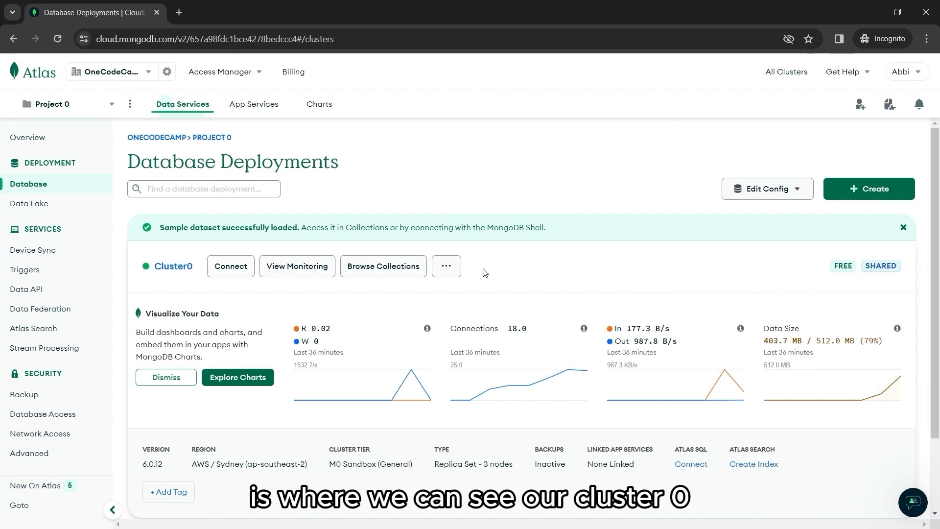
pyautogui.scroll(-3)
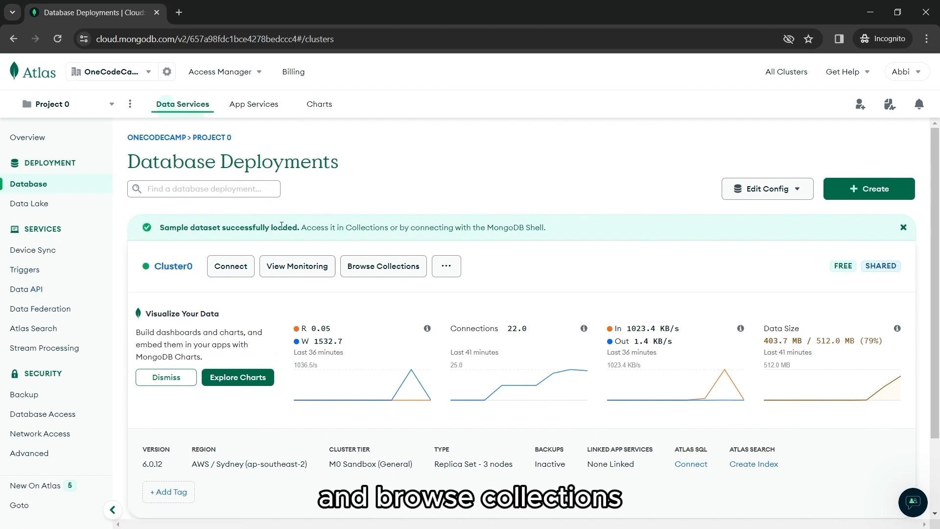
pyautogui.moveTo(42, 414)
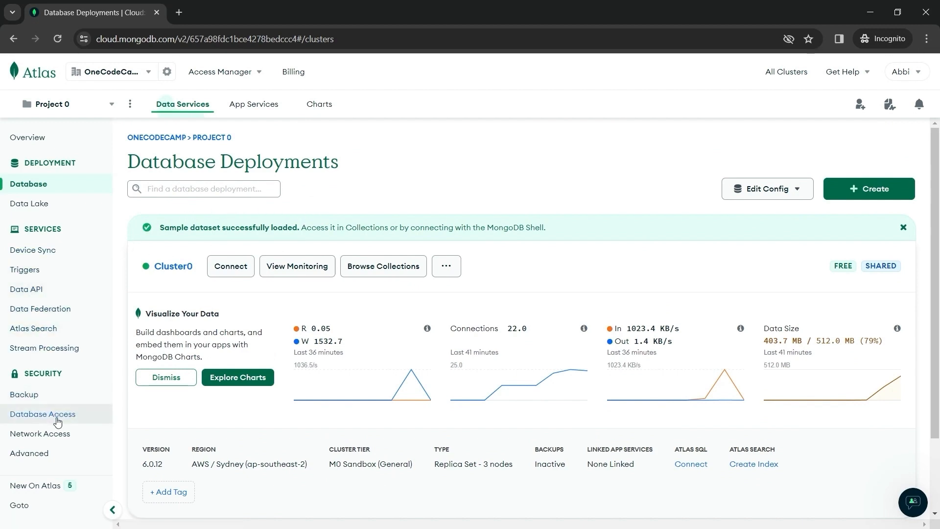
pyautogui.click(42, 413)
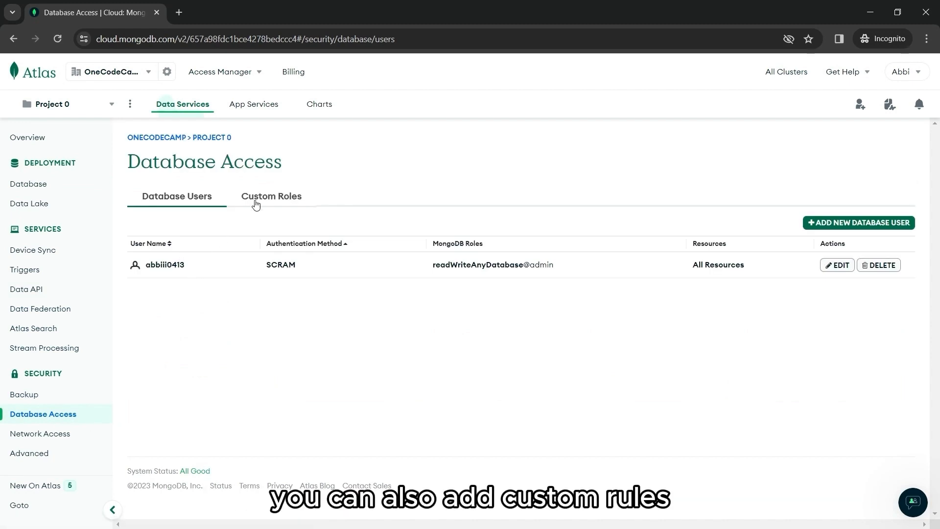
pyautogui.click(271, 196)
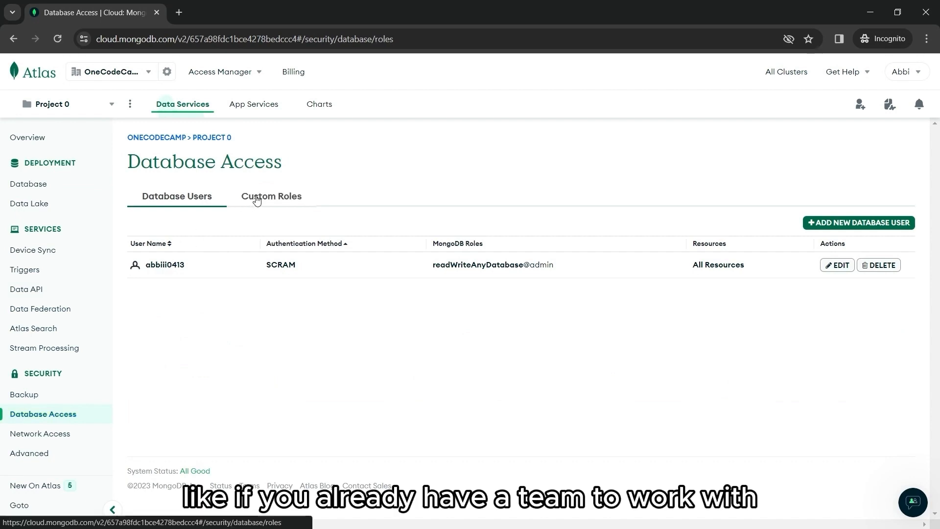
pyautogui.click(270, 196)
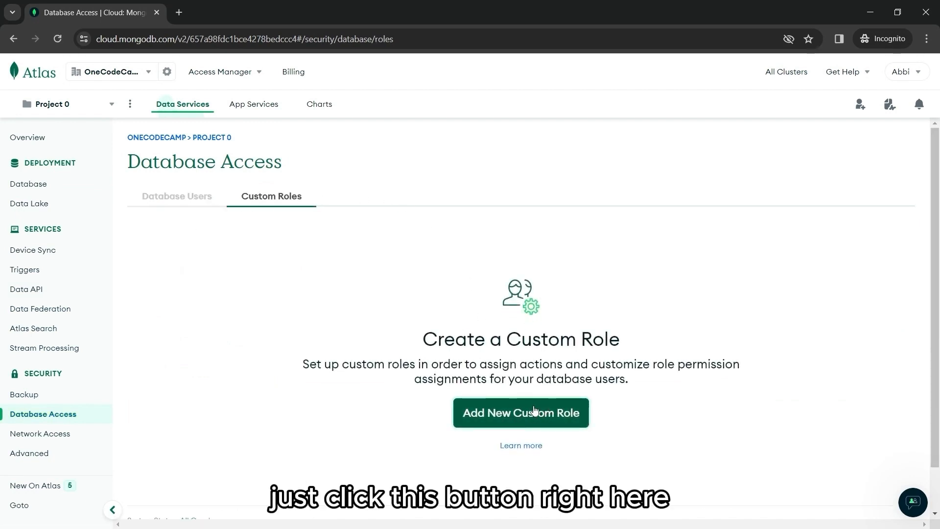
pyautogui.moveTo(177, 196)
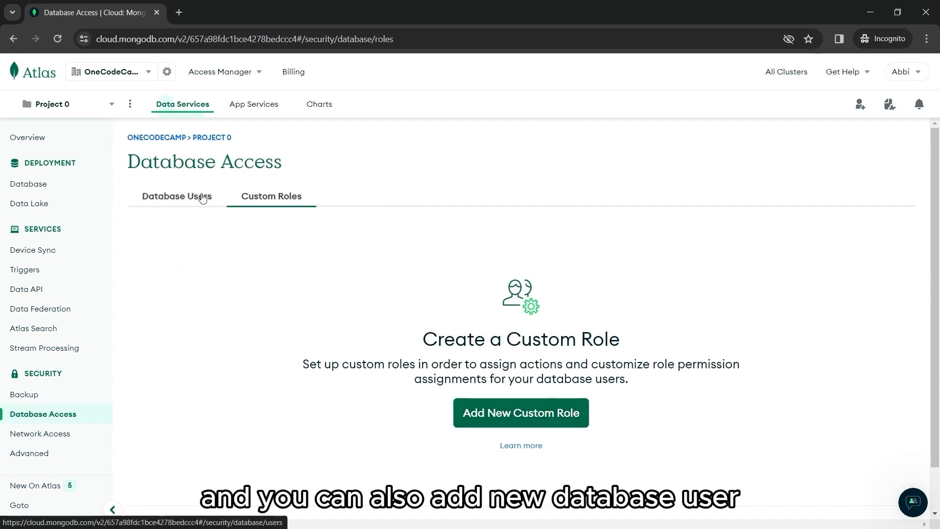
pyautogui.click(176, 196)
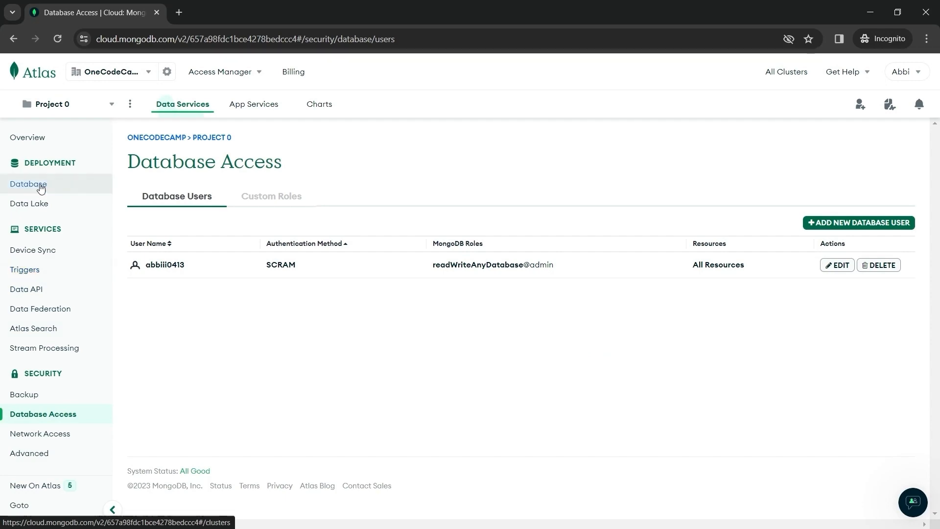
# - Return to Database Deployments, then back to Project 0's Overview showing Cluster0 with 403.68 MB
pyautogui.click(27, 184)
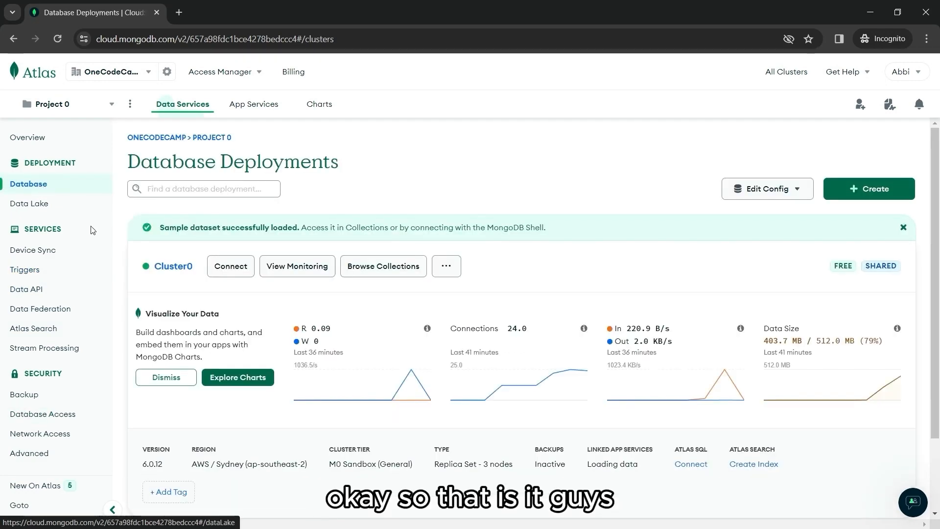
pyautogui.scroll(-3)
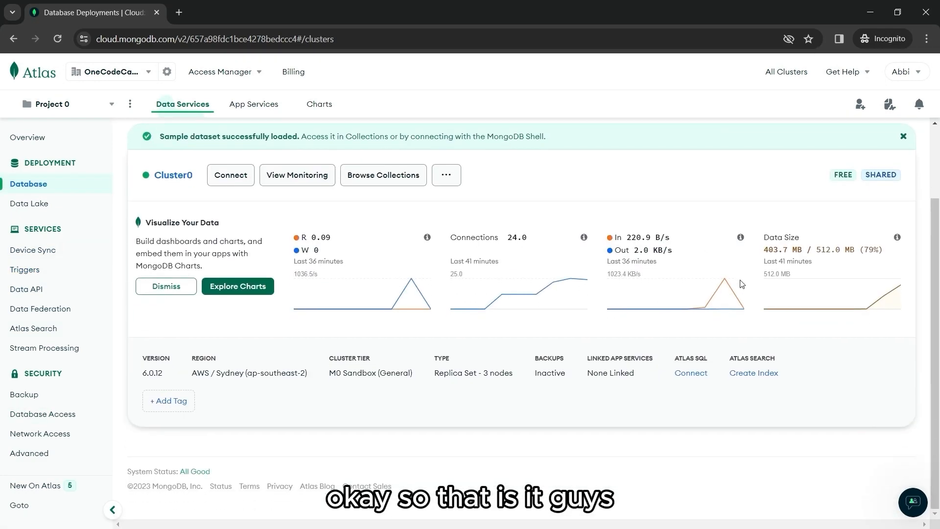
pyautogui.click(27, 137)
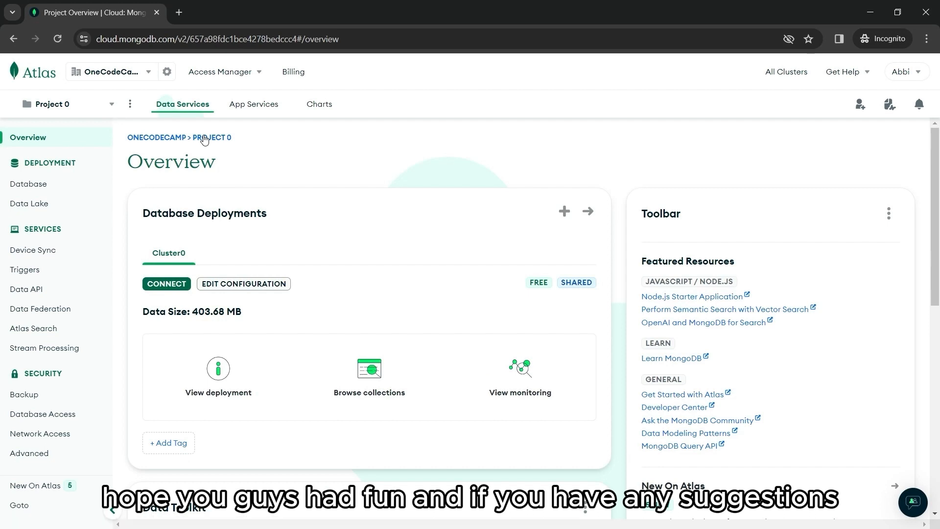
pyautogui.moveTo(34, 329)
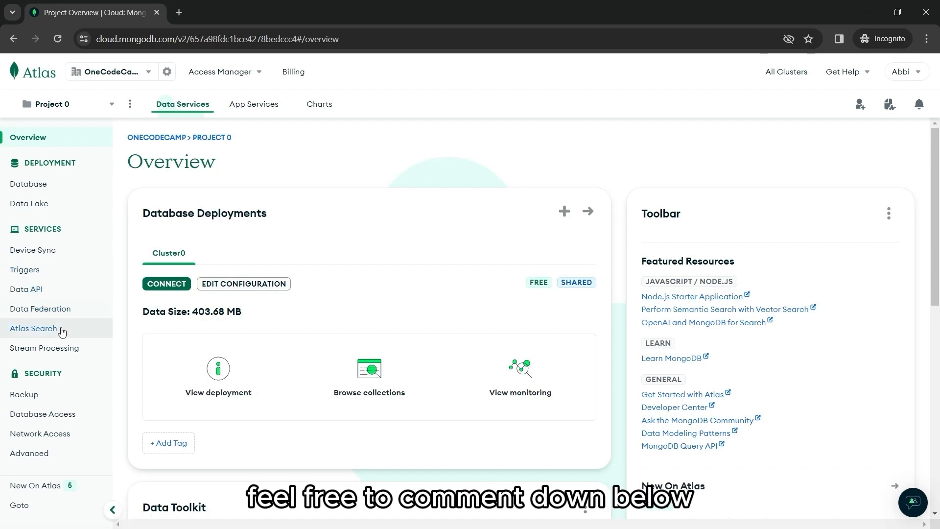